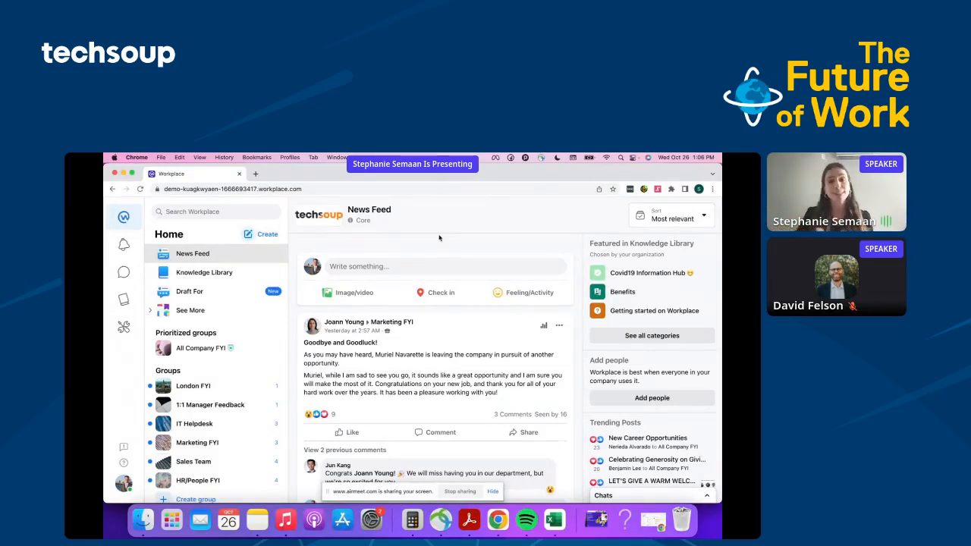
Step: View the chat conversation with the CIO, then go to the Knowledge Library home
click(352, 431)
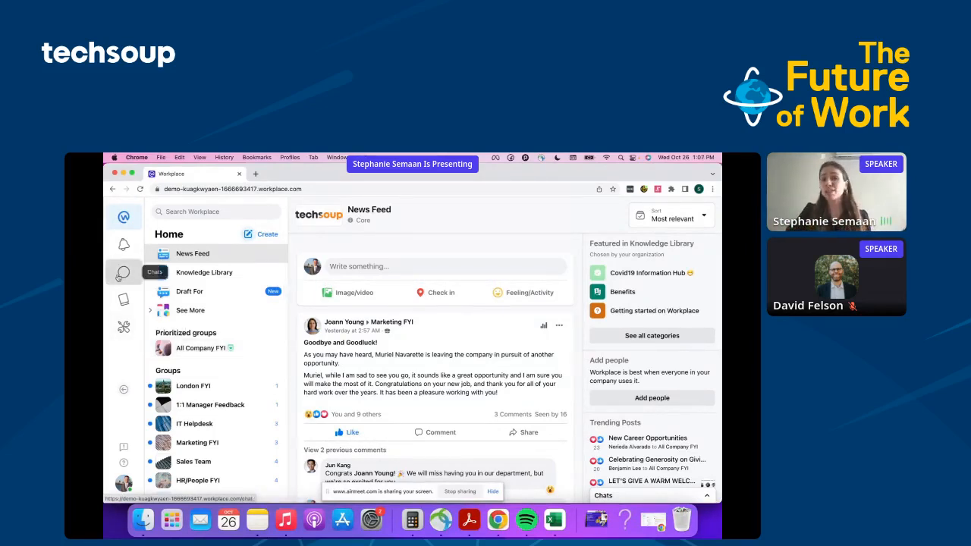
click(124, 272)
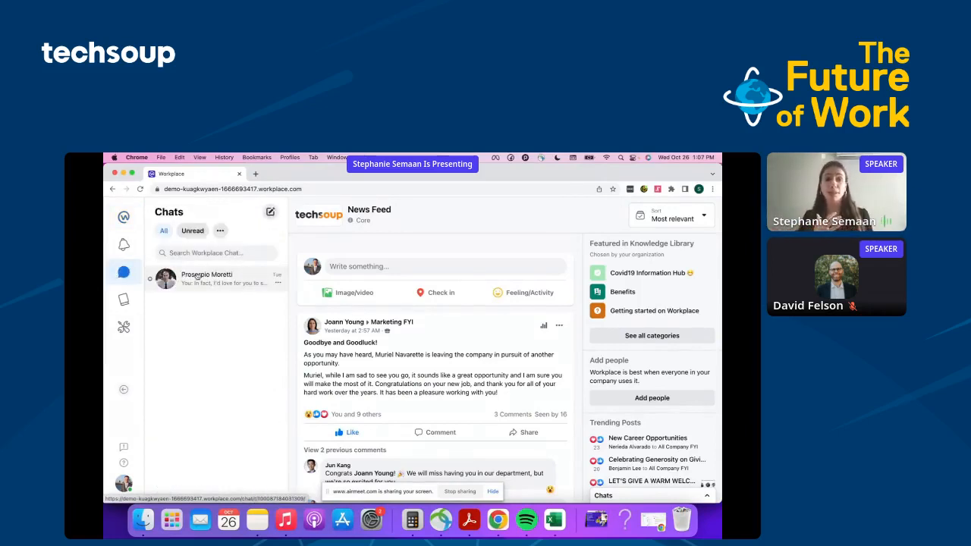
click(215, 280)
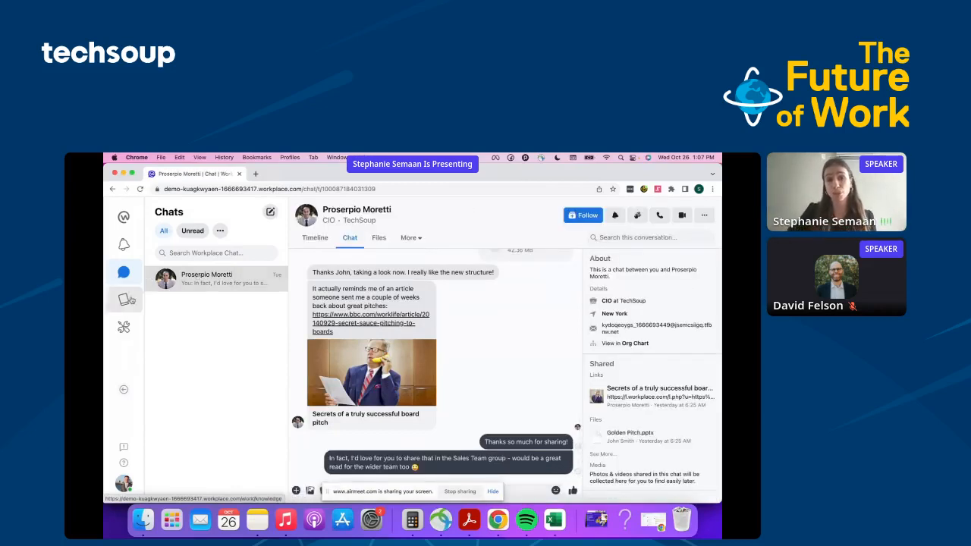
click(125, 299)
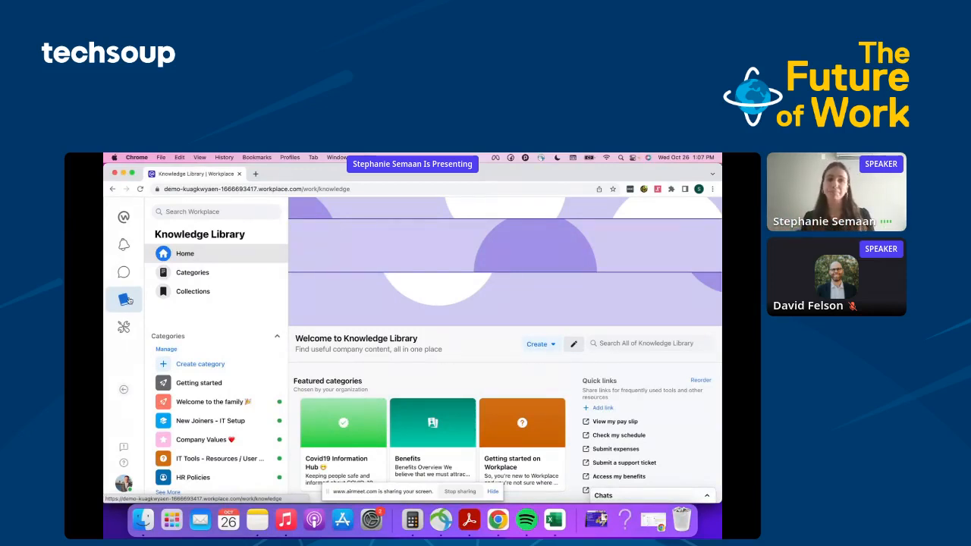
Step: View the Admin Panel Insights with invited, activated, monthly active and engaged user counts
click(125, 328)
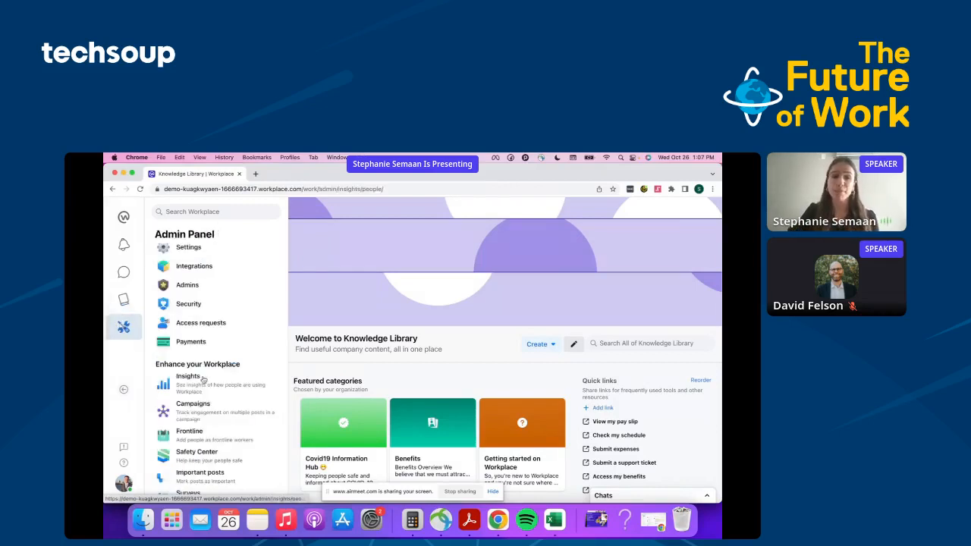
click(189, 376)
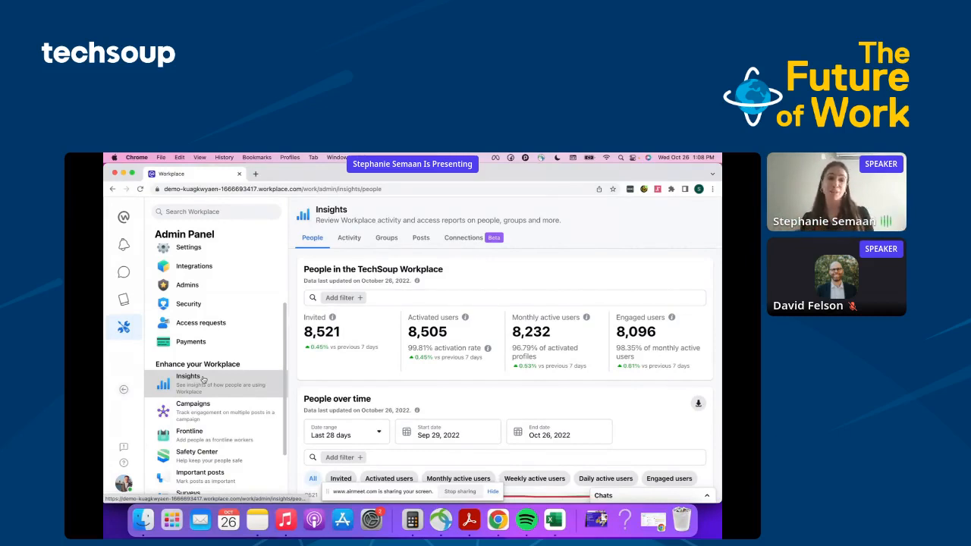
click(385, 237)
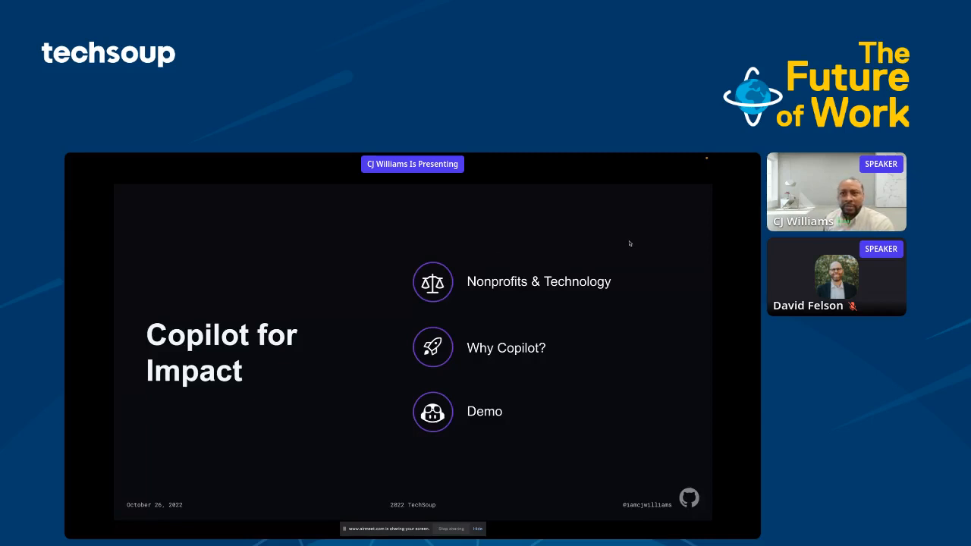
mouse_move(588, 280)
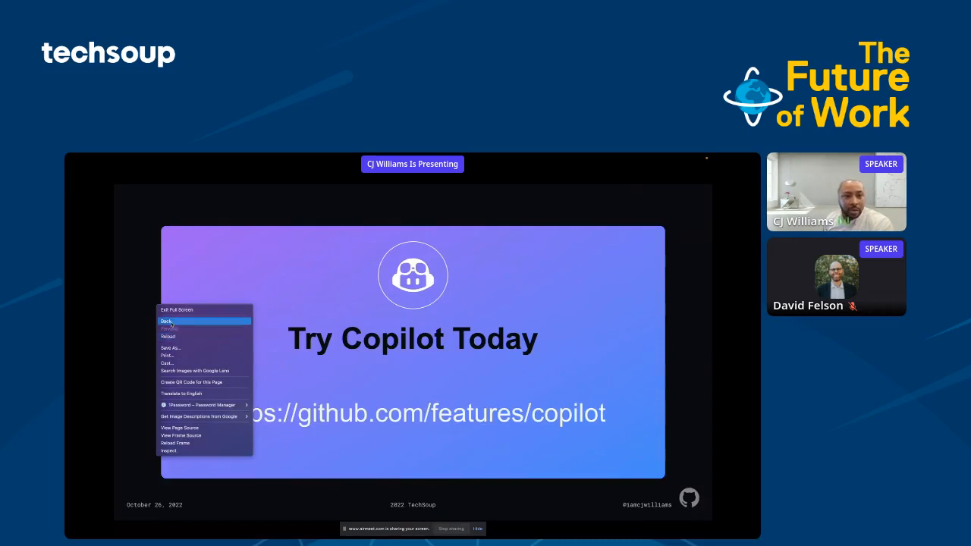
Step: Finish the comment with 'Techsoup' and list Copilot's alternative hello-method suggestions
click(167, 321)
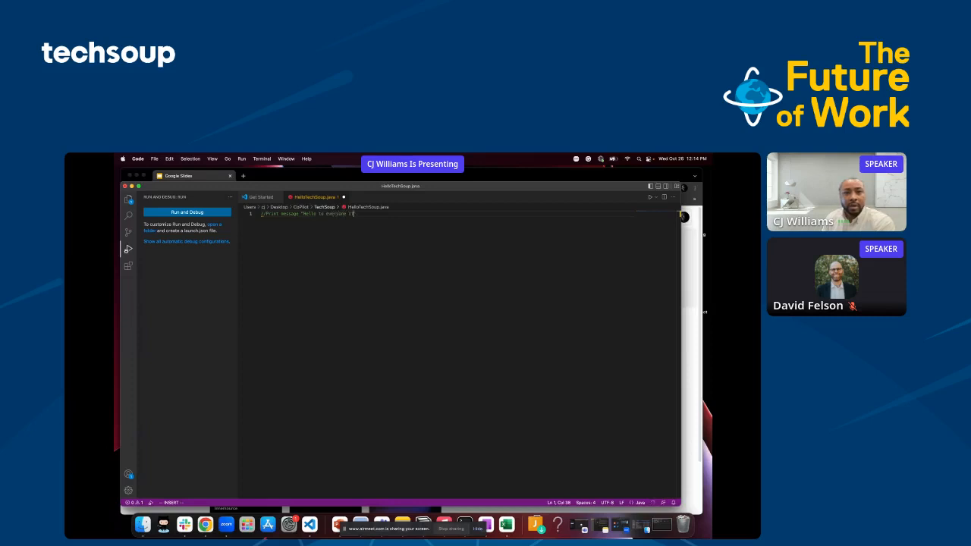
text(Techsoup")
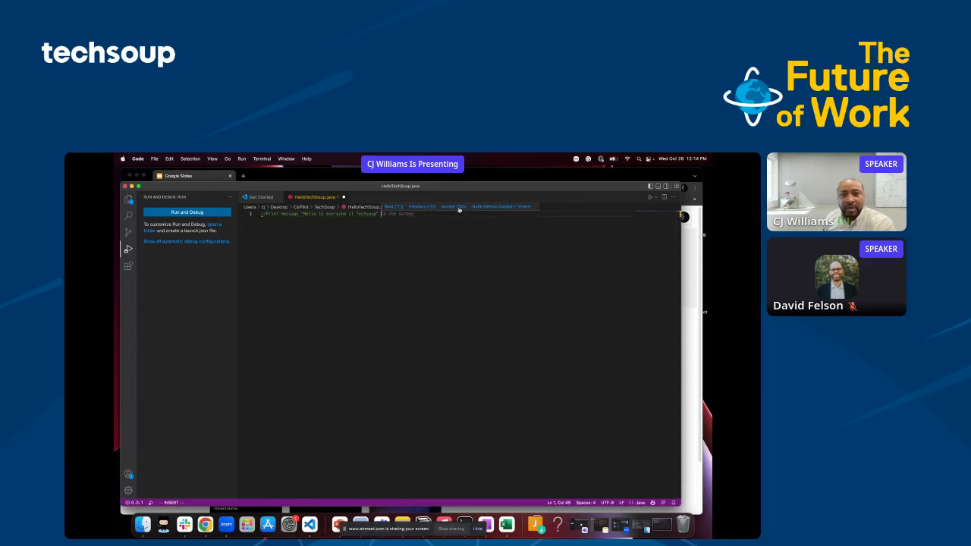
click(500, 206)
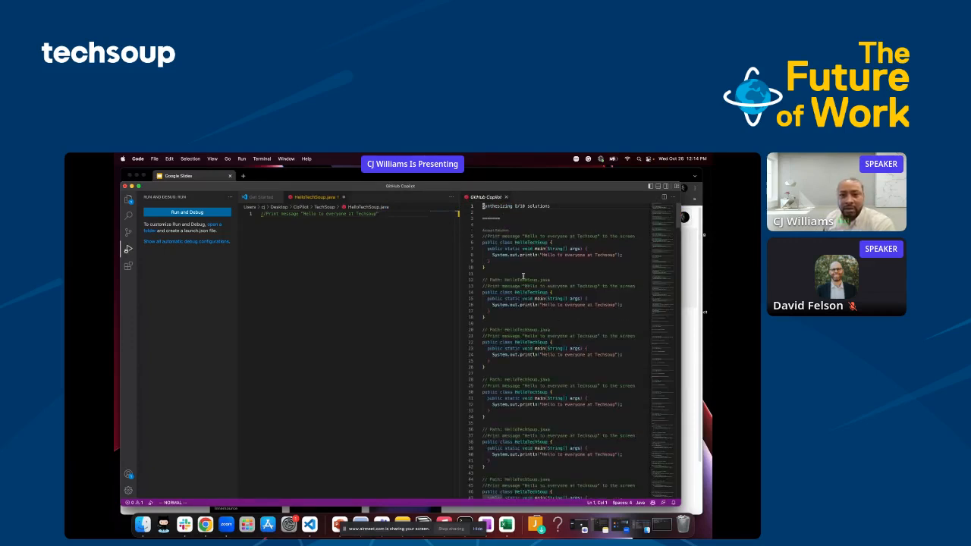
Step: Accept a Copilot hello solution, run it, and request a longer game program completion
drag(485, 248, 621, 261)
text(// Generate the game rock, paper, scissors)
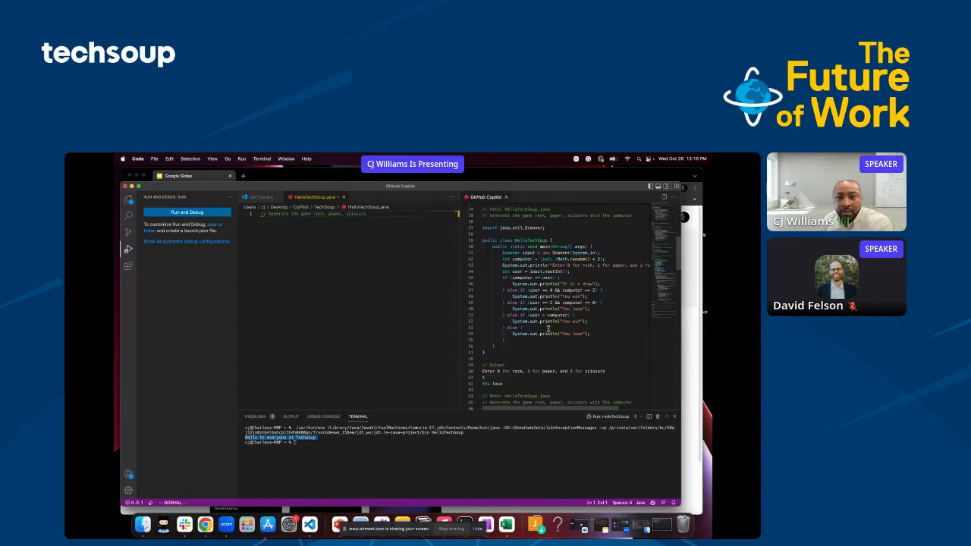
scroll(down, 3)
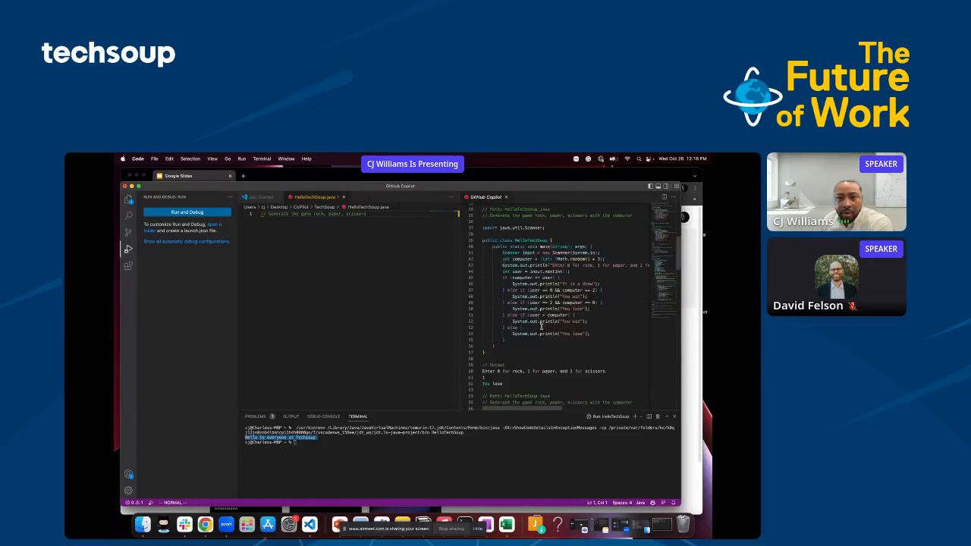
scroll(down, 3)
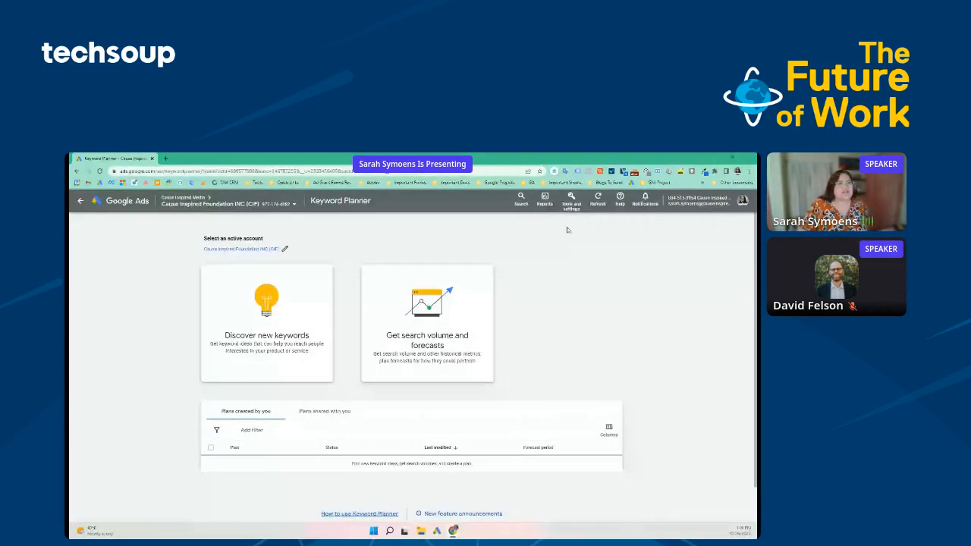
Step: Start the Discover new keywords form from the Keyword Planner tools
click(570, 200)
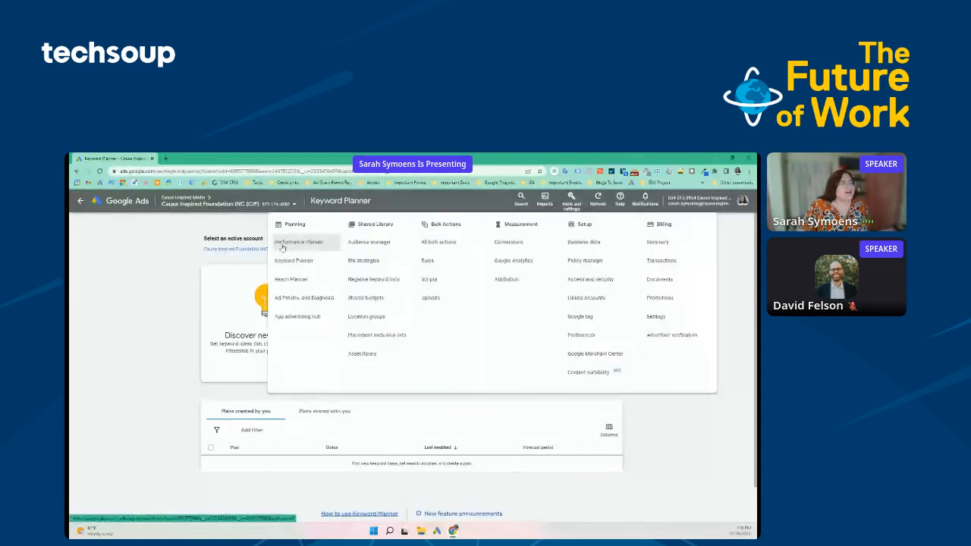
mouse_move(304, 298)
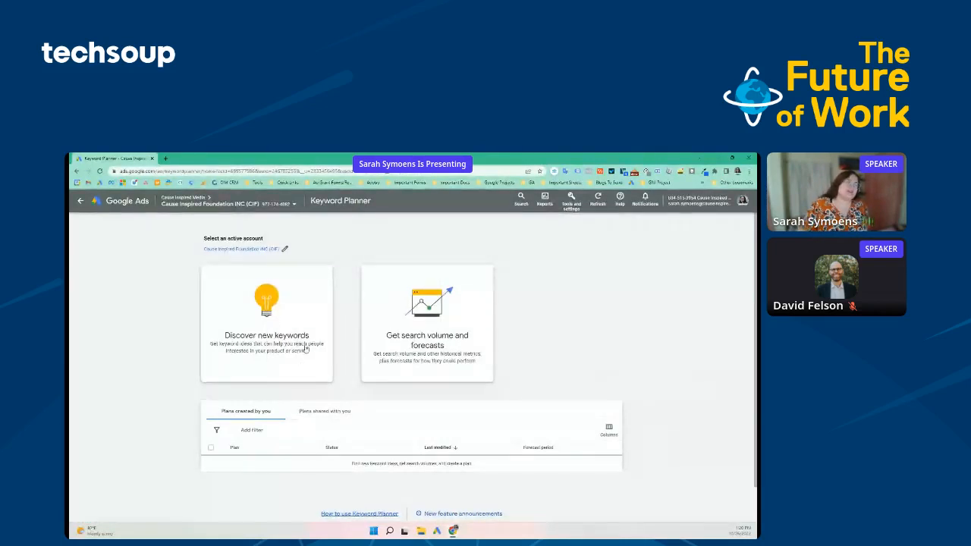
click(267, 322)
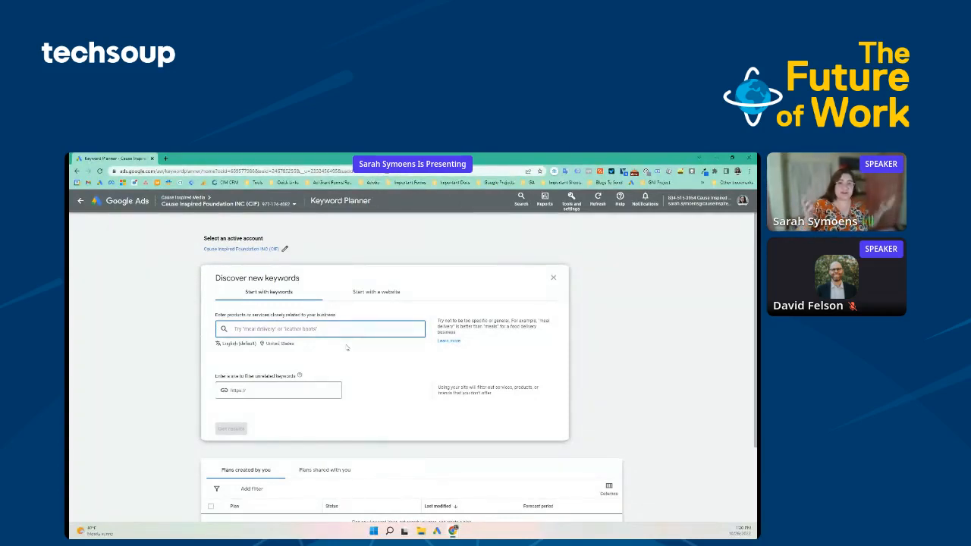
Step: Get keyword ideas for 'end of year giving' and review the results list
text(end of year giving)
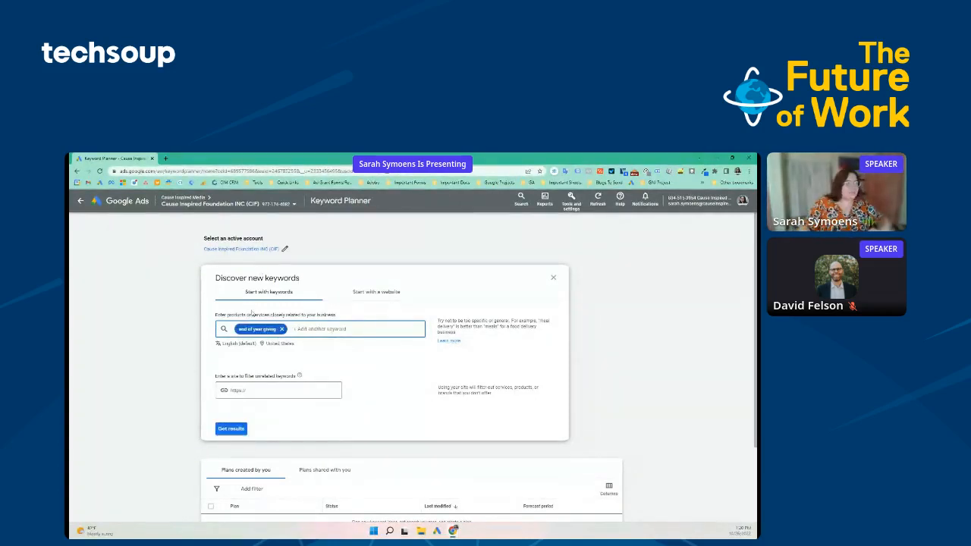
click(231, 428)
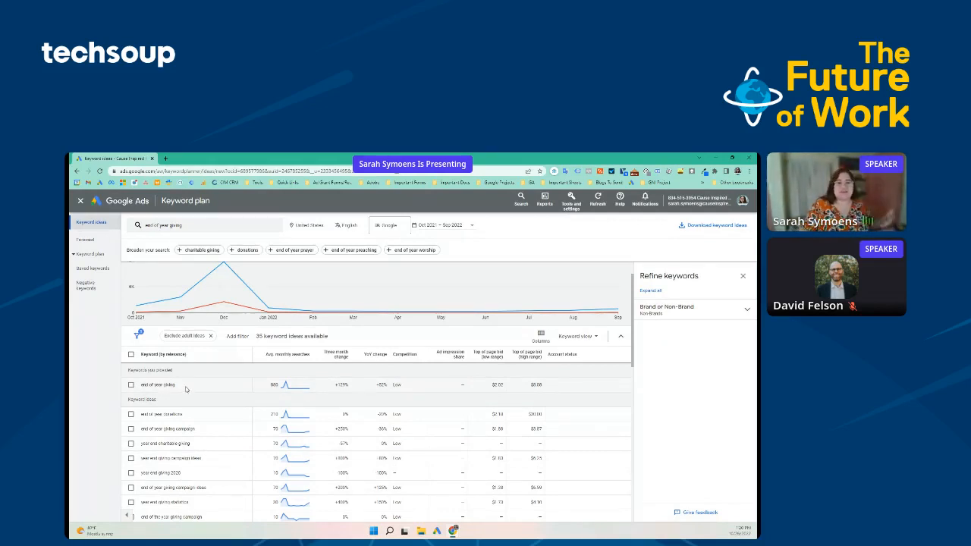
scroll(down, 3)
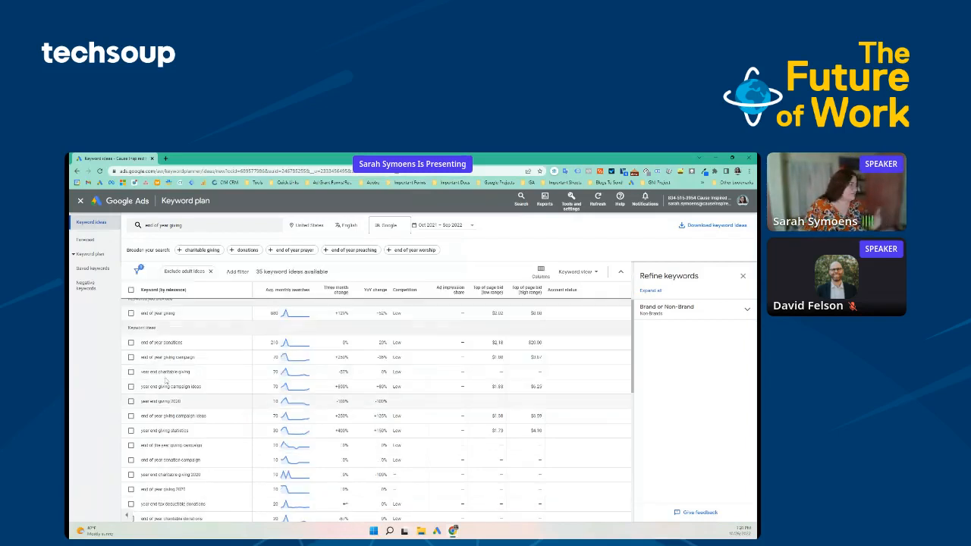
scroll(down, 3)
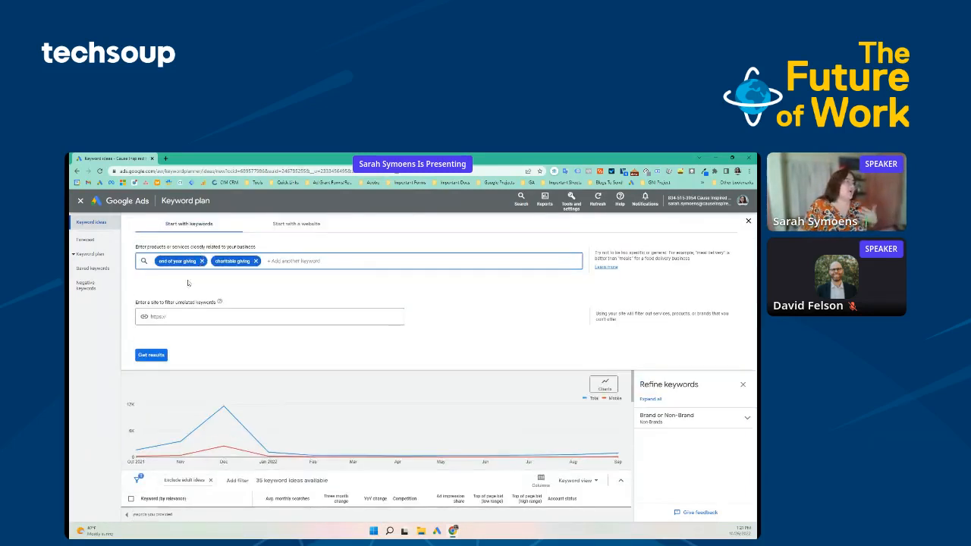
Step: Refresh ideas for both giving phrases and select a keyword row to copy
click(152, 355)
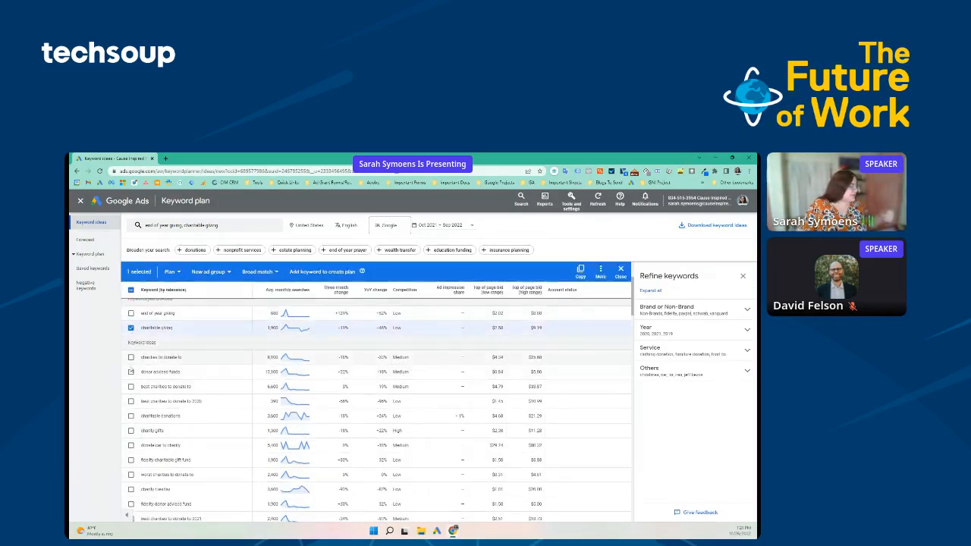
click(130, 416)
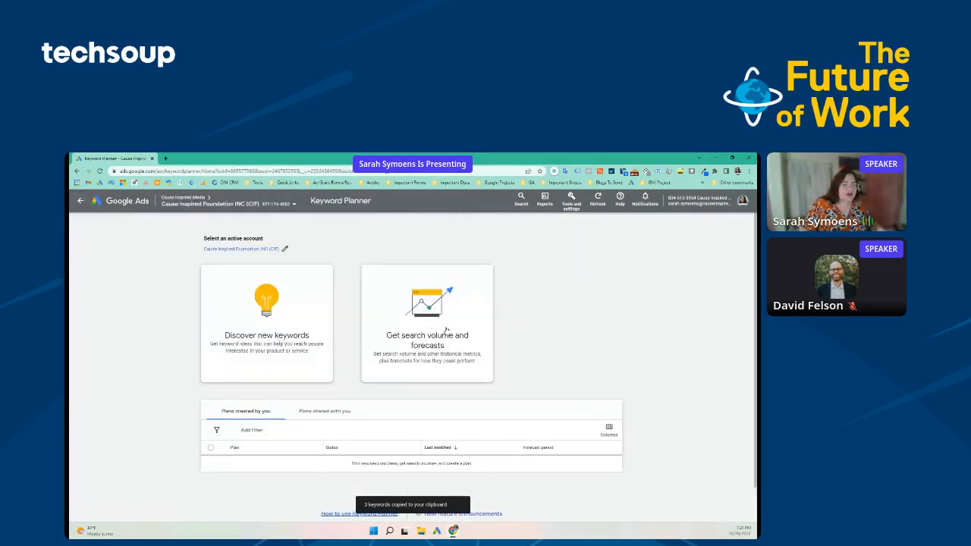
Step: Run a search volume forecast for 'charitable giving' keywords showing monthly trend and metrics
click(426, 323)
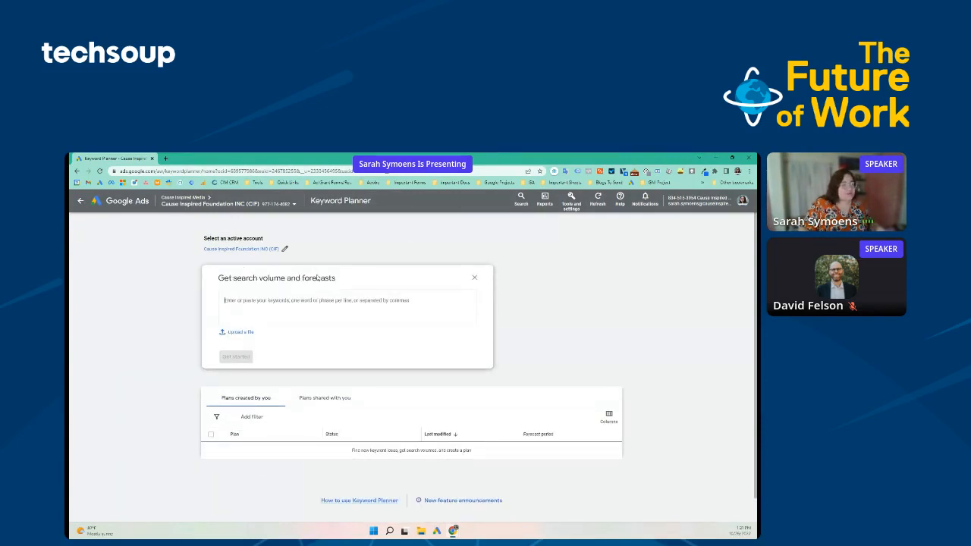
text(charitable giving)
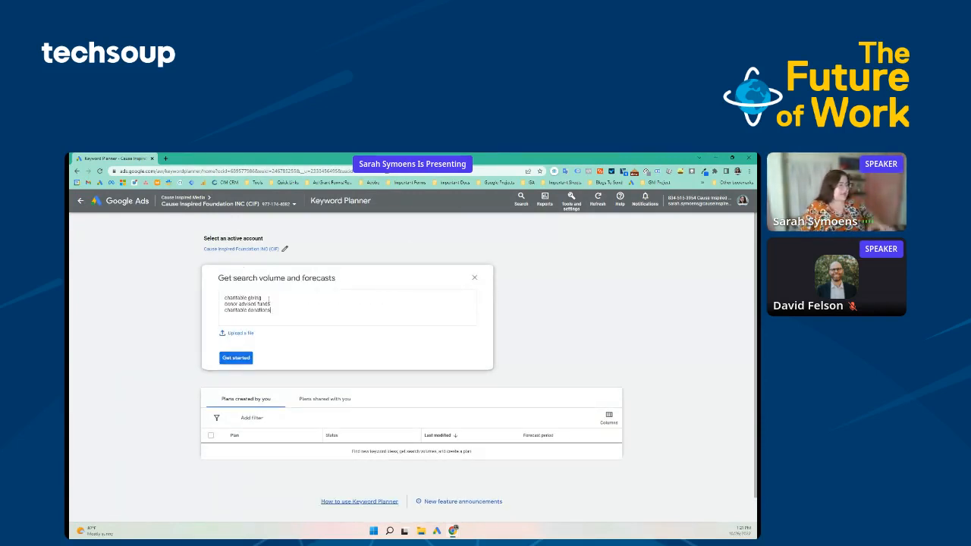
click(235, 358)
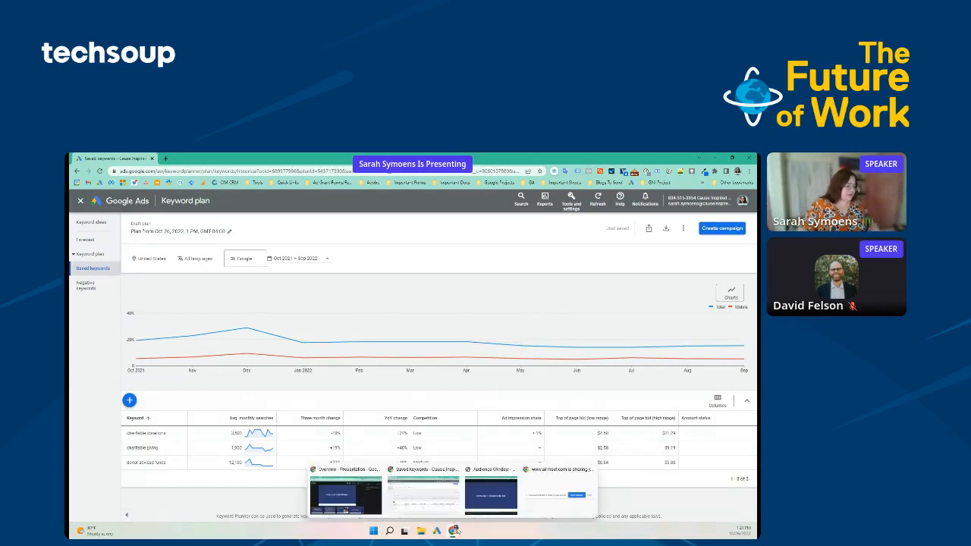
click(491, 493)
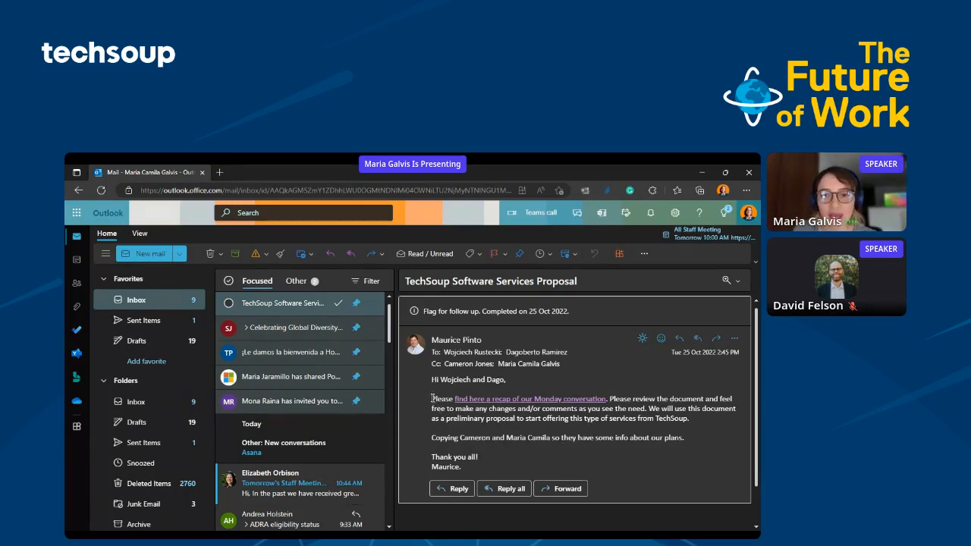
Step: Select the recap-and-review sentence in the proposal email to create a task from it
drag(431, 397, 646, 407)
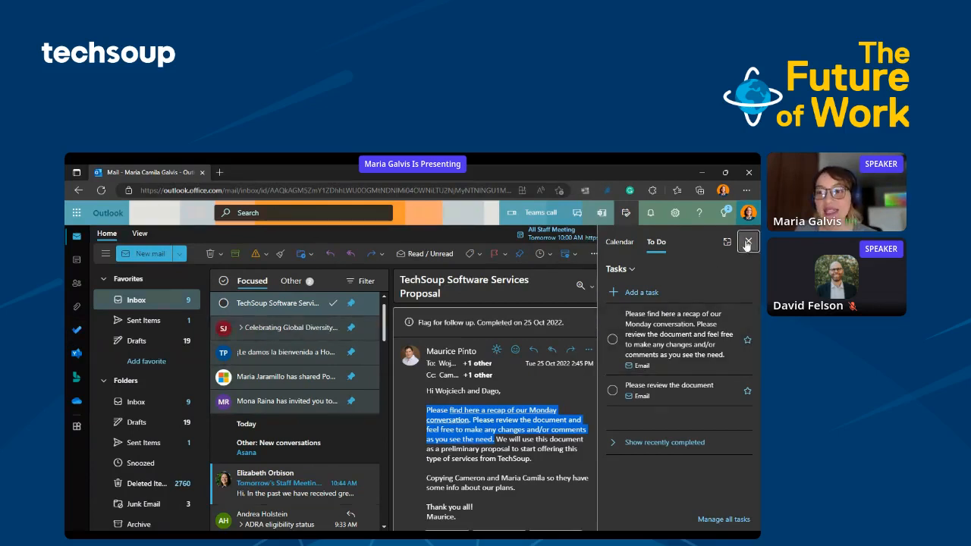
Step: In the Celebrating Global Diversity Awareness Month email, select the at-risk NGOs in APAC paragraph for a quoted reply
click(746, 241)
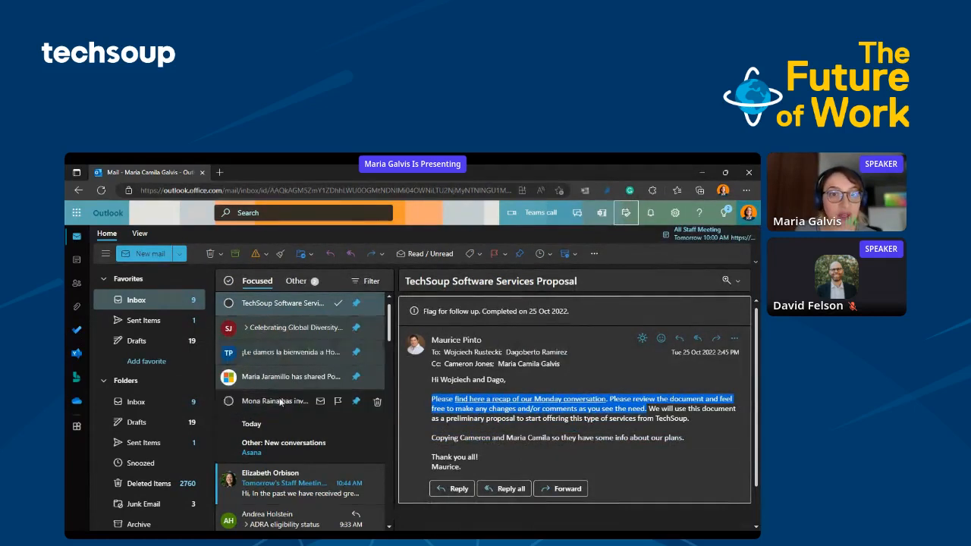
click(296, 327)
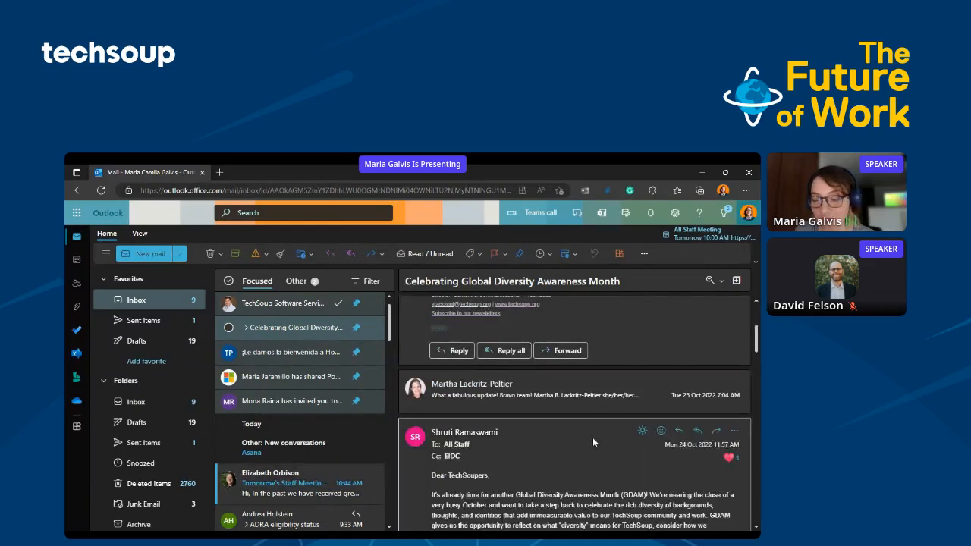
scroll(down, 3)
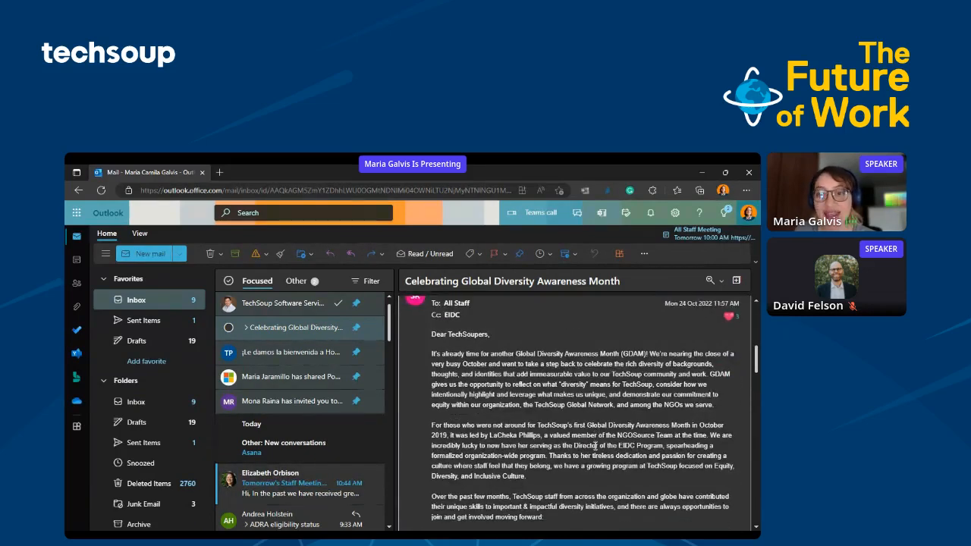
scroll(down, 3)
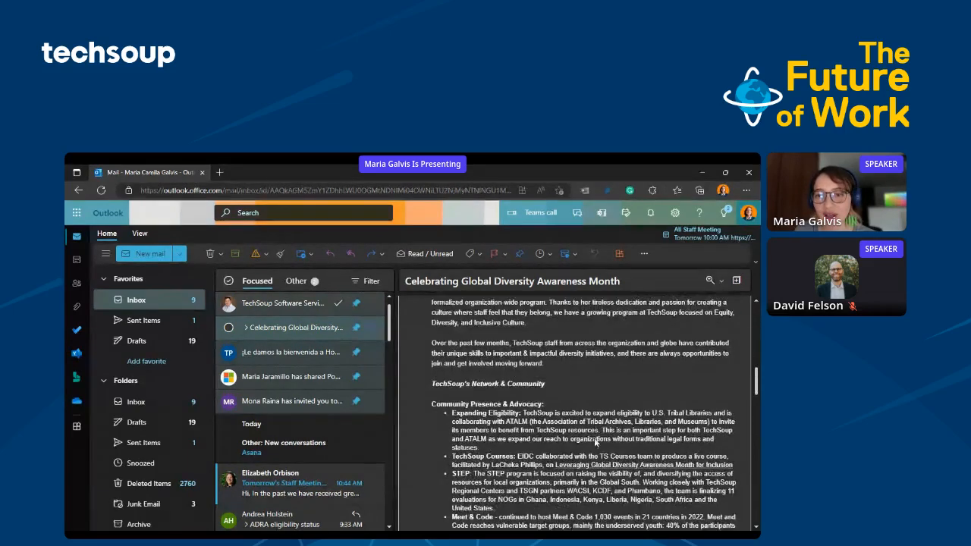
scroll(down, 3)
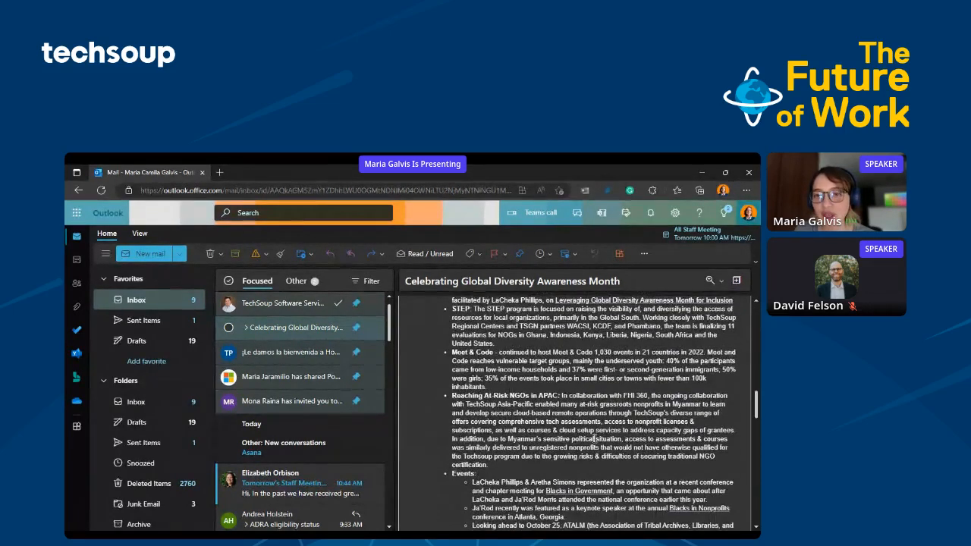
scroll(down, 3)
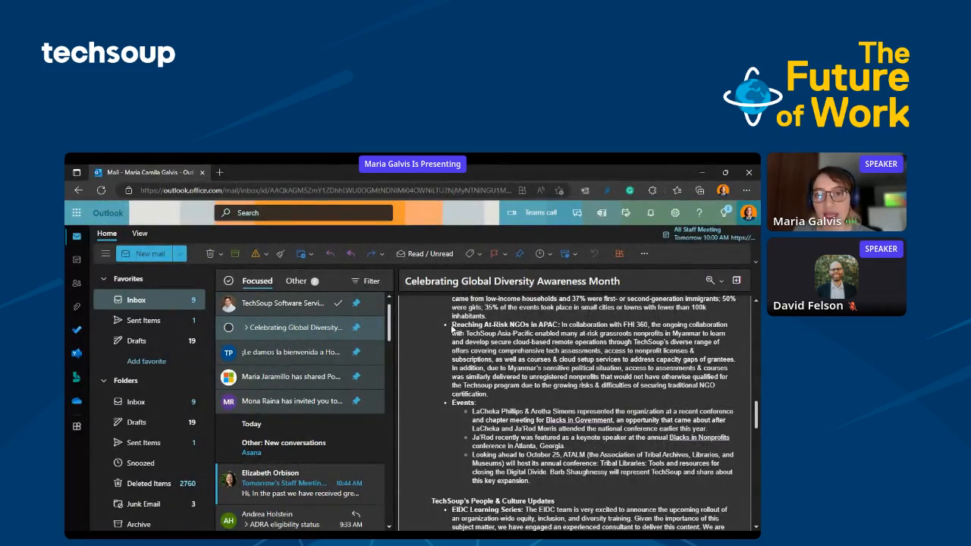
drag(452, 324, 489, 389)
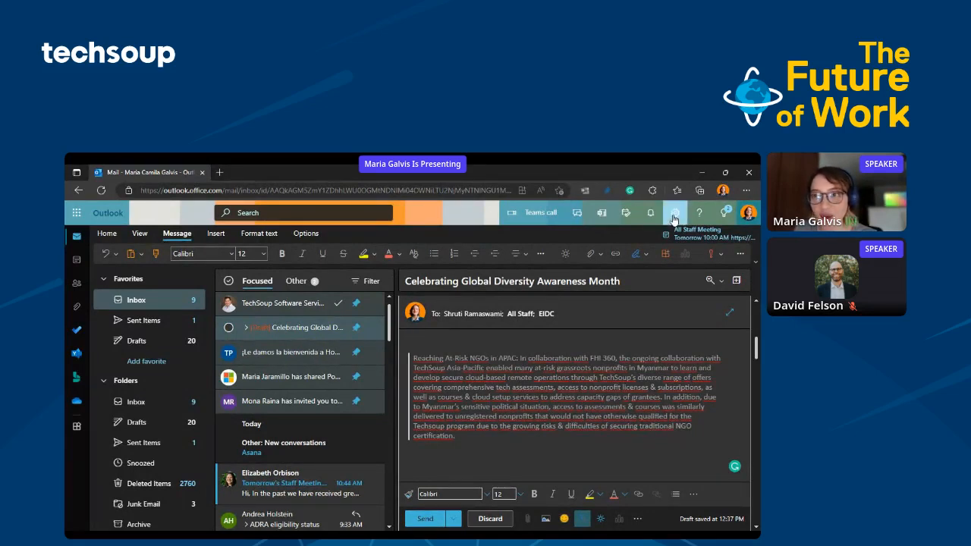
Step: Open the full Outlook settings to the Mail > Compose and reply page
click(673, 213)
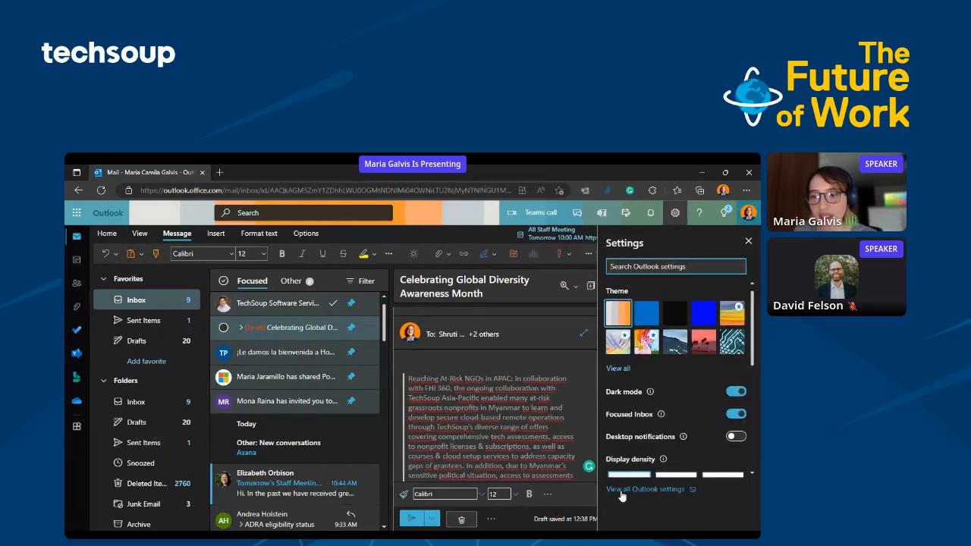
click(644, 489)
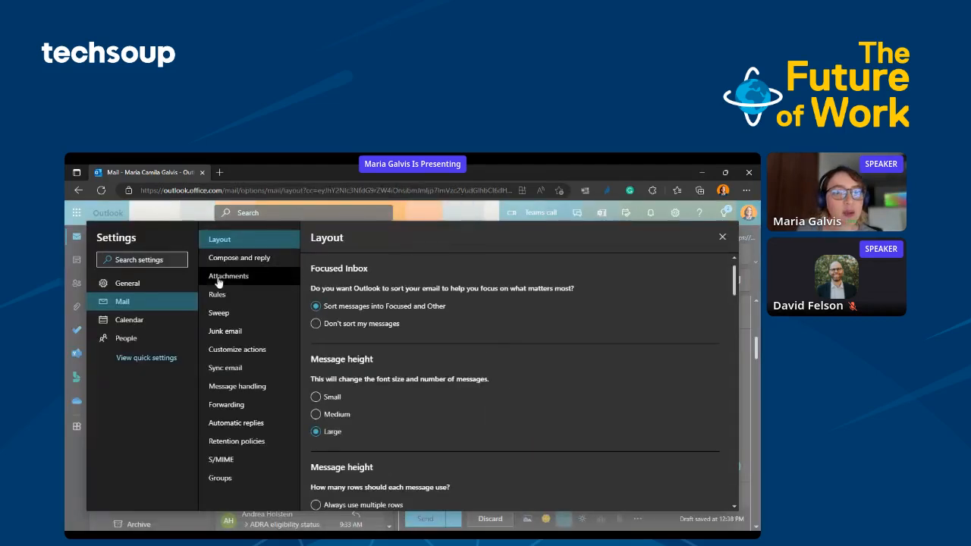
click(240, 258)
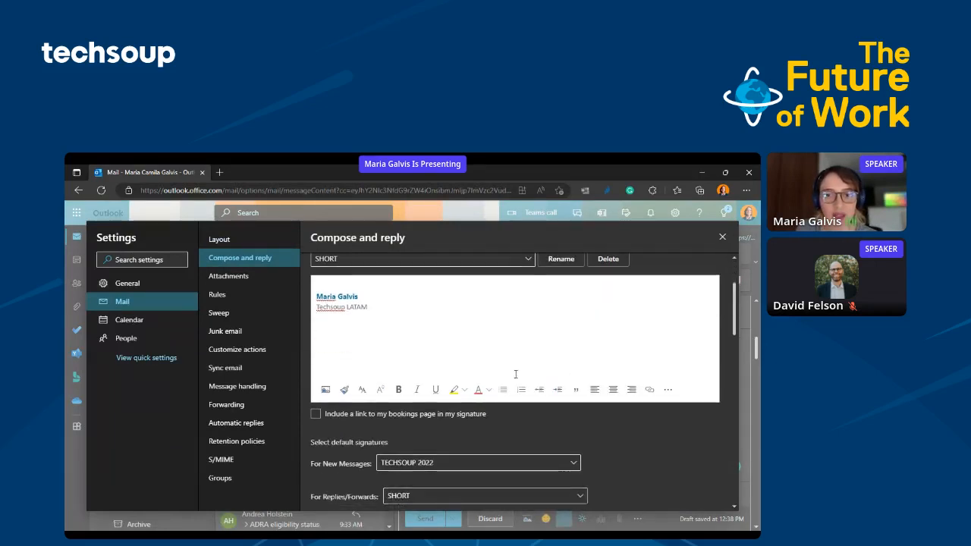
Step: Scroll the compose-and-reply settings down to the Undo send delay option
scroll(down, 3)
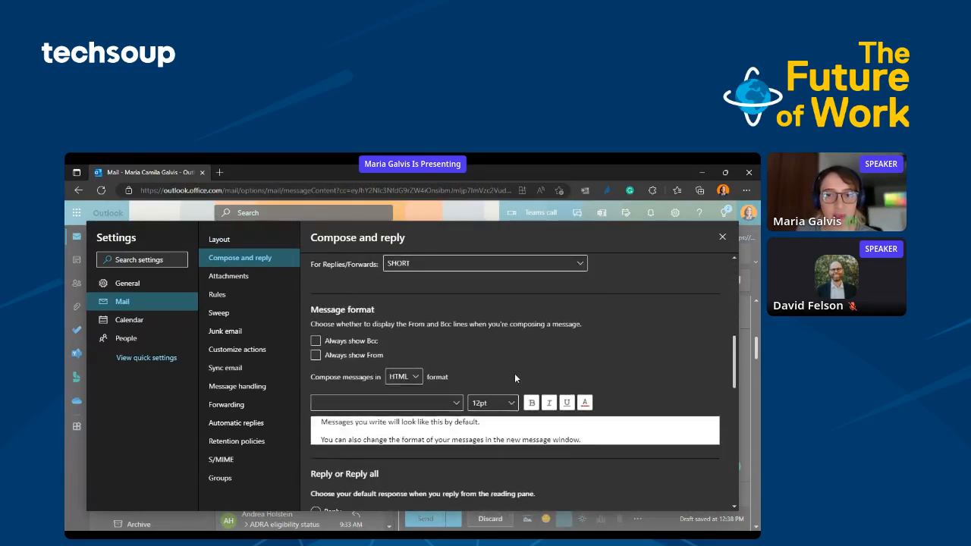
scroll(down, 3)
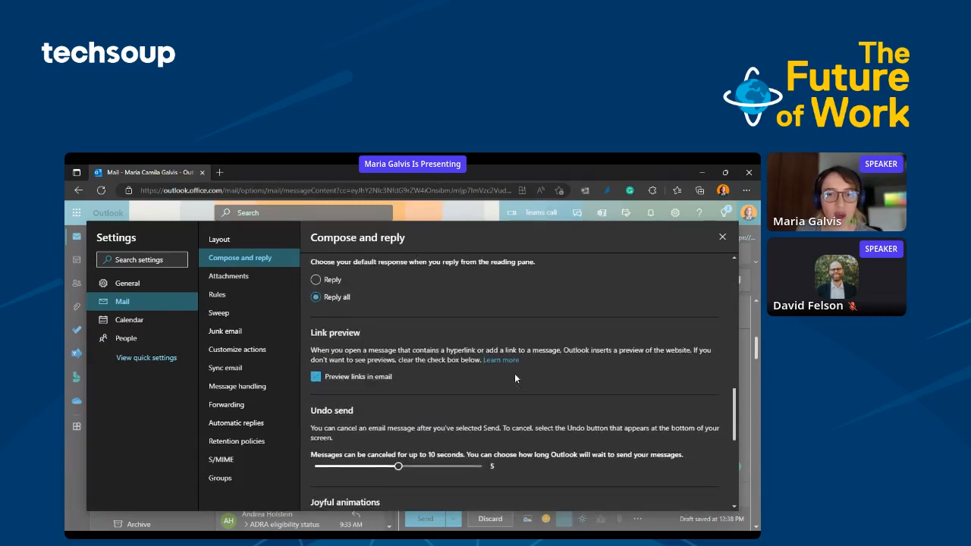
scroll(down, 3)
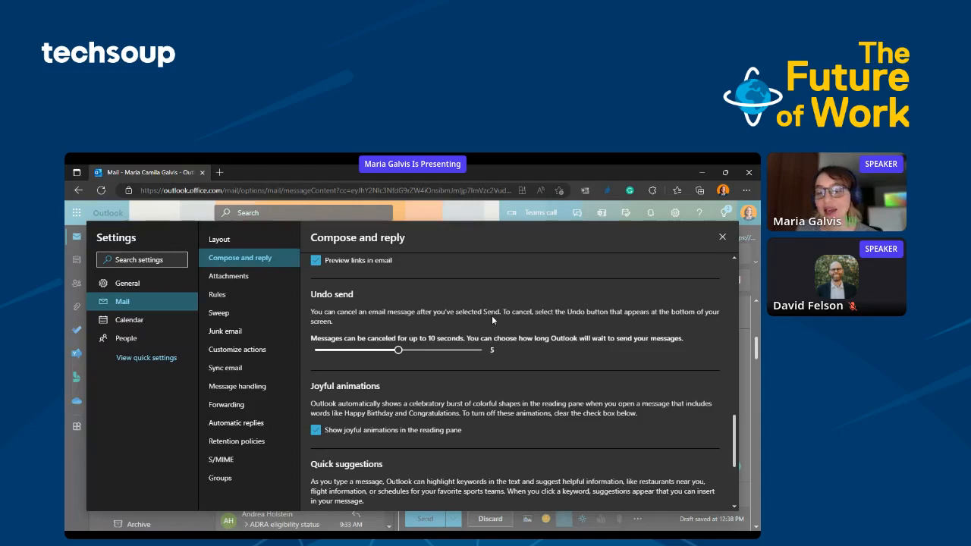
mouse_move(513, 305)
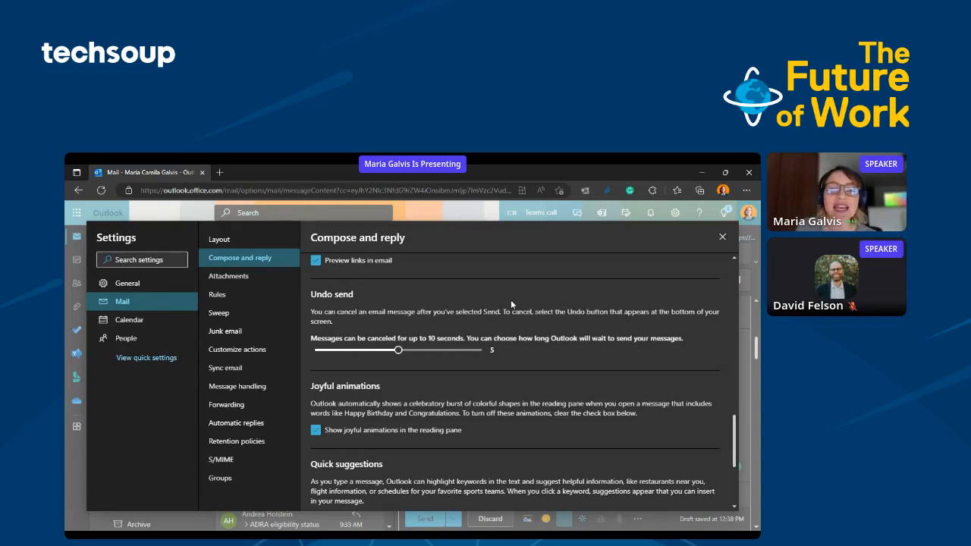
click(399, 348)
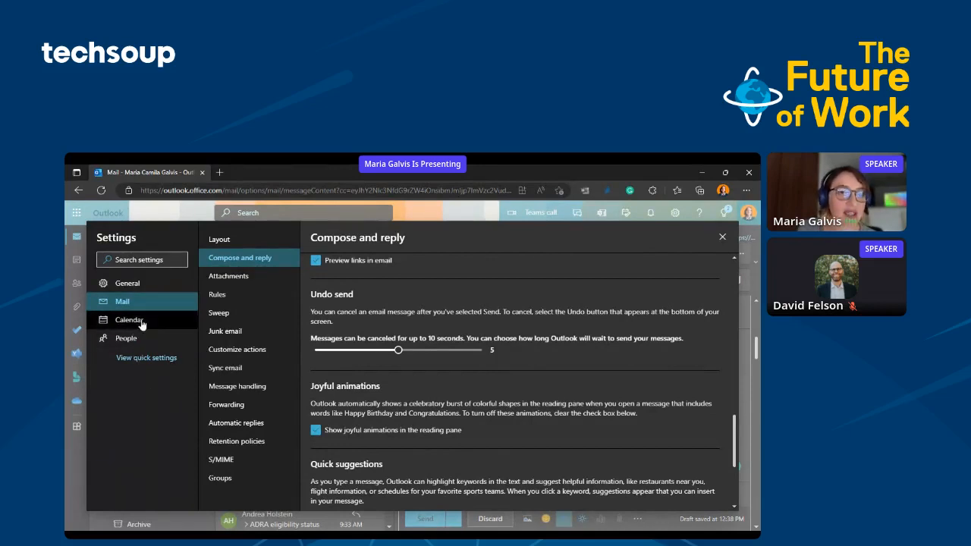
Step: In Calendar view settings, add Brasilia as an extra time zone beside Warsaw and Pacific Time
click(129, 319)
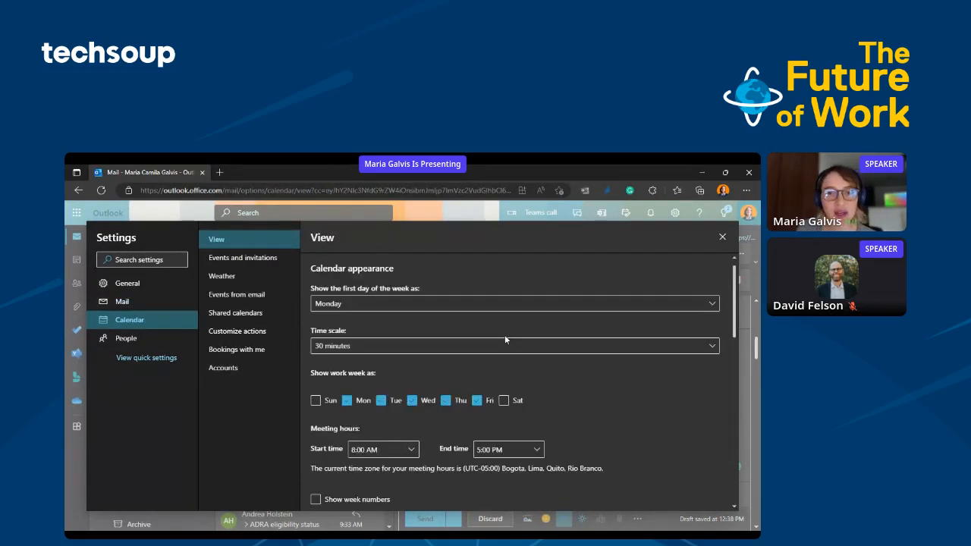
scroll(down, 3)
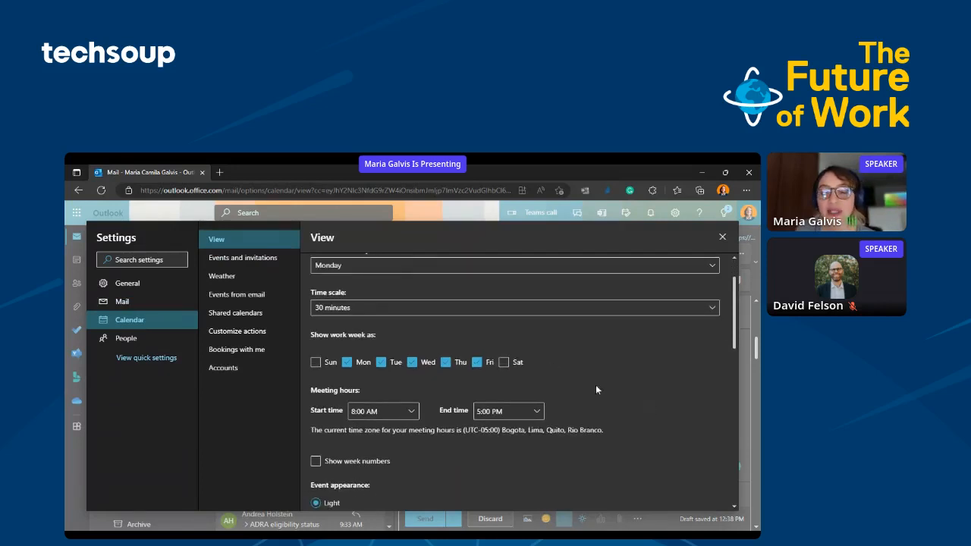
mouse_move(591, 394)
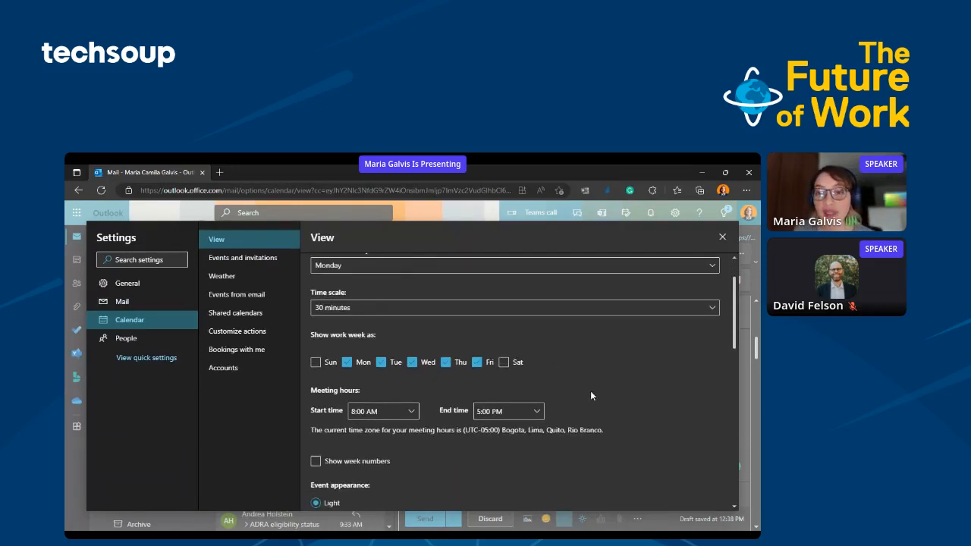
mouse_move(586, 413)
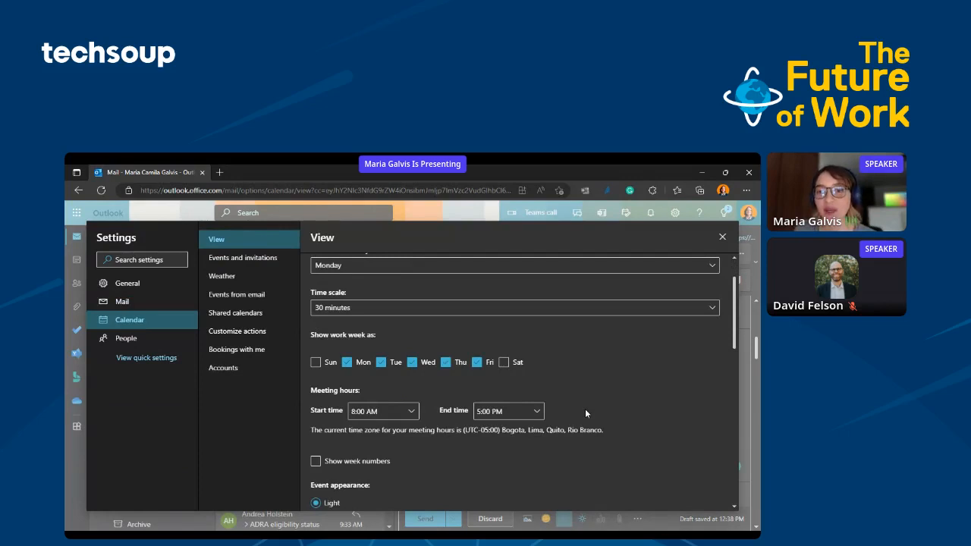
mouse_move(584, 412)
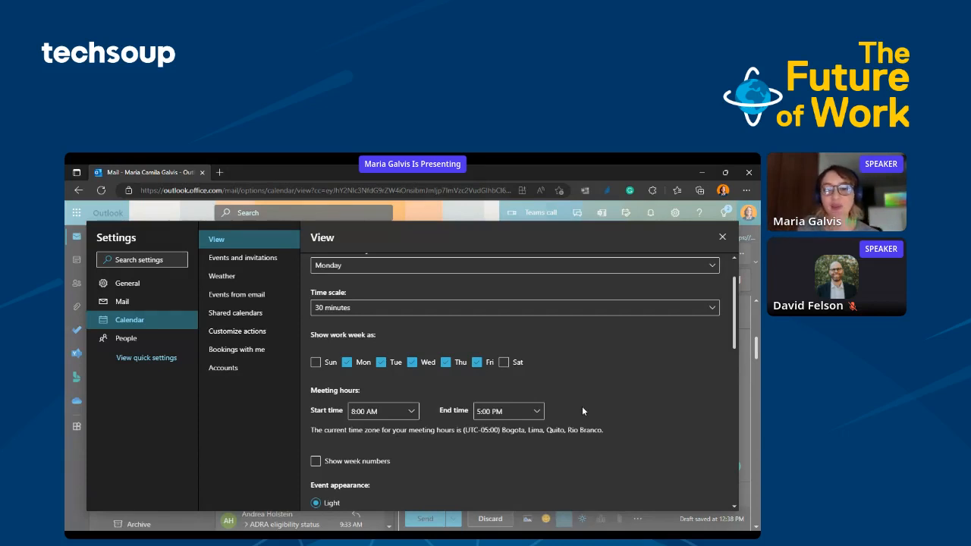
scroll(down, 3)
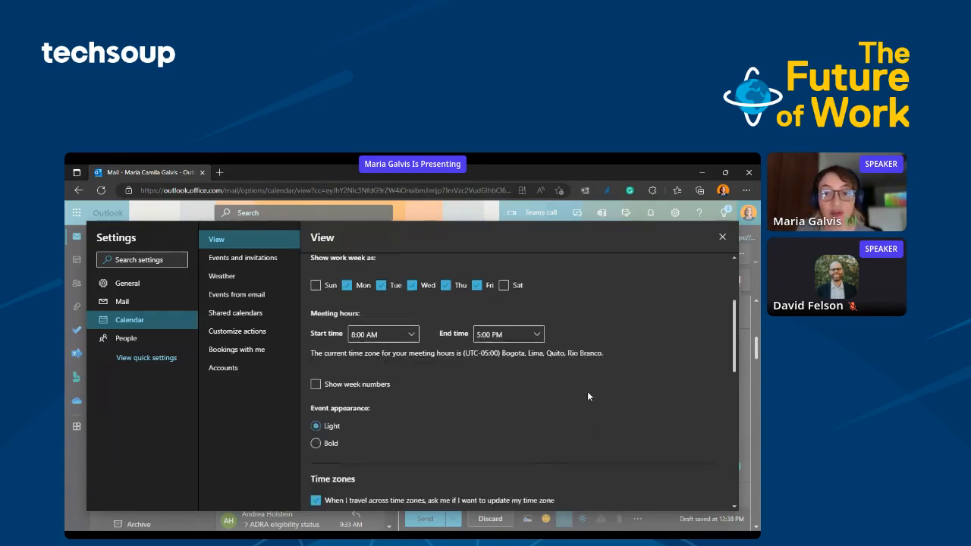
scroll(down, 3)
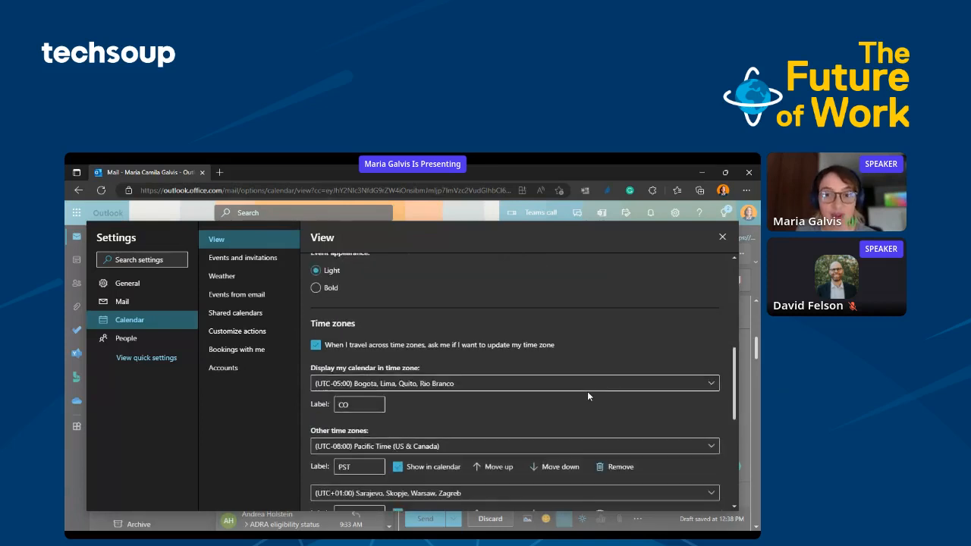
scroll(down, 3)
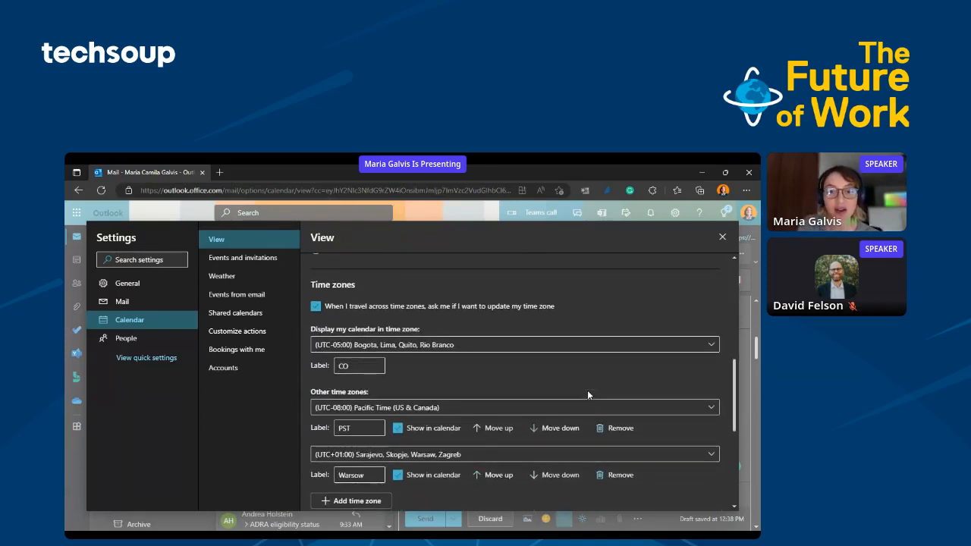
scroll(down, 3)
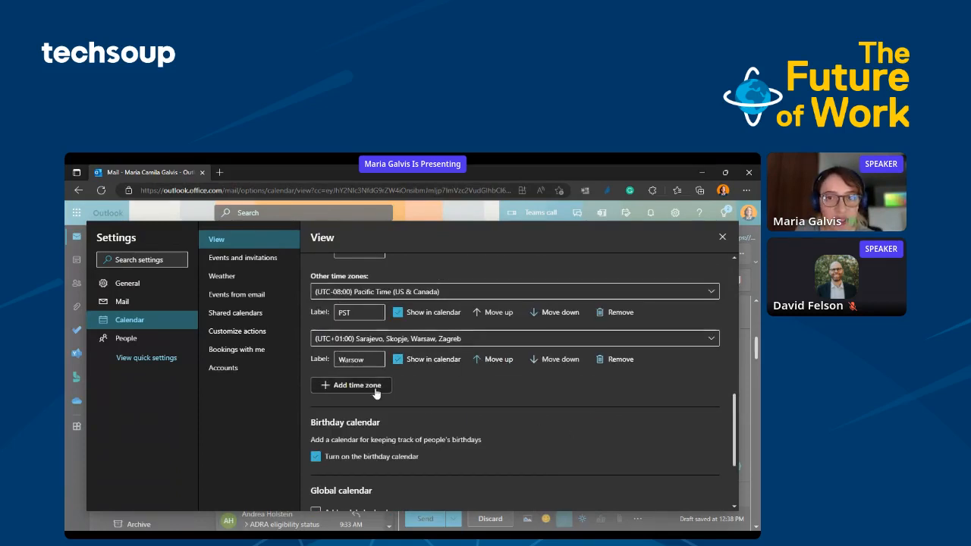
mouse_move(371, 394)
text(brasilia)
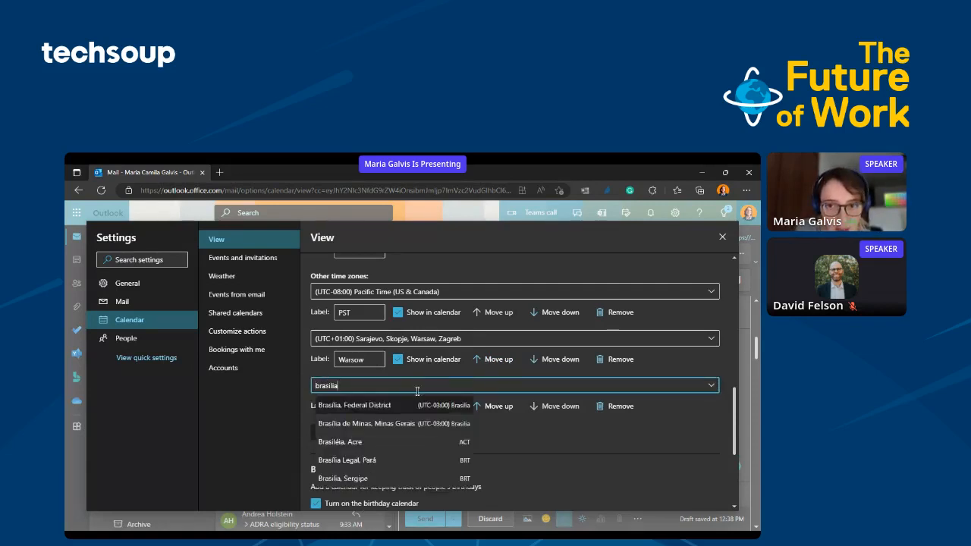
click(357, 404)
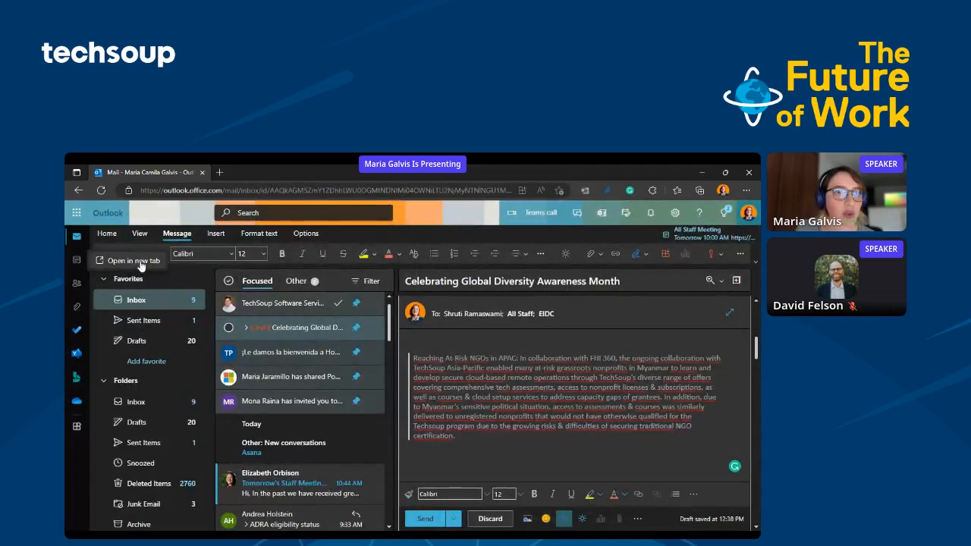
Step: Show the calendar work week of 24–28 October with BR, Warsaw, PST and CO columns
click(134, 260)
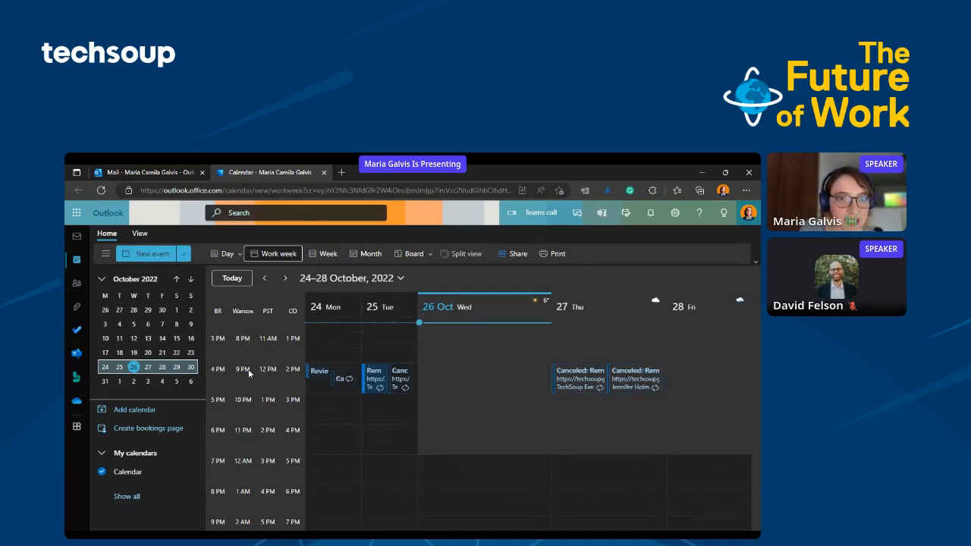
scroll(down, 3)
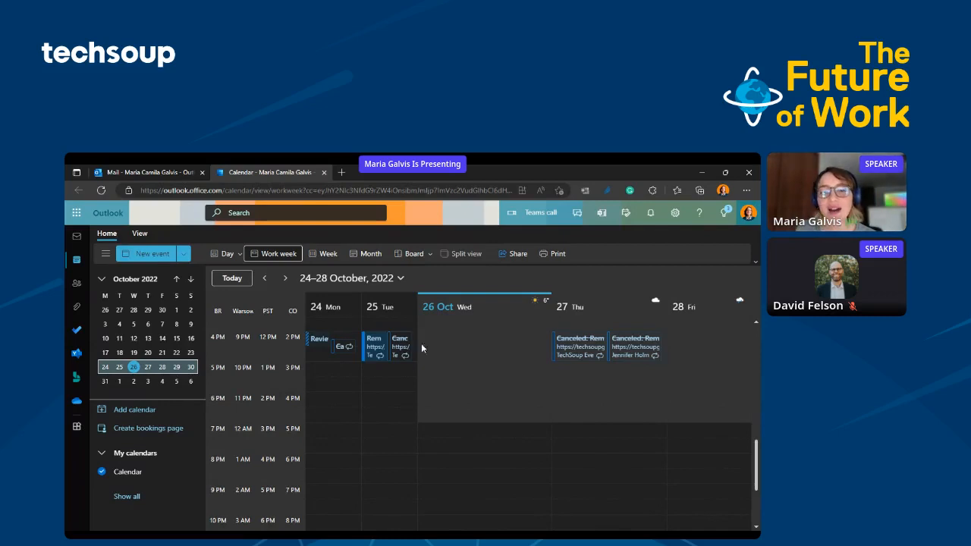
mouse_move(419, 403)
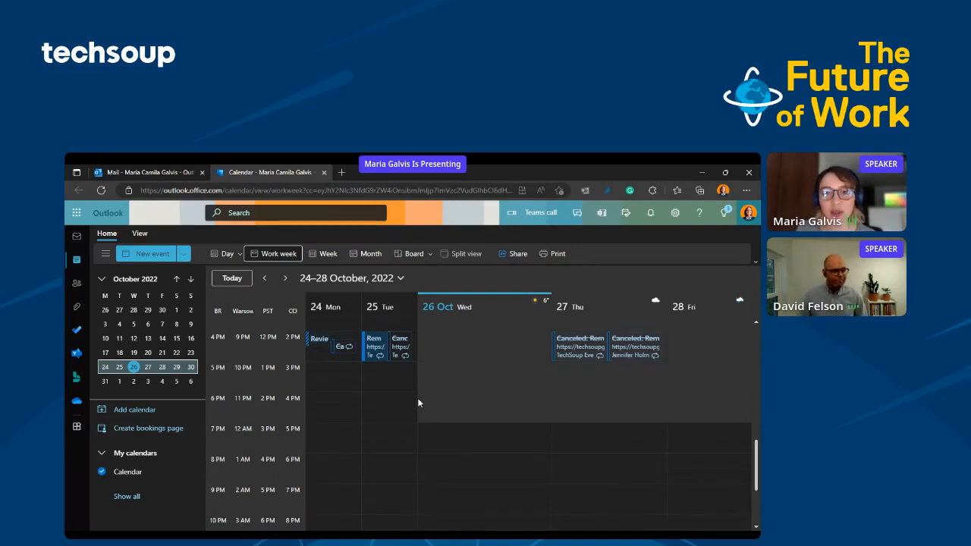
mouse_move(431, 400)
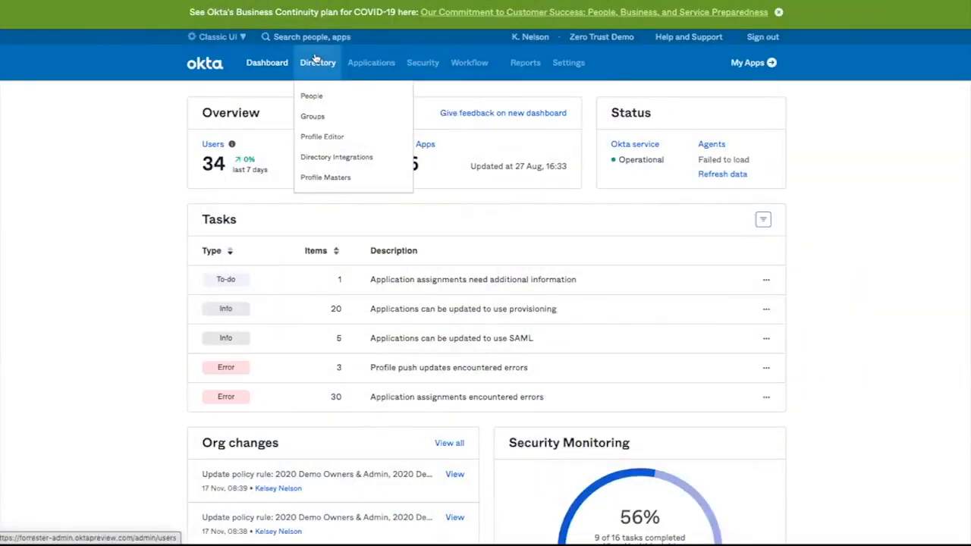
mouse_move(316, 59)
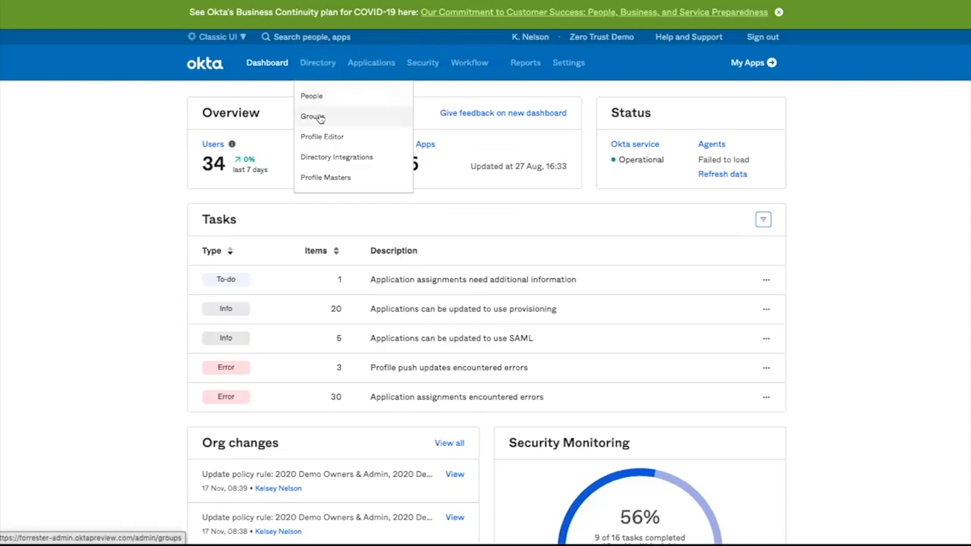
Step: Show the Okta directory's list of groups and the Directory section choices
click(312, 116)
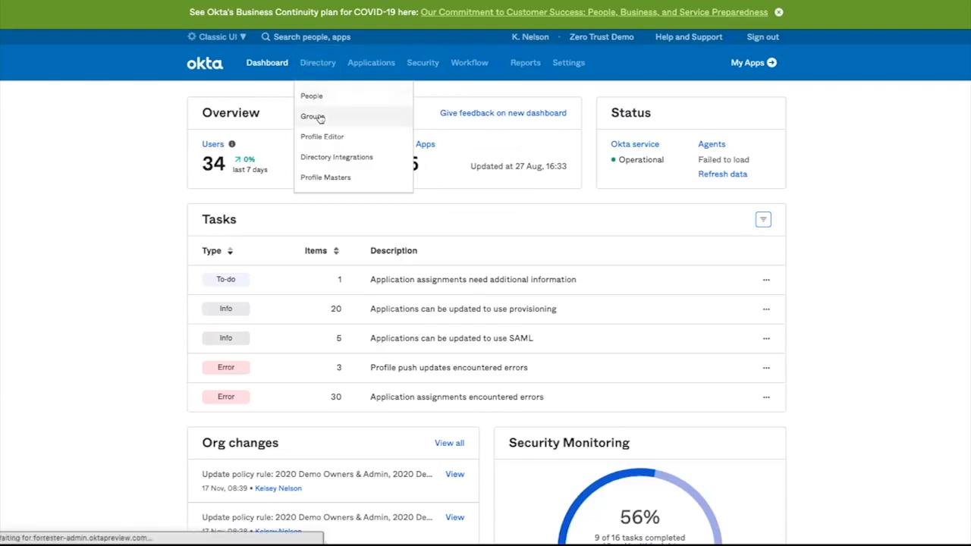
click(313, 115)
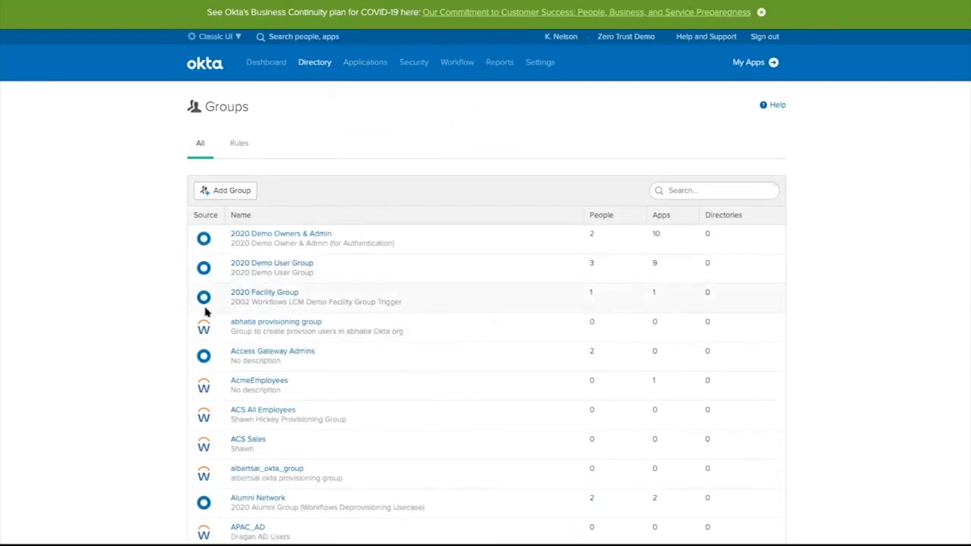
mouse_move(406, 155)
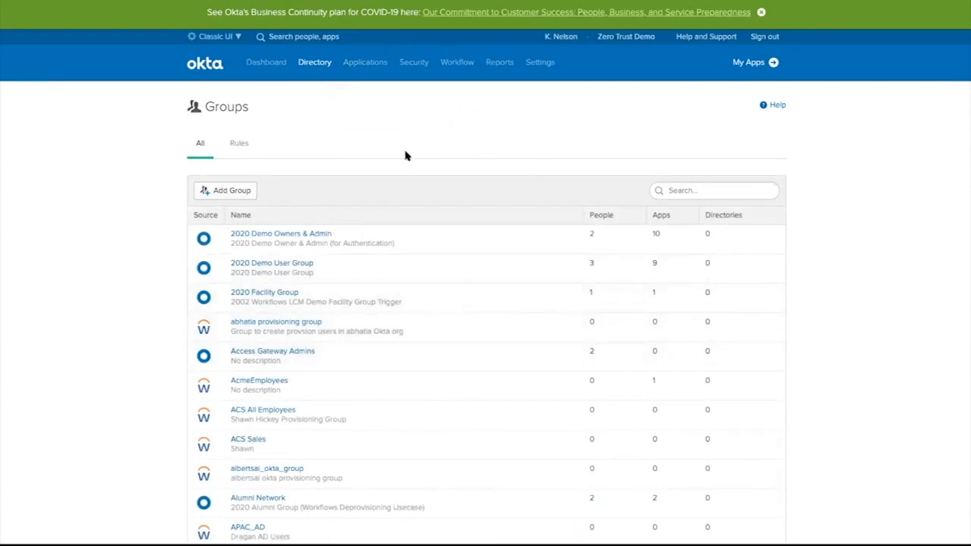
mouse_move(209, 346)
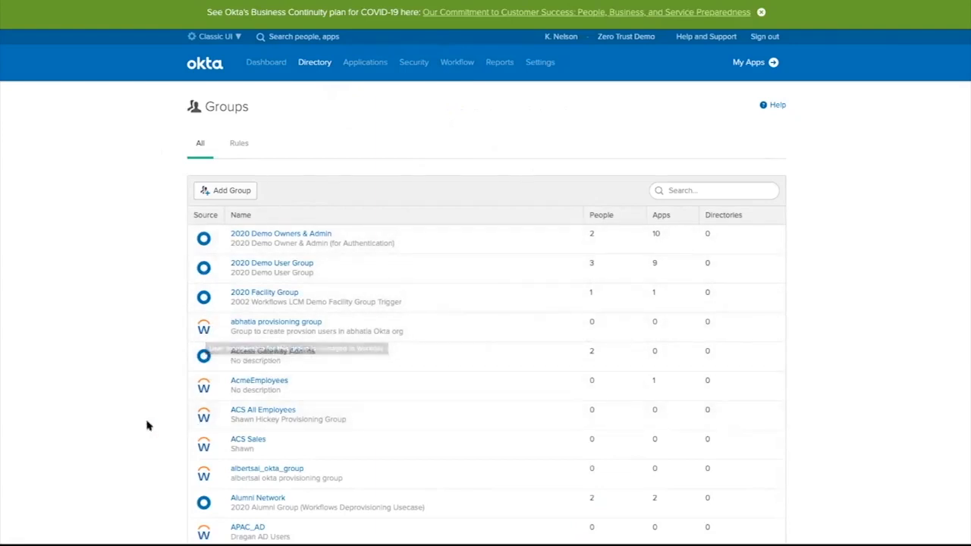
click(314, 62)
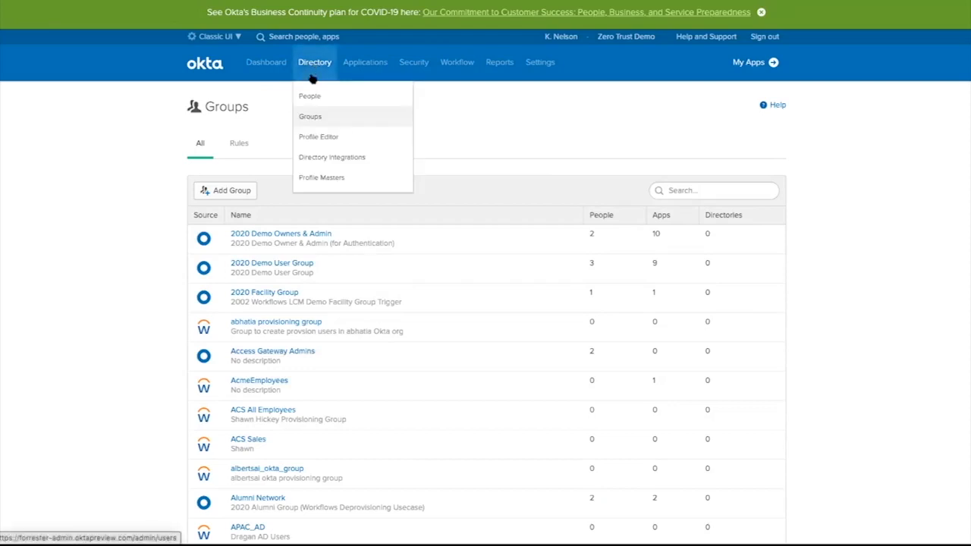
Step: Review the directory integrations and Add Directory options, then return to the groups list
click(331, 156)
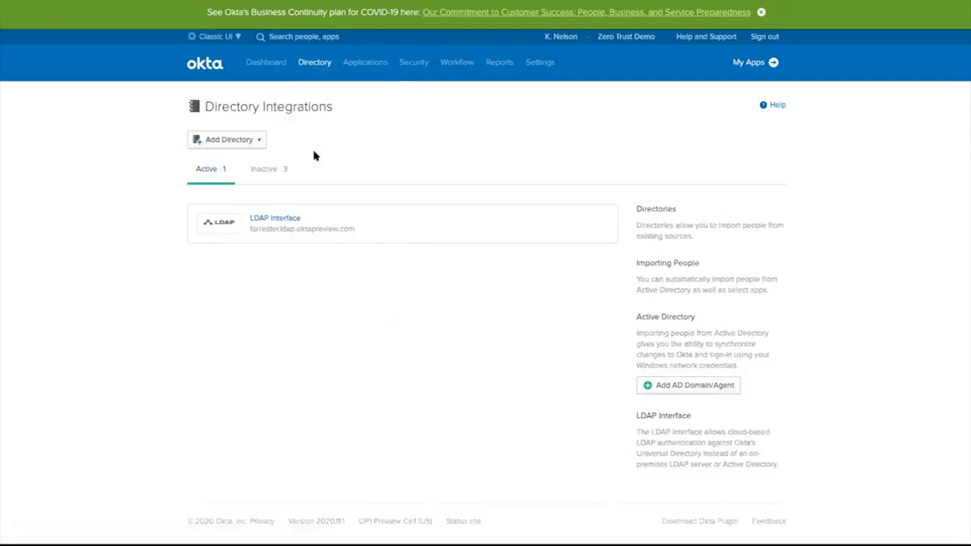
click(226, 139)
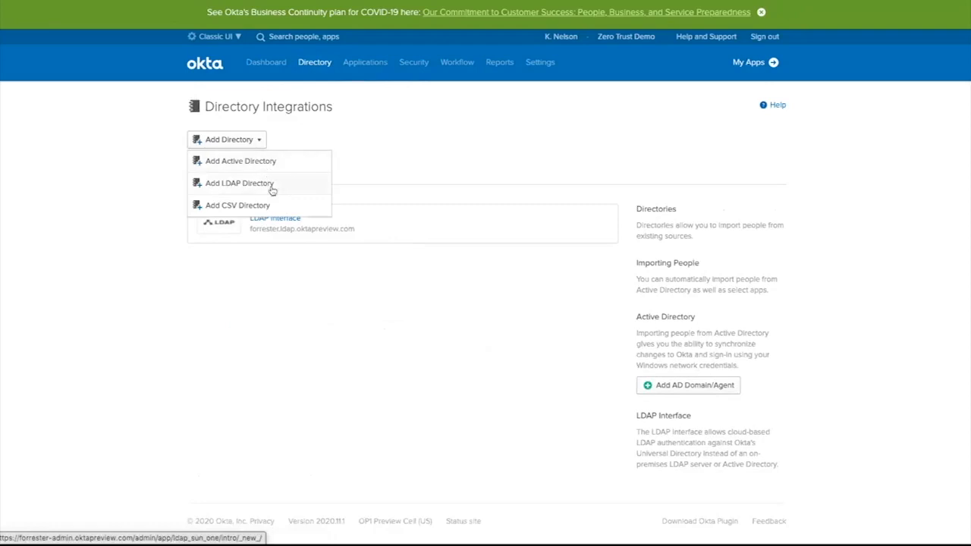
mouse_move(270, 188)
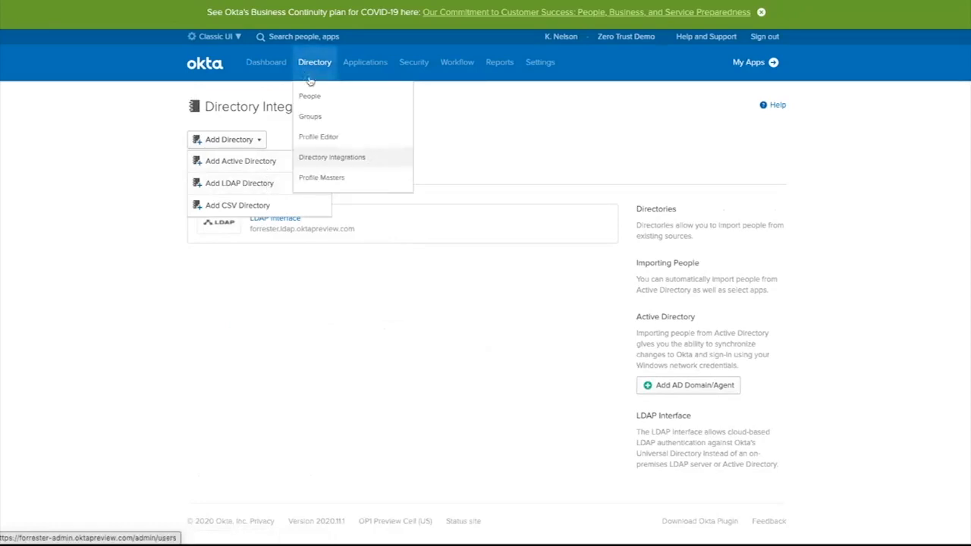
click(309, 115)
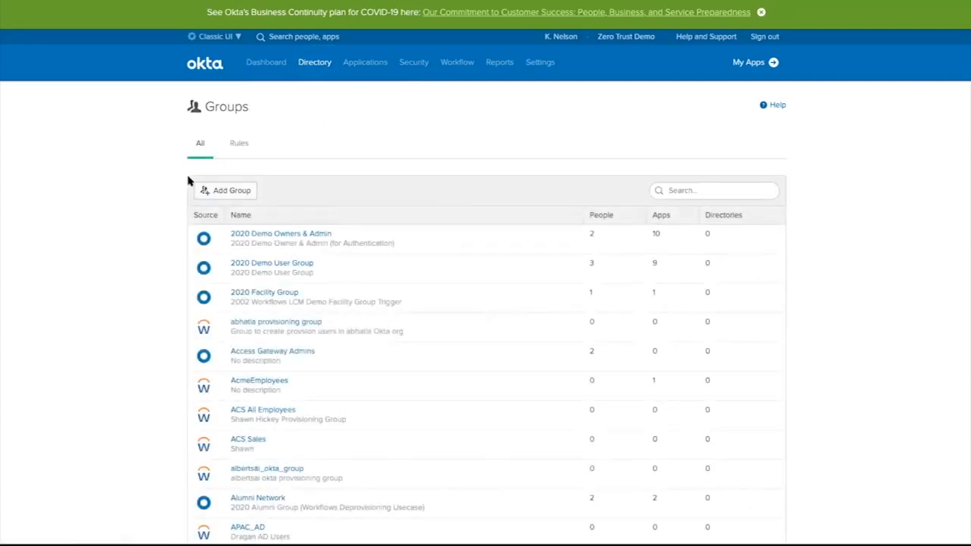
Step: View the Box (2020) app's group assignments and its sign-on policy with the Quarantine Users deny rule
click(313, 62)
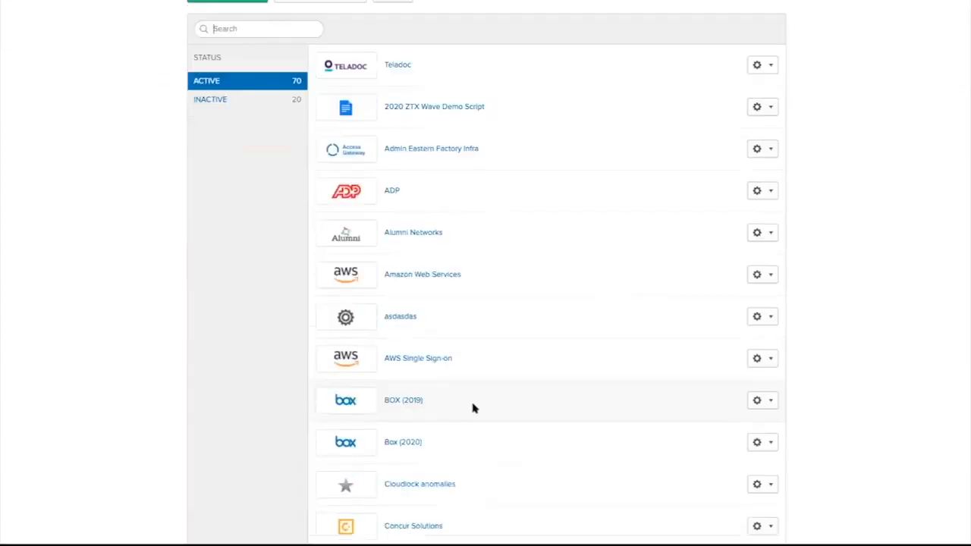
click(404, 441)
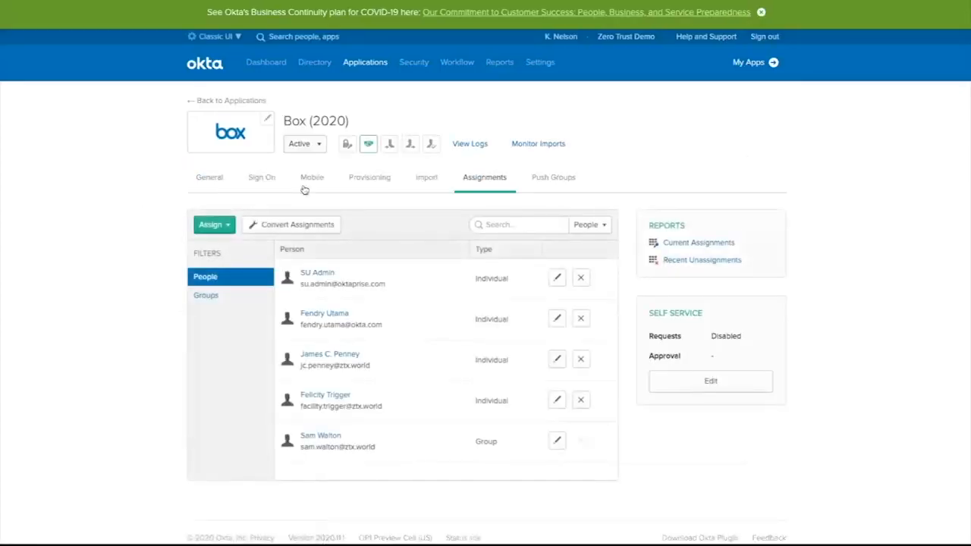
click(206, 295)
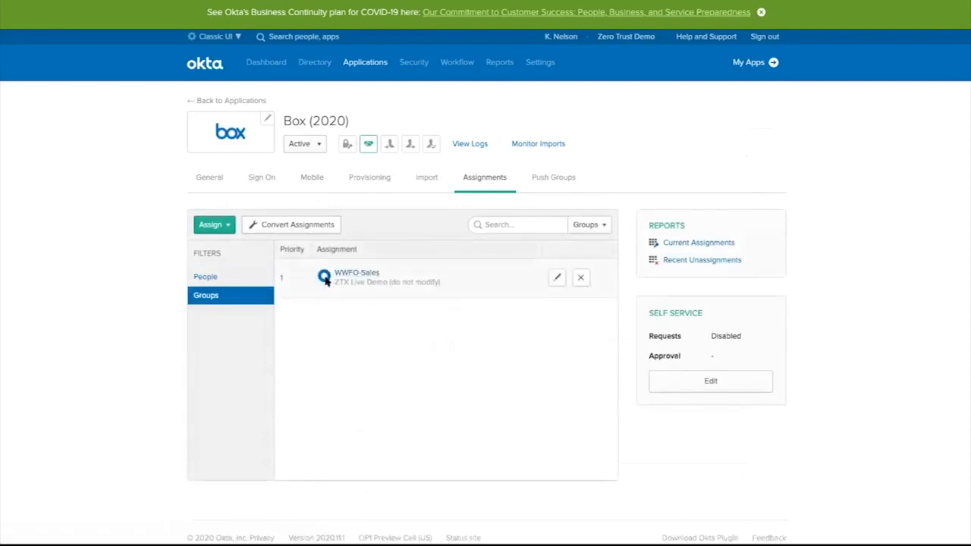
mouse_move(250, 194)
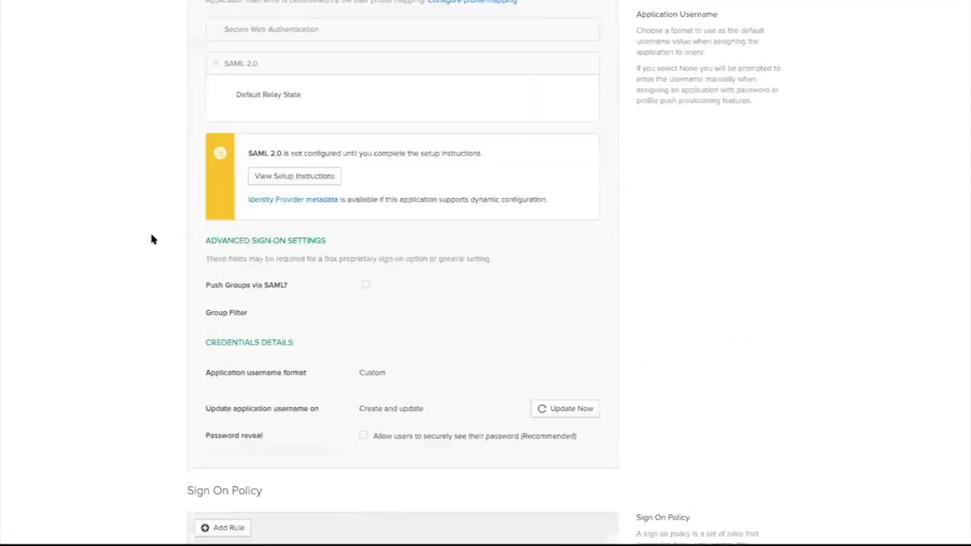
scroll(down, 3)
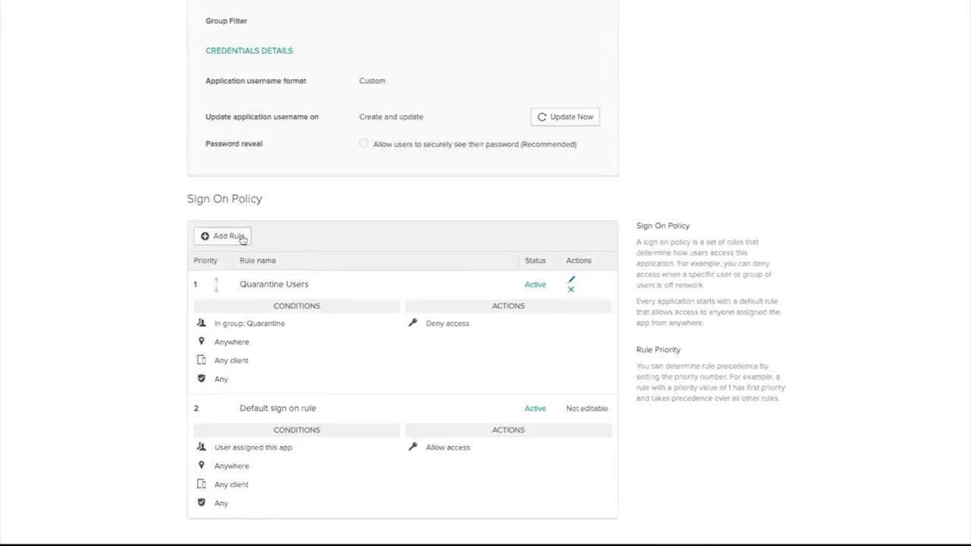
mouse_move(75, 306)
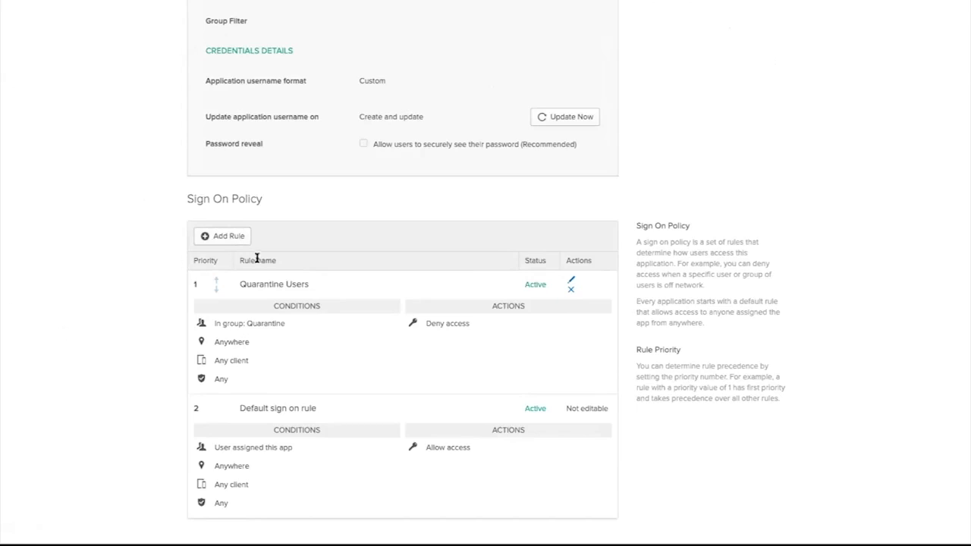
Step: Start a new sign-on rule and review its people, location, client platform and device-trust conditions
click(221, 237)
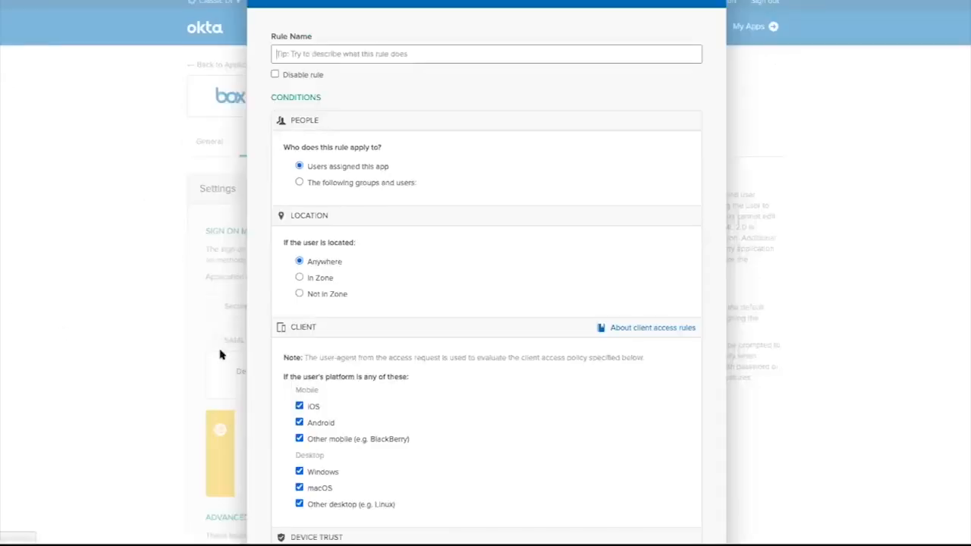
scroll(down, 3)
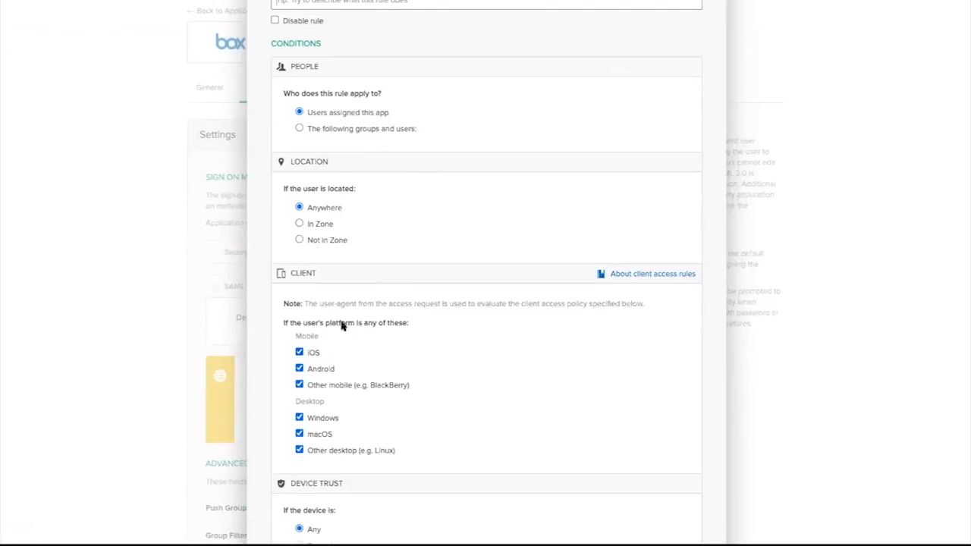
mouse_move(301, 322)
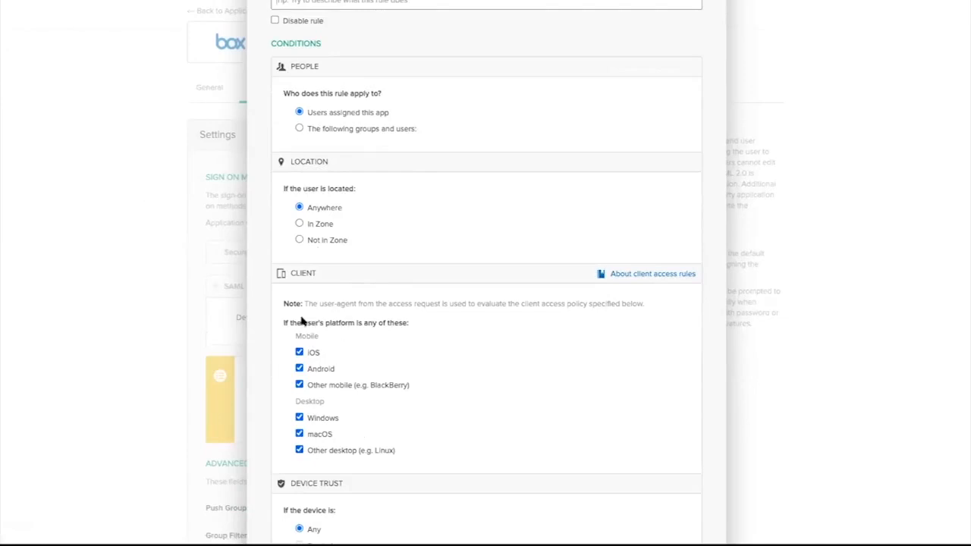
scroll(down, 3)
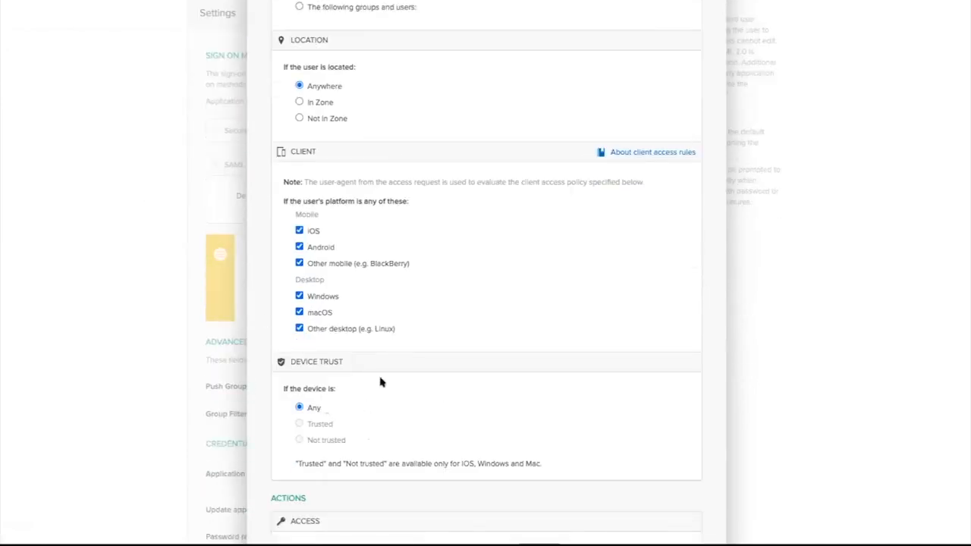
scroll(down, 3)
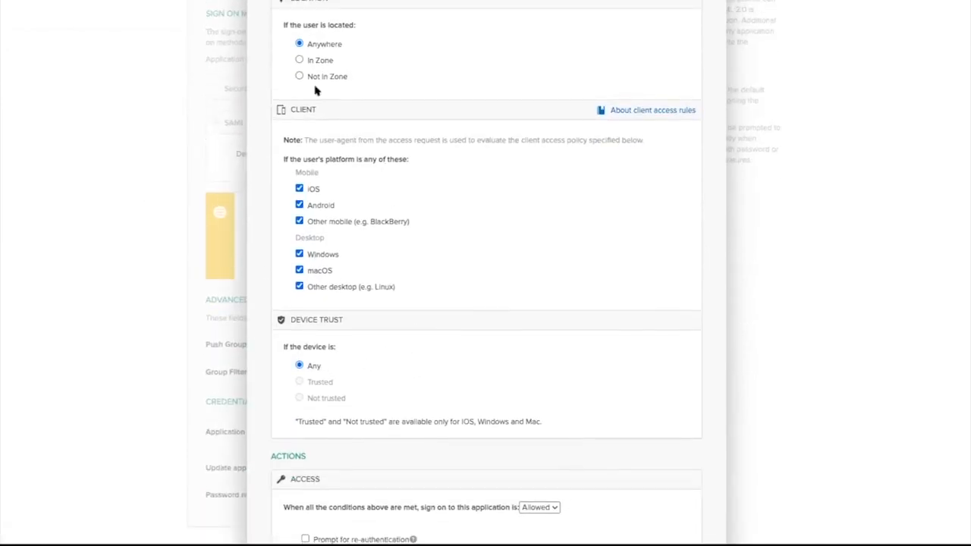
scroll(down, 3)
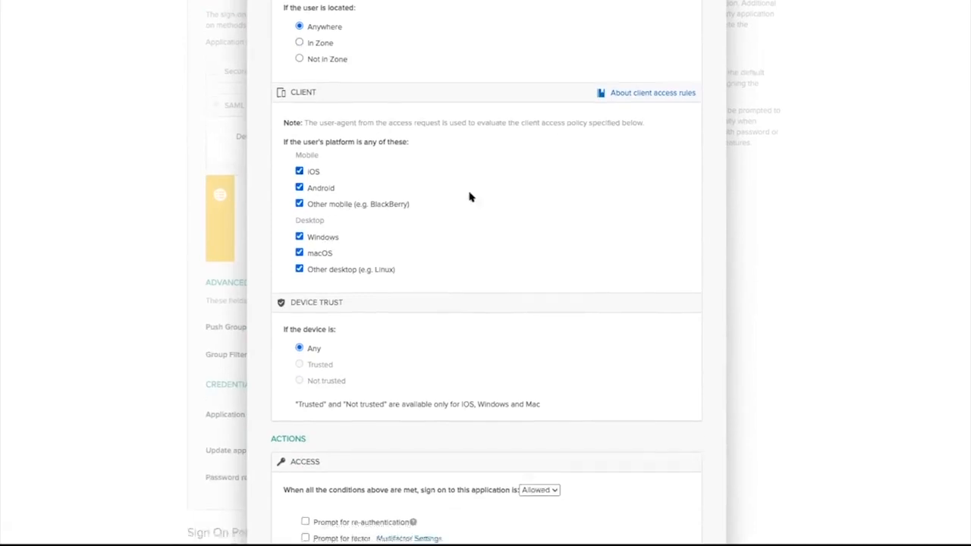
scroll(down, 3)
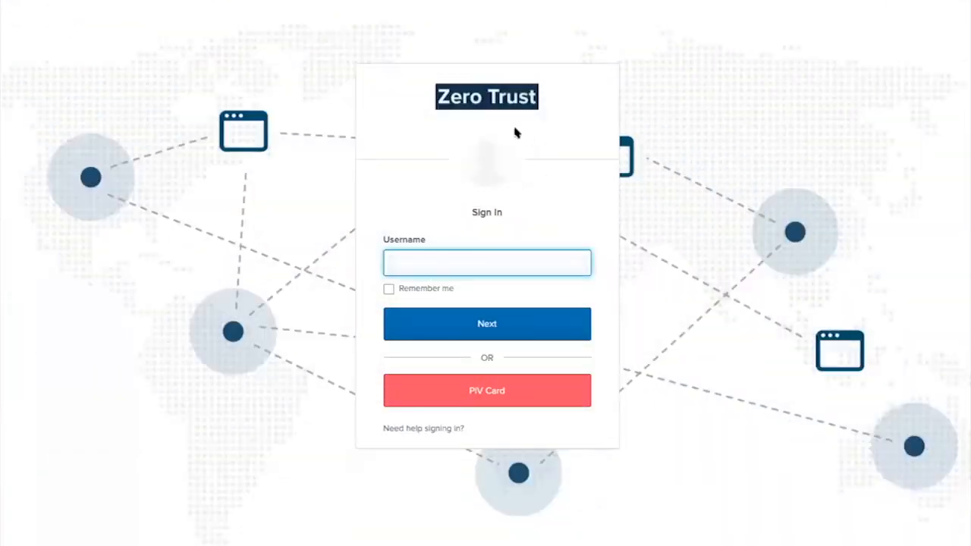
mouse_move(661, 297)
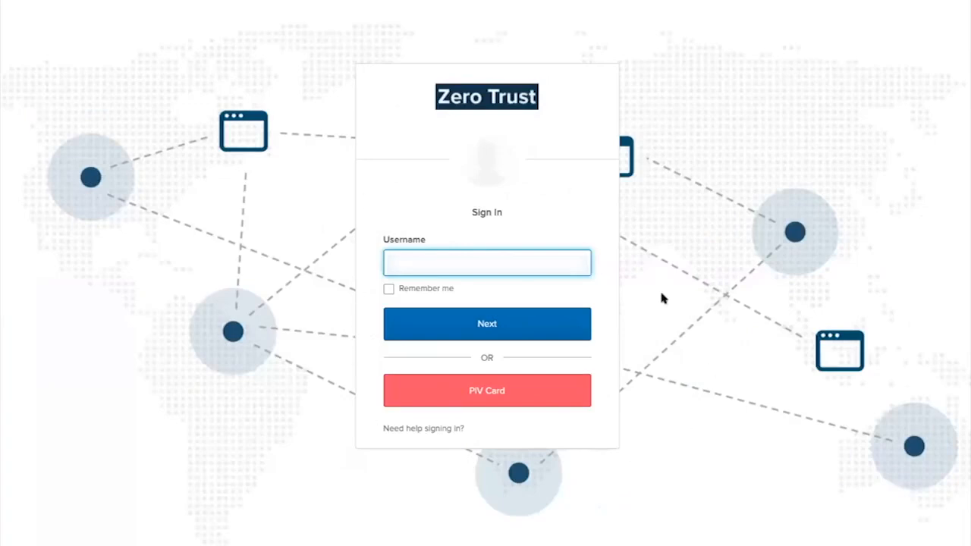
mouse_move(401, 255)
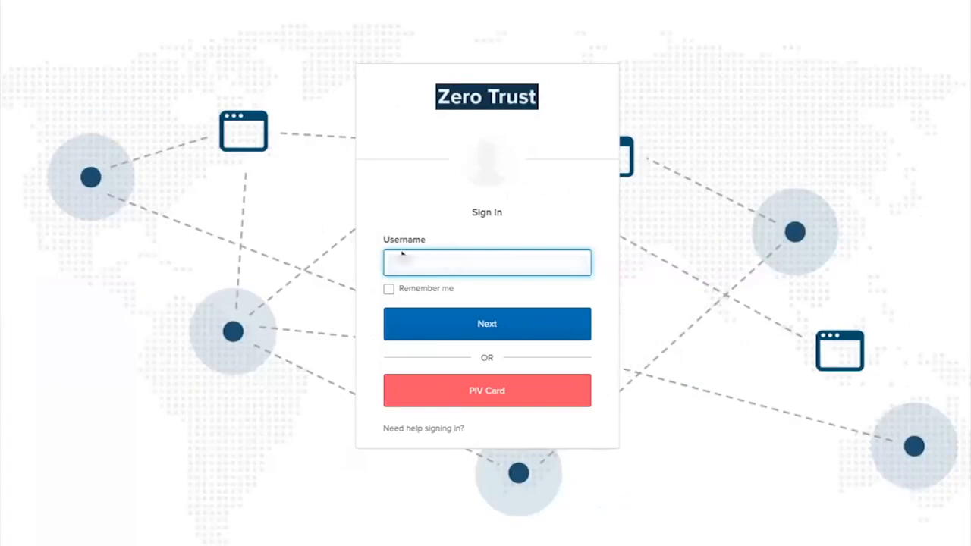
mouse_move(514, 376)
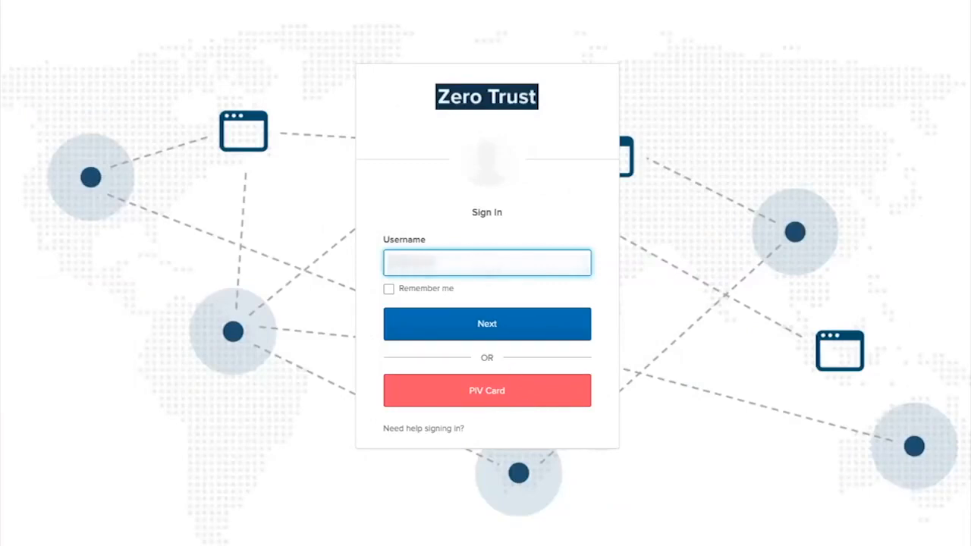
Step: Sign in to the Zero Trust portal with the username and then verify the password
click(485, 323)
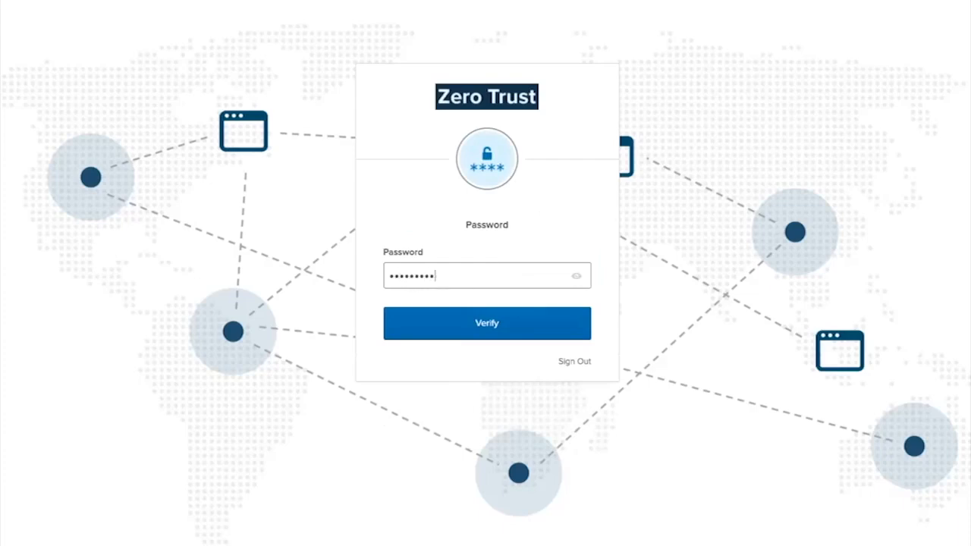
click(486, 321)
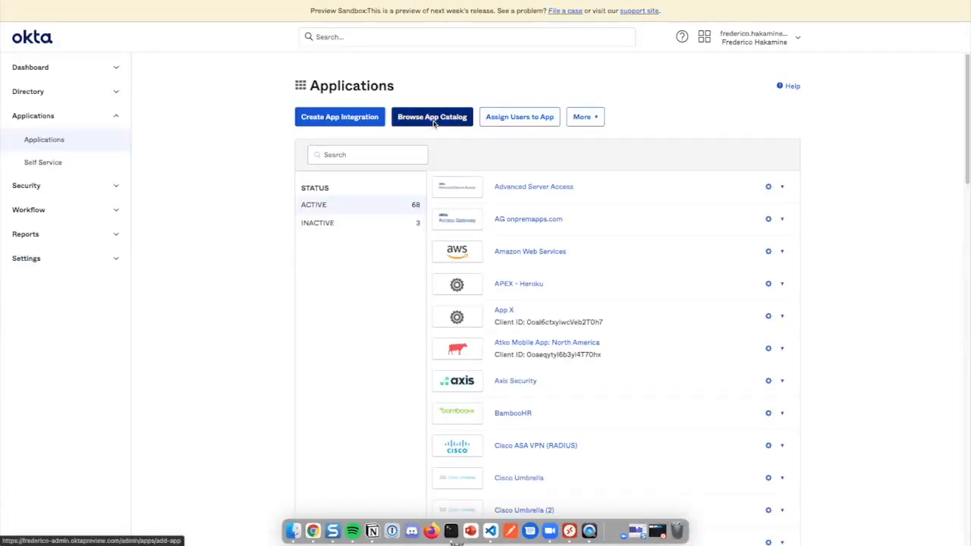
Step: Search the app catalog for 'umbrell' and review the Umbrella and GlobalProtect SAML sign-on settings
click(431, 115)
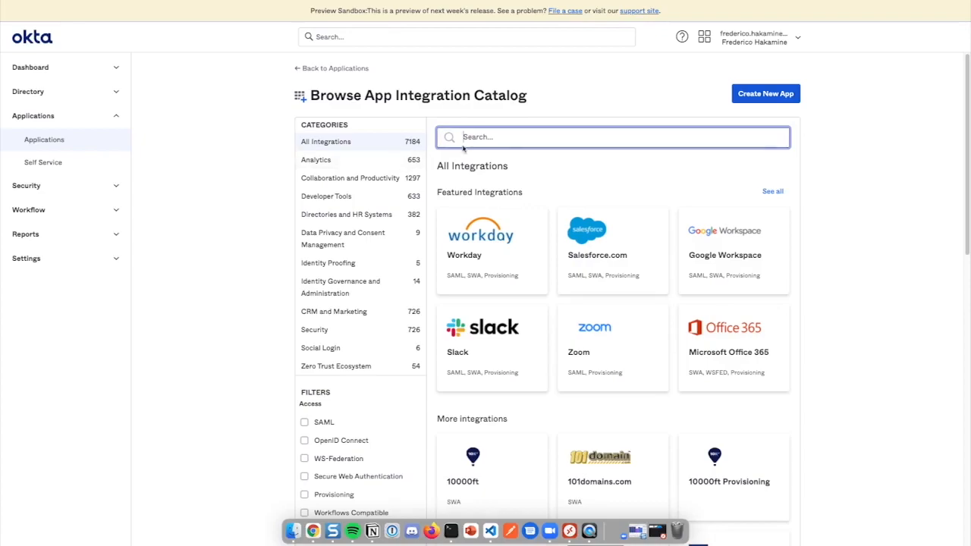
text(umbrell)
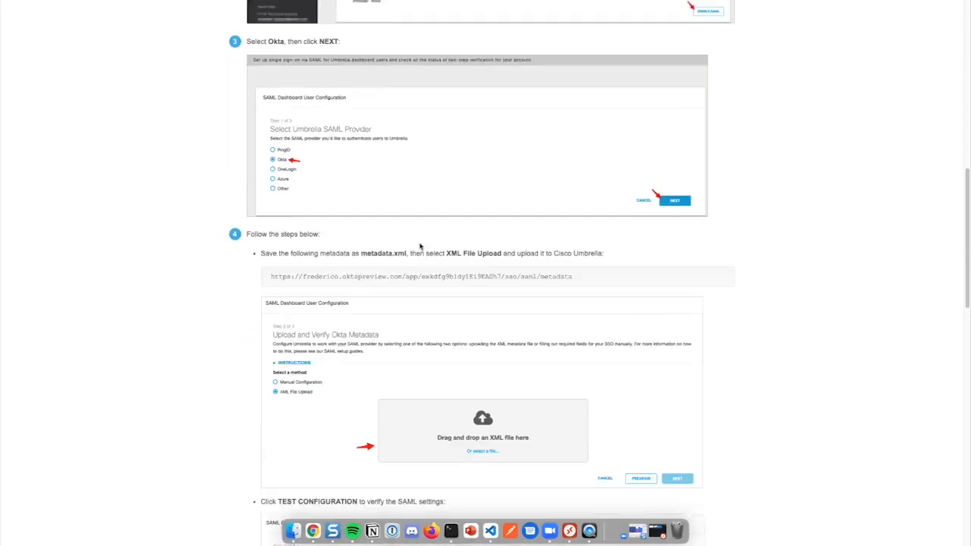
scroll(down, 3)
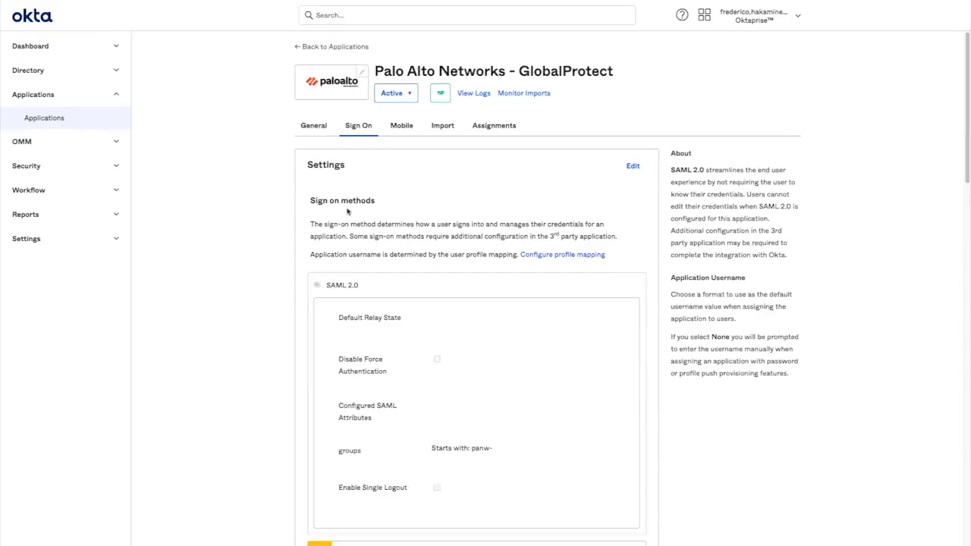
mouse_move(288, 133)
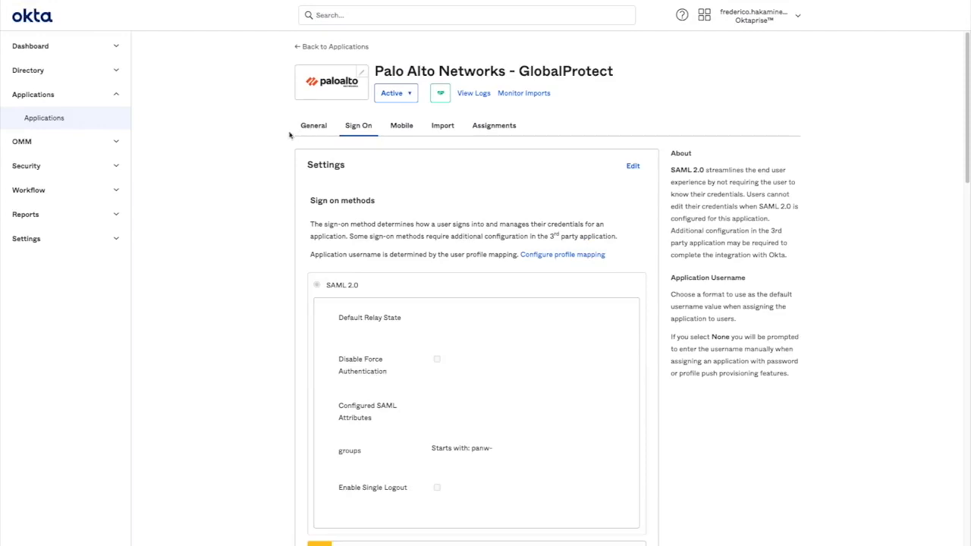
mouse_move(287, 241)
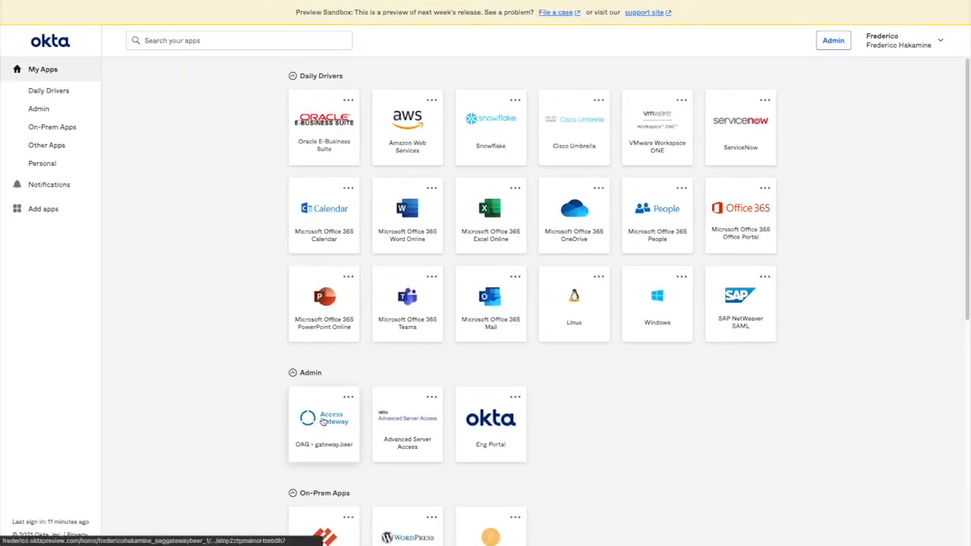
click(325, 418)
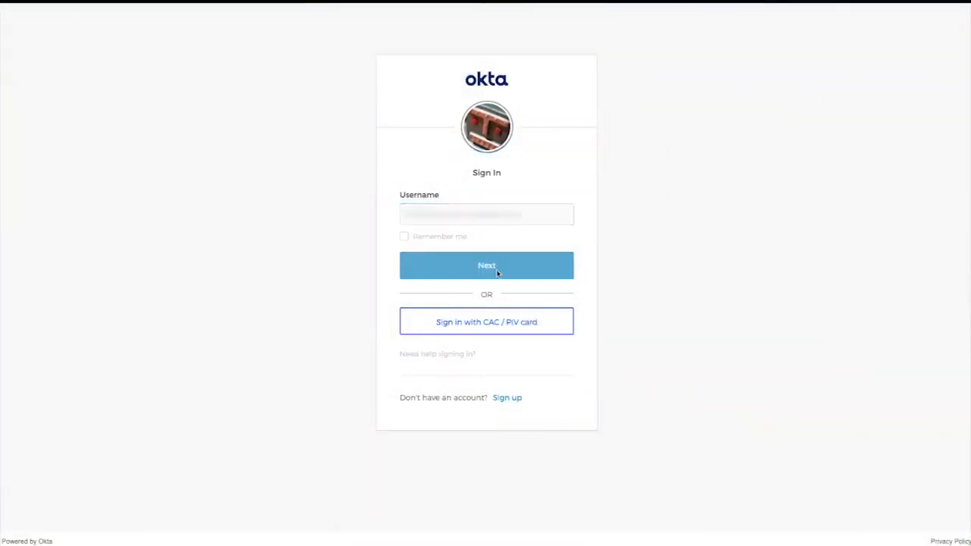
Step: Sign in to the app dashboard, launch Cisco Umbrella and start the GlobalProtect VPN connection
click(485, 264)
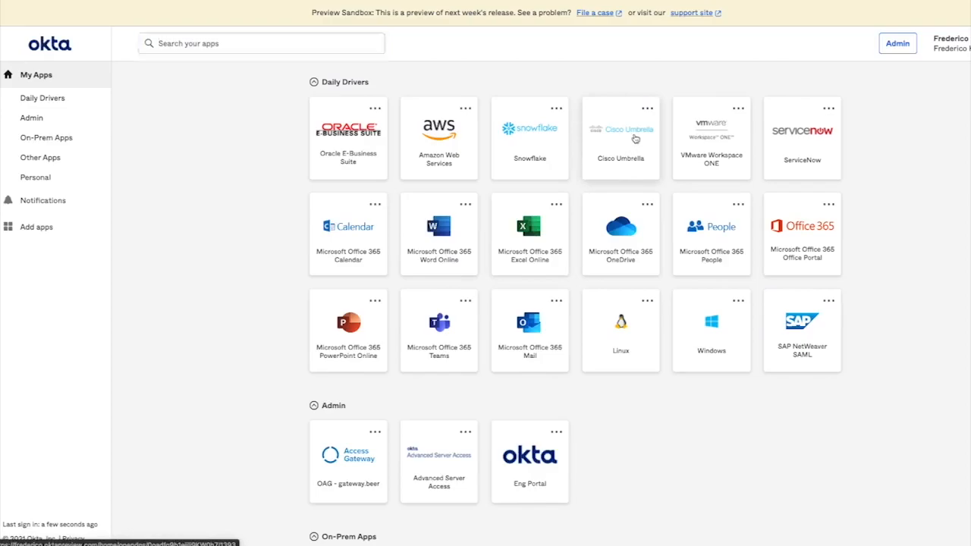
click(620, 138)
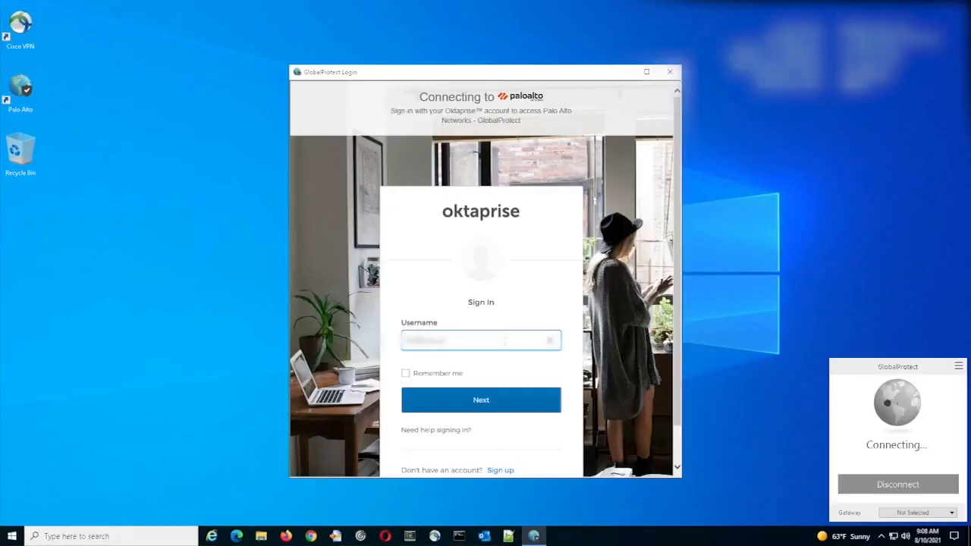
click(481, 400)
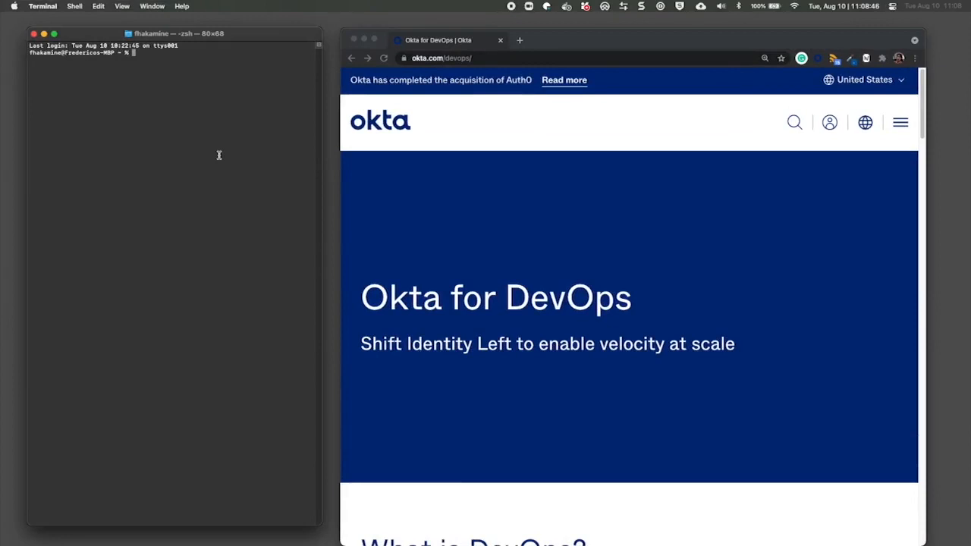
Step: Run 'sft ssh centos' and approve the Advanced Server Access credential request
text(sft ssh centos-alone)
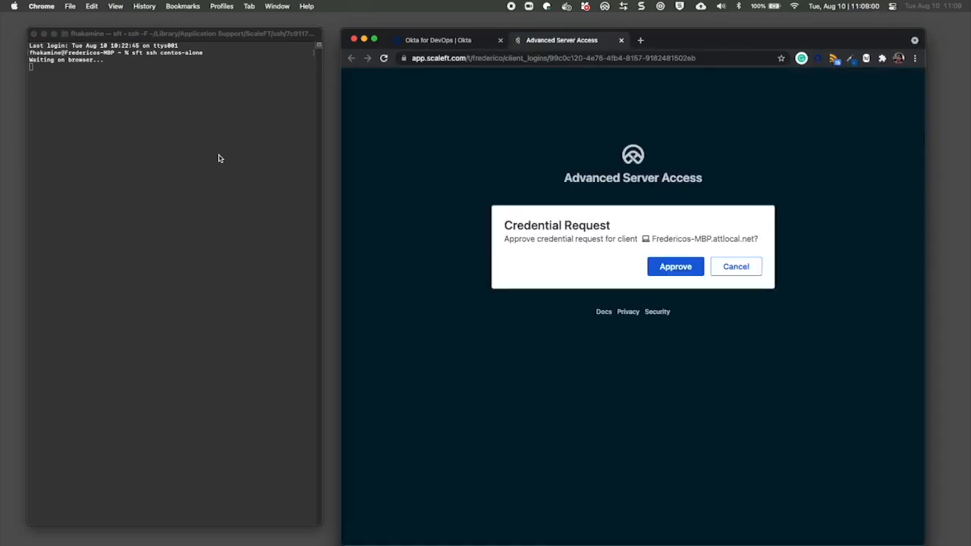
click(673, 267)
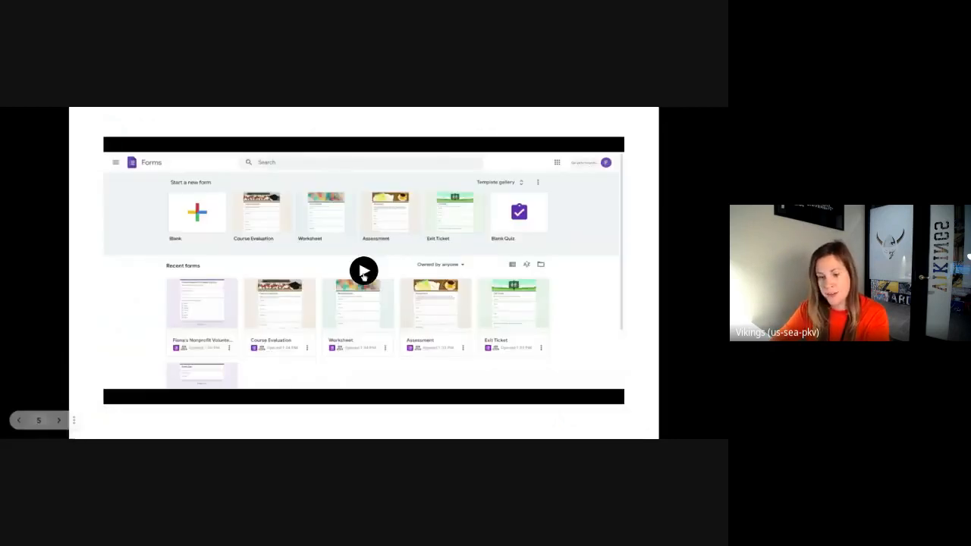
Step: Review the volunteer sign-up form's nine responses from its Responses view
click(364, 270)
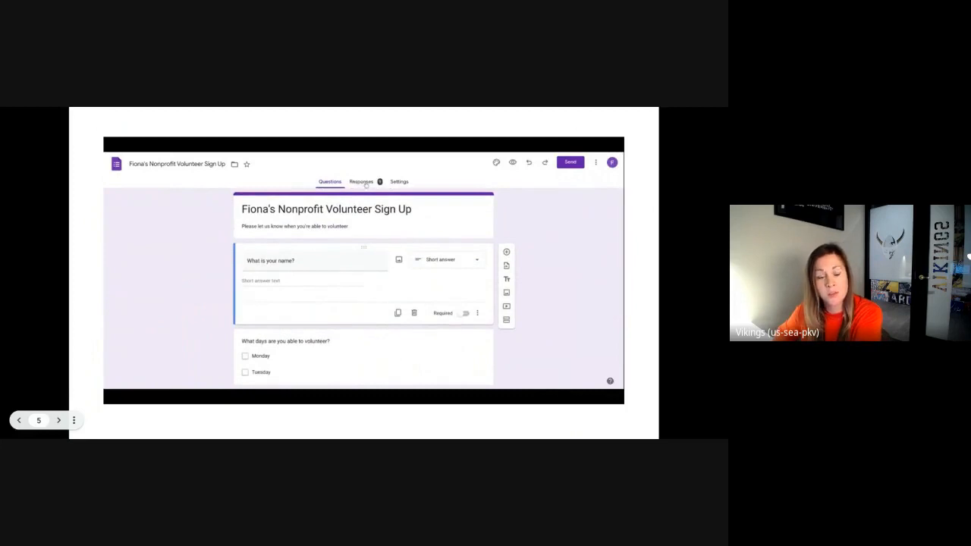
click(360, 182)
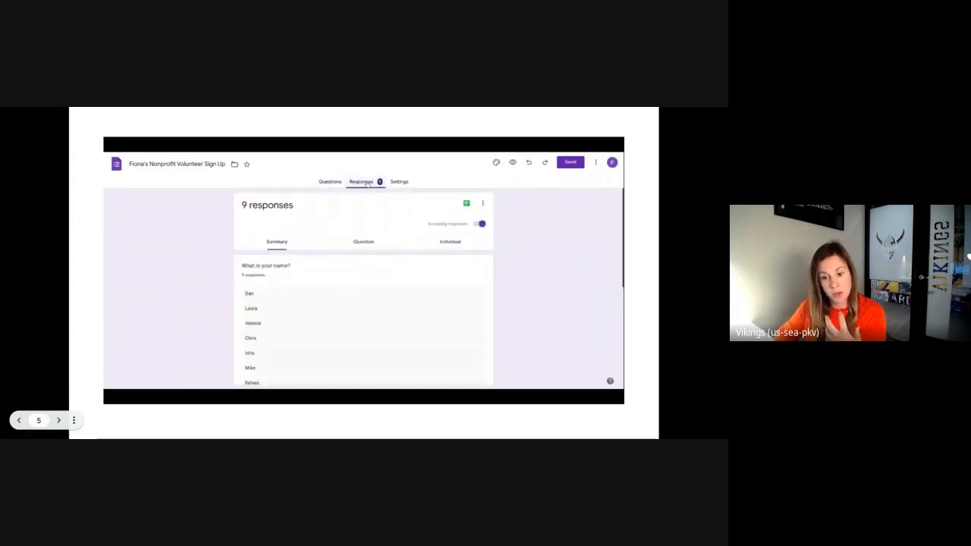
scroll(down, 3)
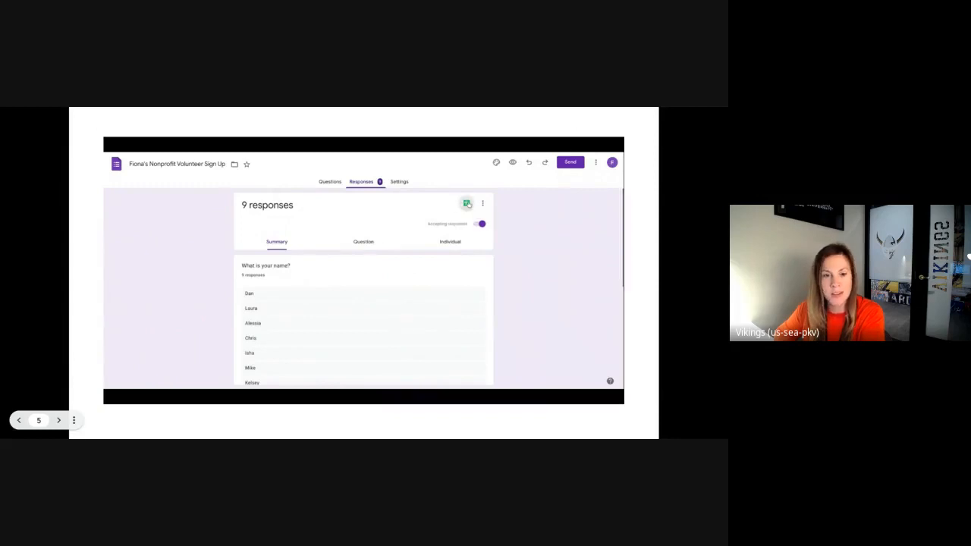
click(467, 203)
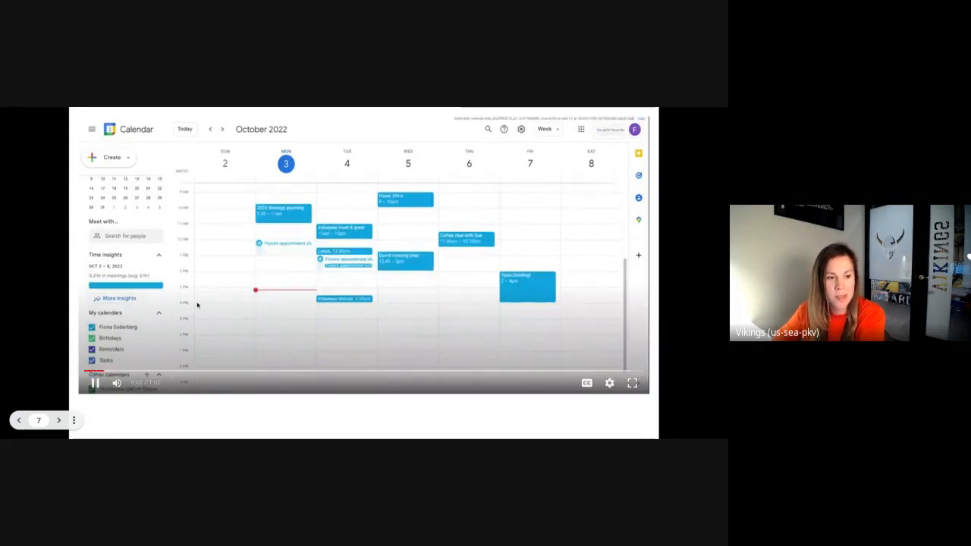
Step: Create a new calendar with a name and a 'Public calendar of' description
click(146, 373)
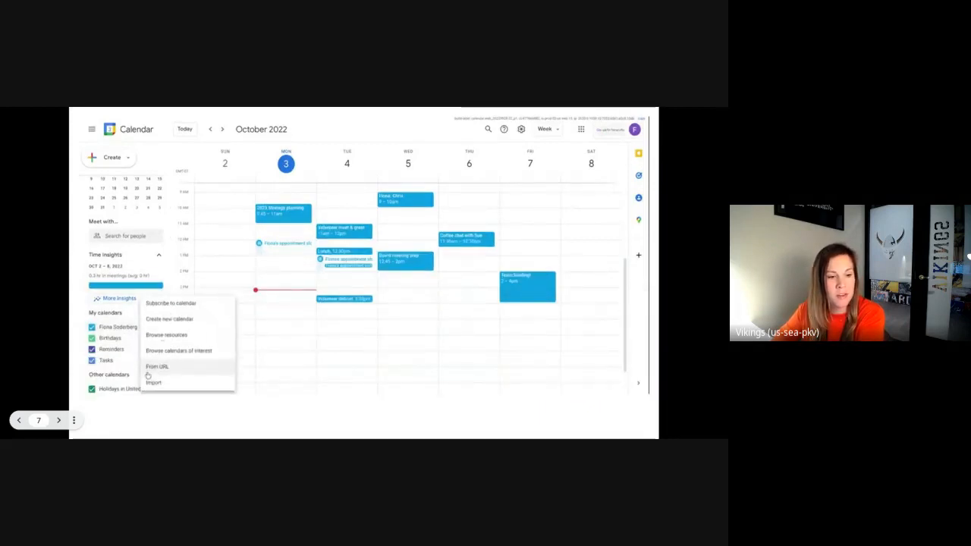
click(168, 318)
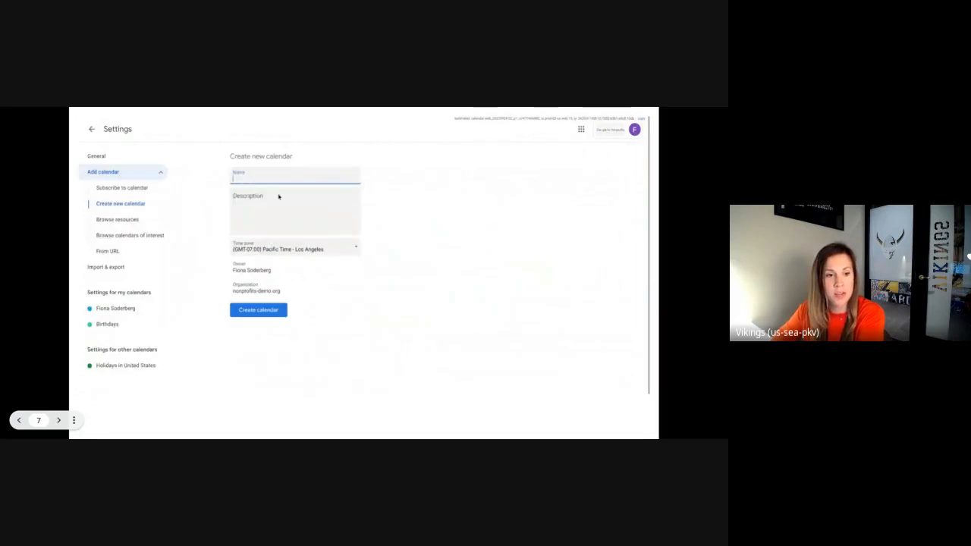
text(FI)
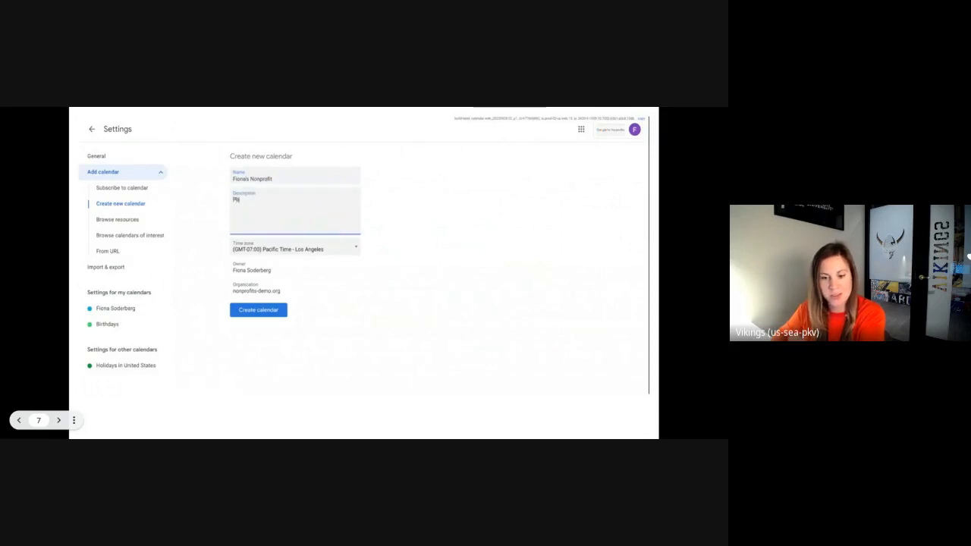
text(Public calendar of)
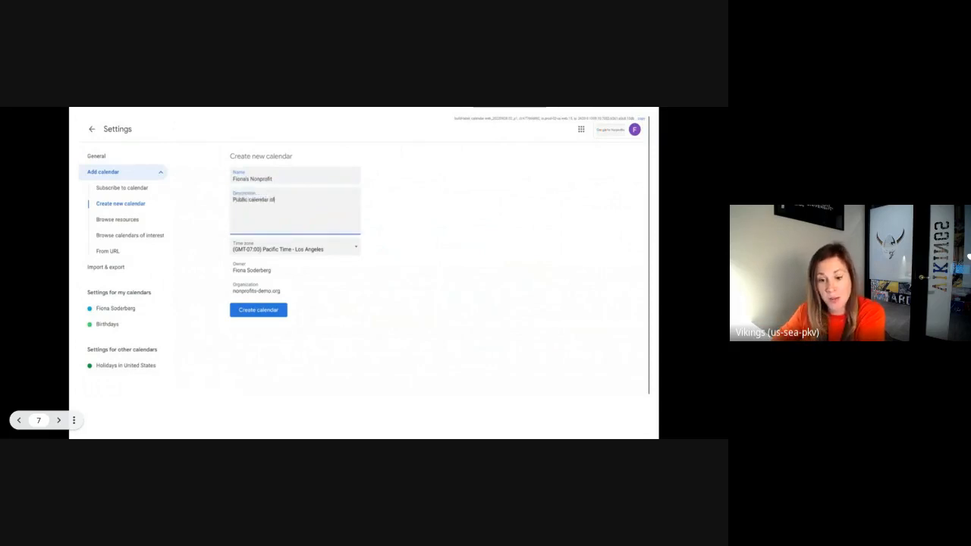
click(258, 310)
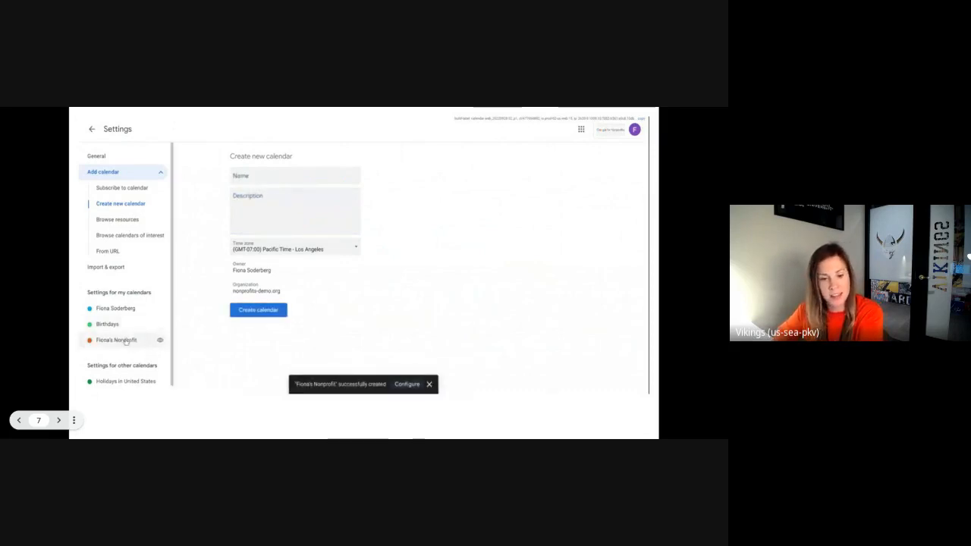
Step: Make the calendar available to the public, copy its shareable link and share it with a colleague
click(115, 340)
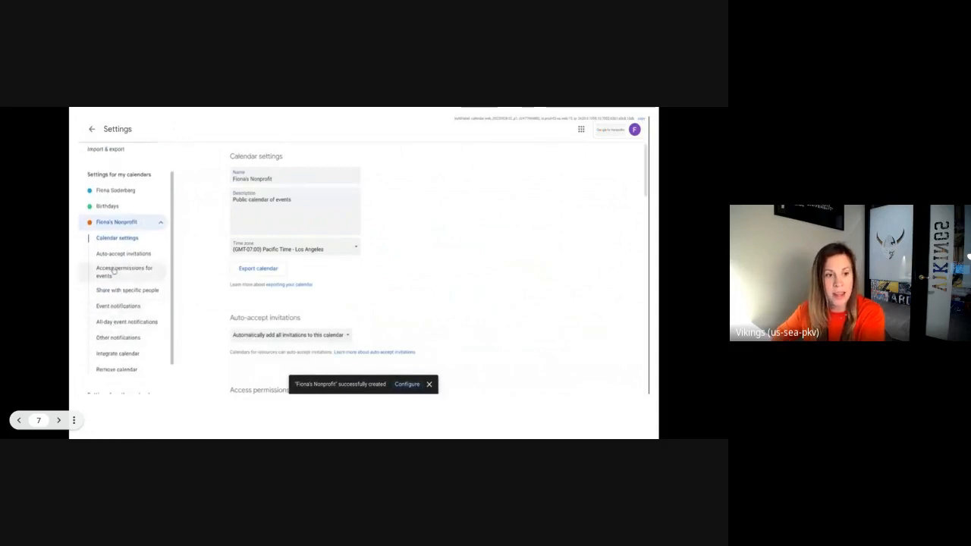
click(125, 270)
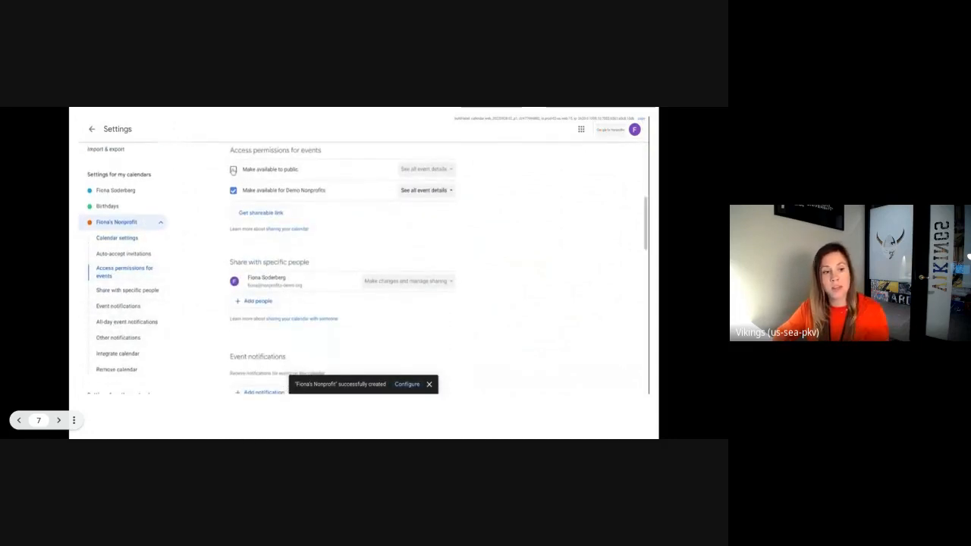
click(234, 170)
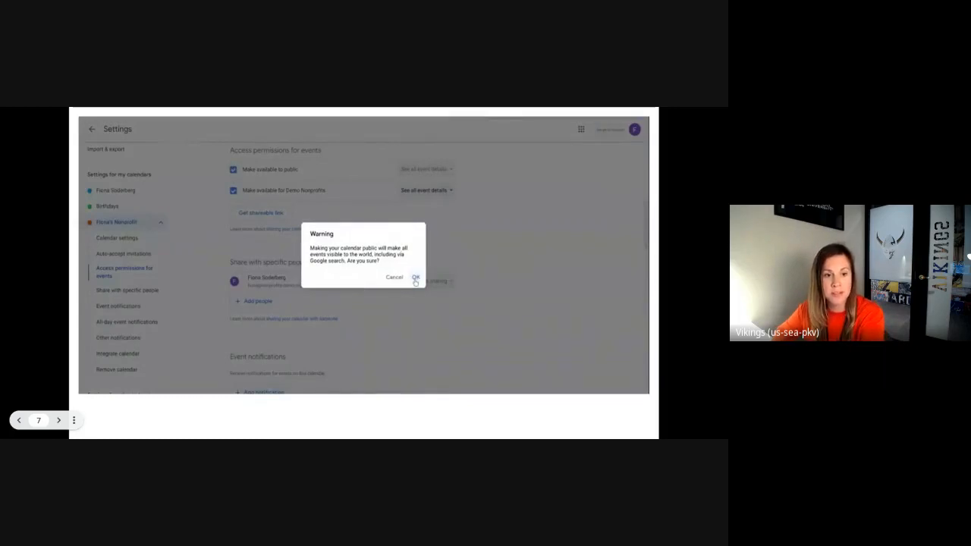
click(415, 278)
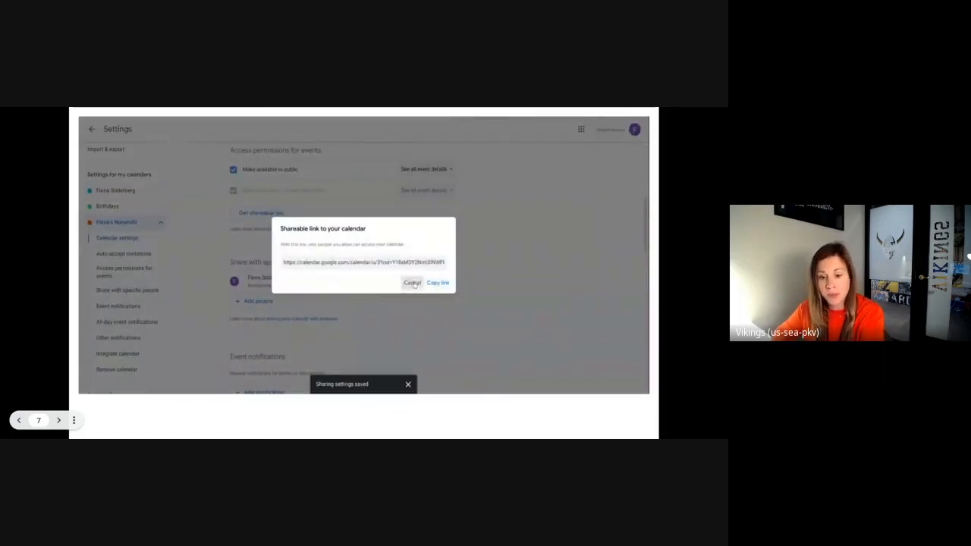
click(437, 282)
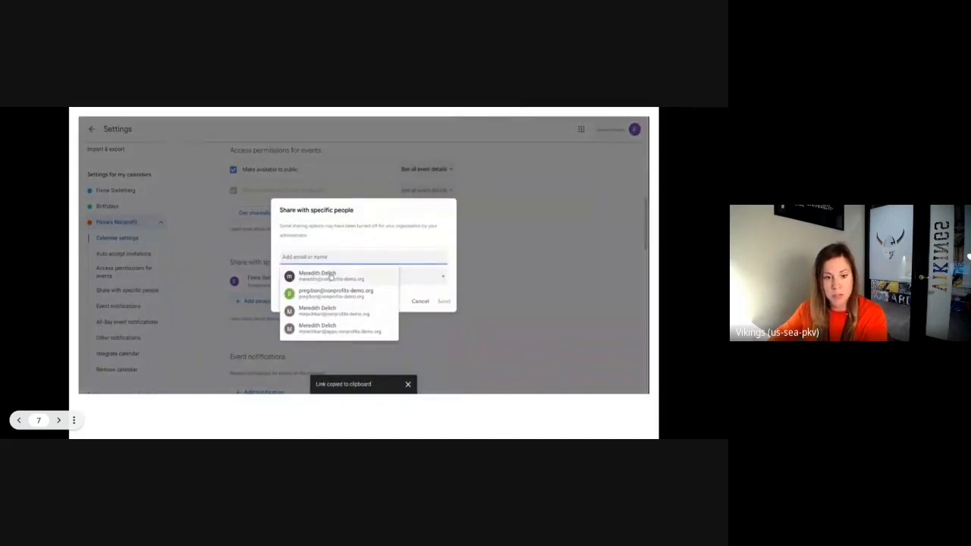
click(317, 276)
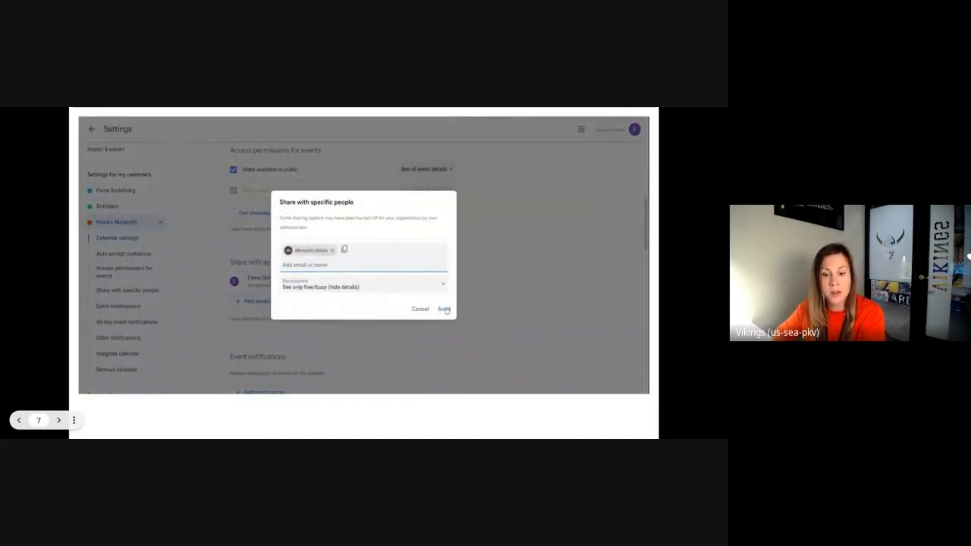
click(444, 309)
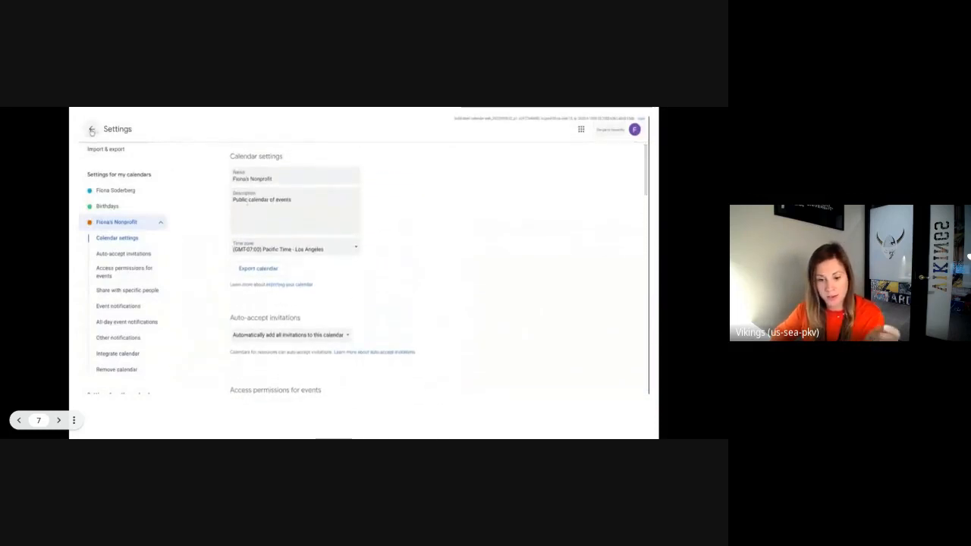
Step: Add a 'Meet and greet' event on Monday afternoon in the week view and save it
click(91, 129)
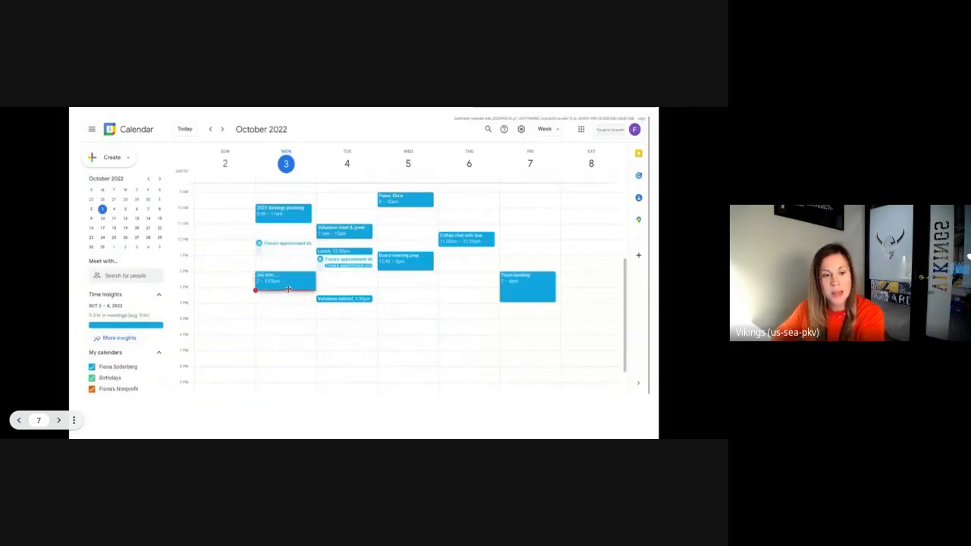
click(286, 281)
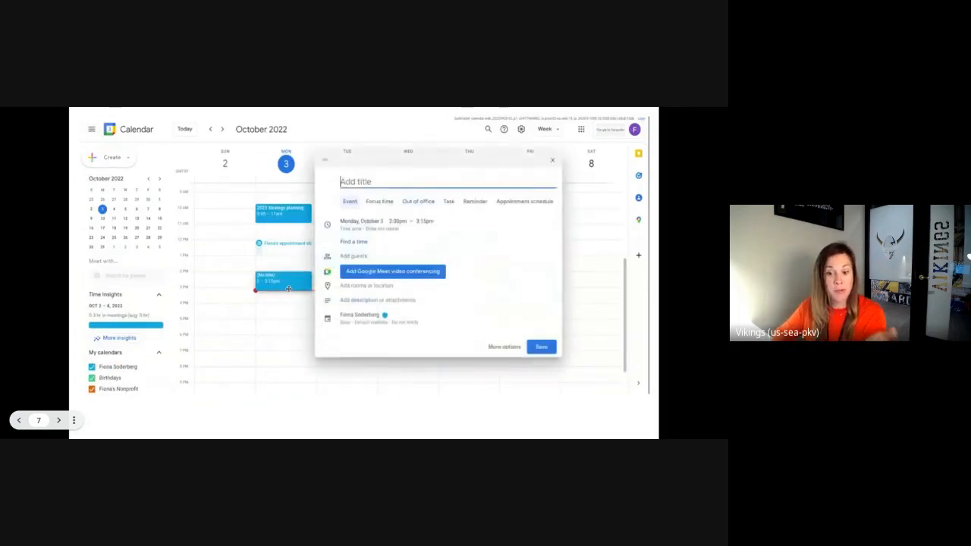
text(Meet and greet)
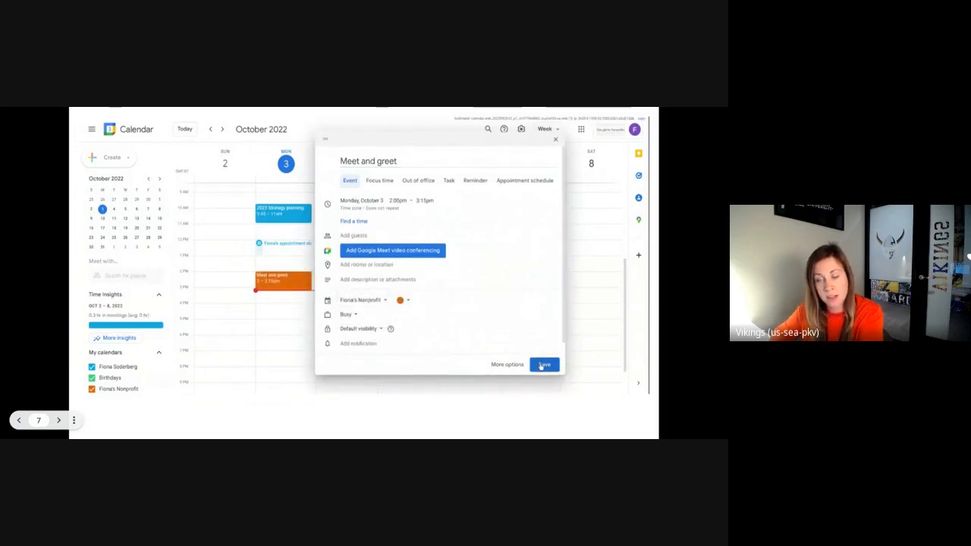
click(543, 364)
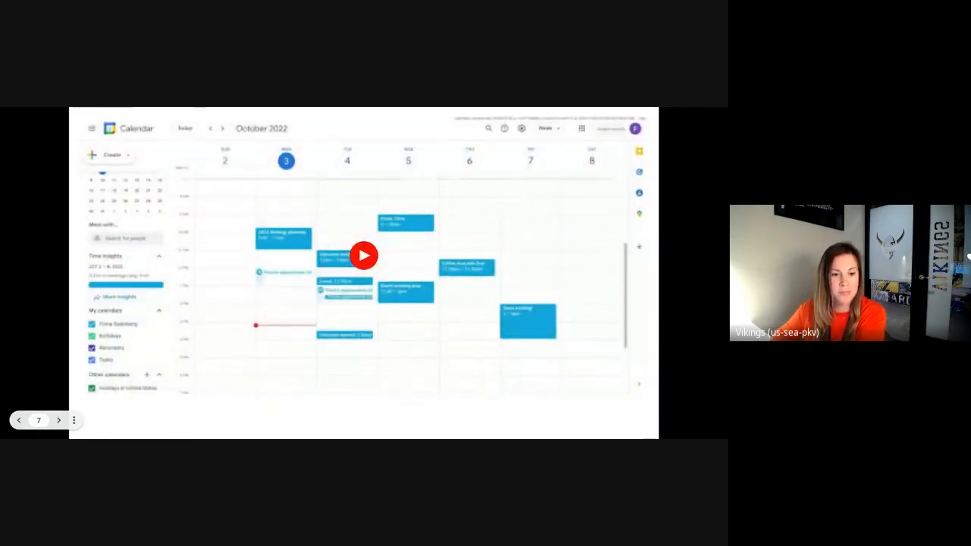
Step: Start a new group named Nonprofit Volunteers and continue to its privacy settings
click(58, 420)
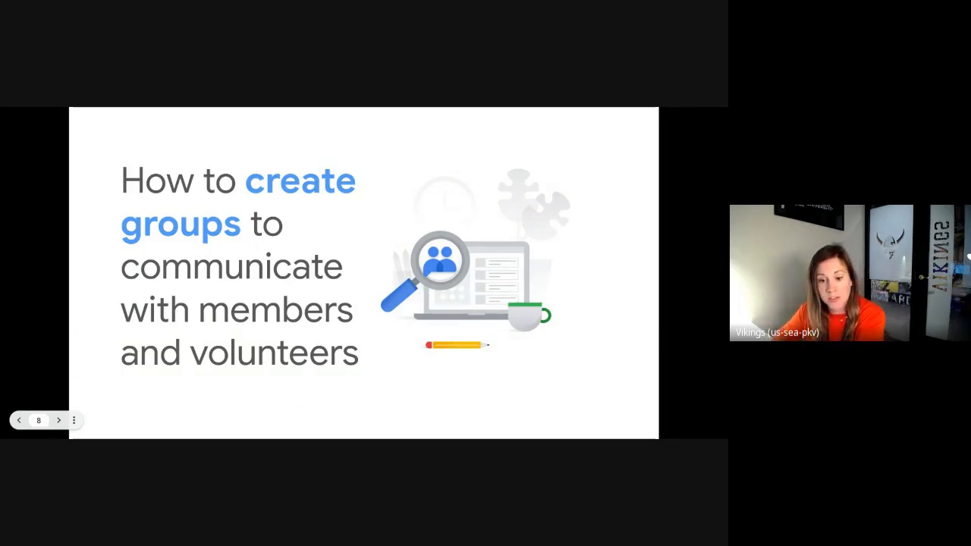
click(57, 420)
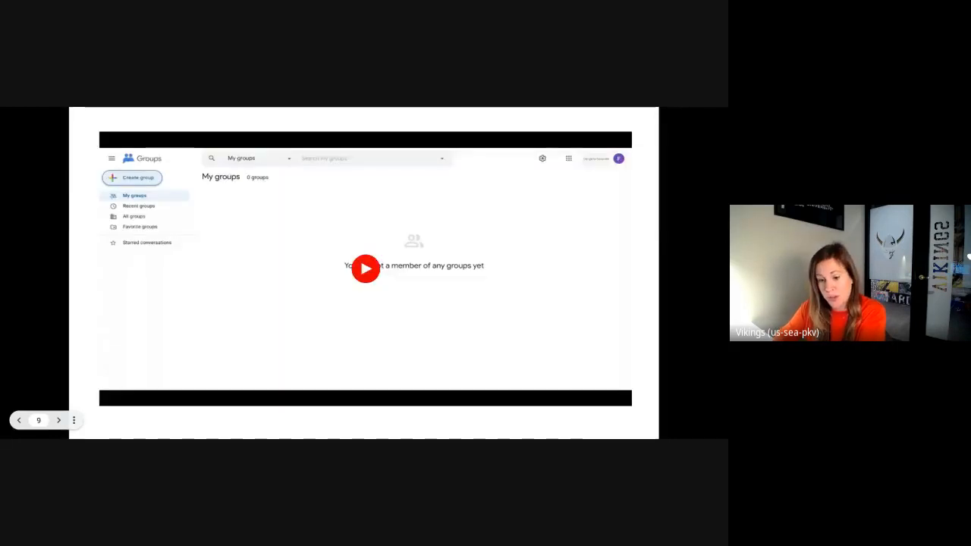
click(366, 267)
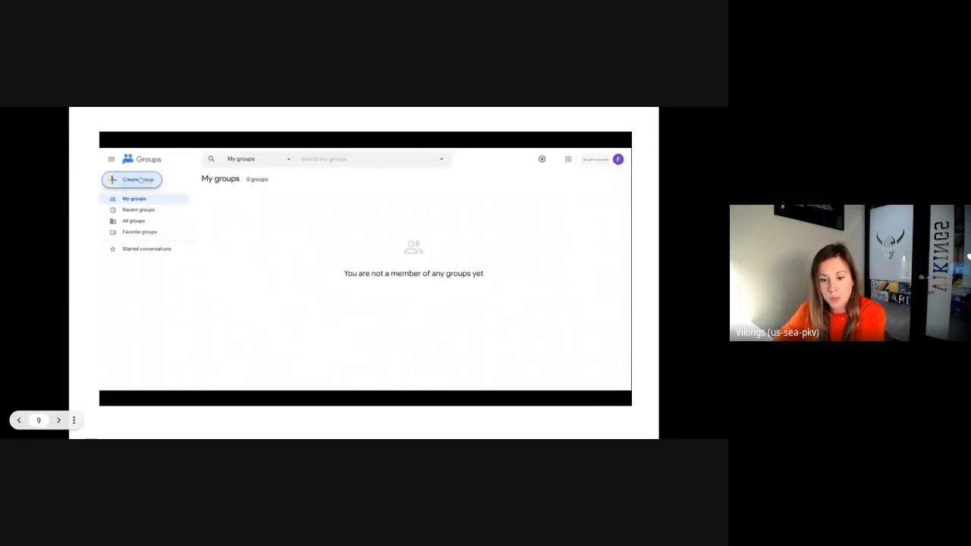
click(136, 179)
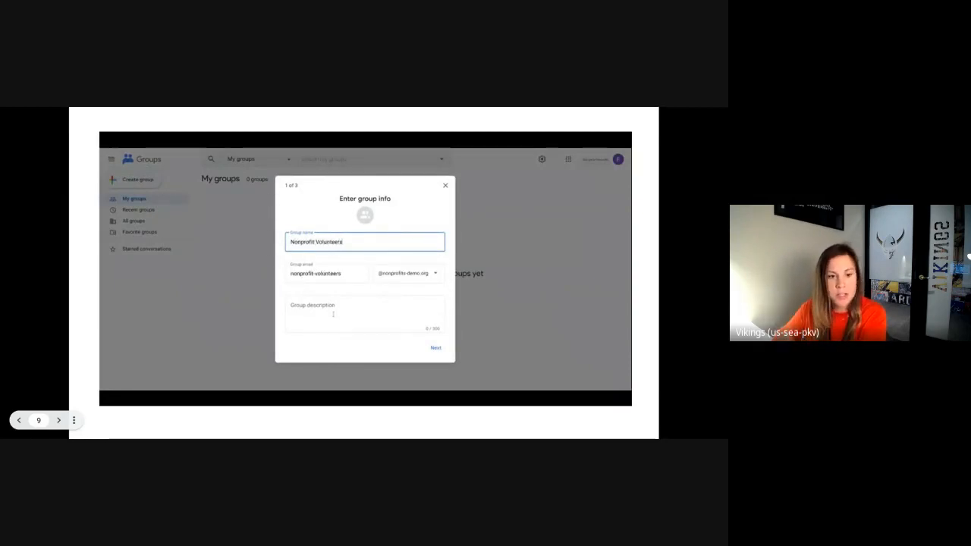
click(364, 312)
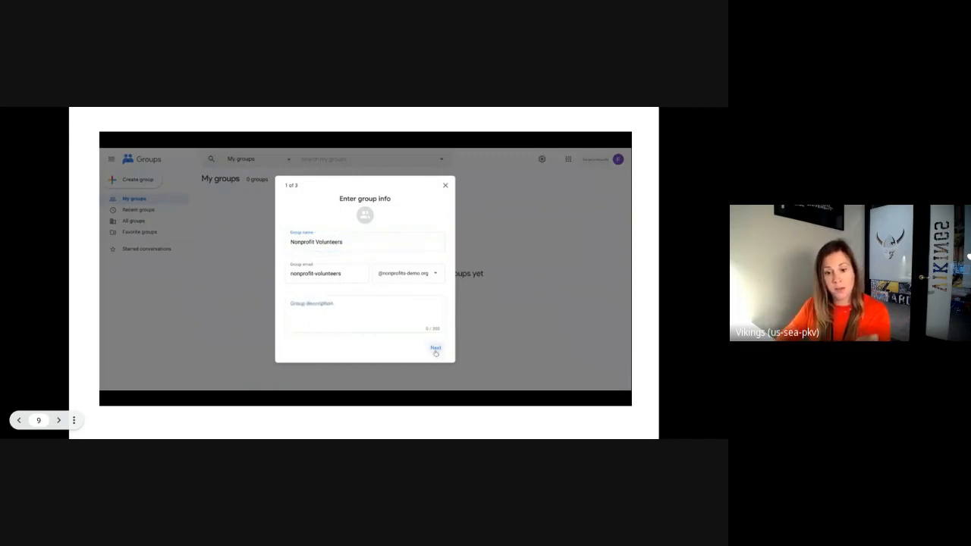
click(435, 348)
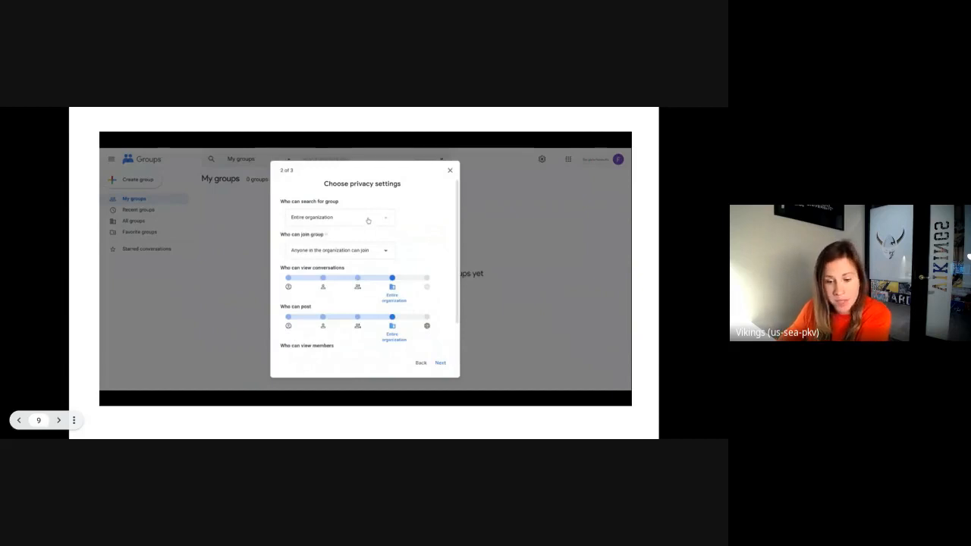
Step: Keep the group findable by the entire organization, add a 'Thanks for joining' welcome message and create it
click(340, 218)
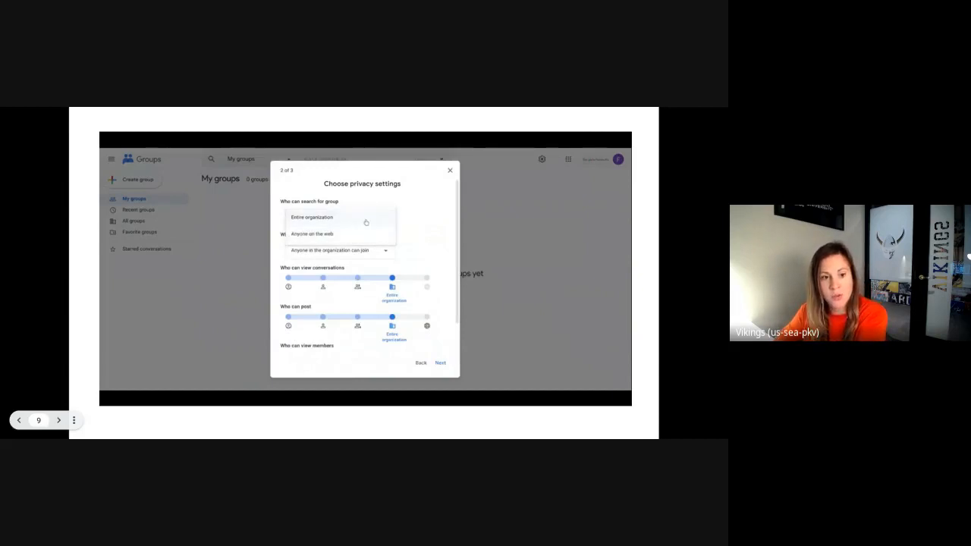
click(340, 233)
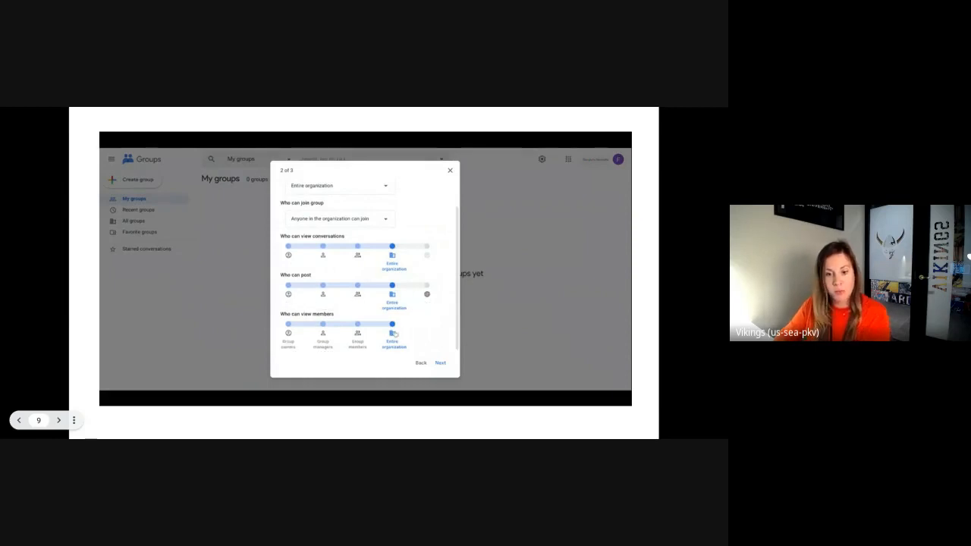
click(440, 361)
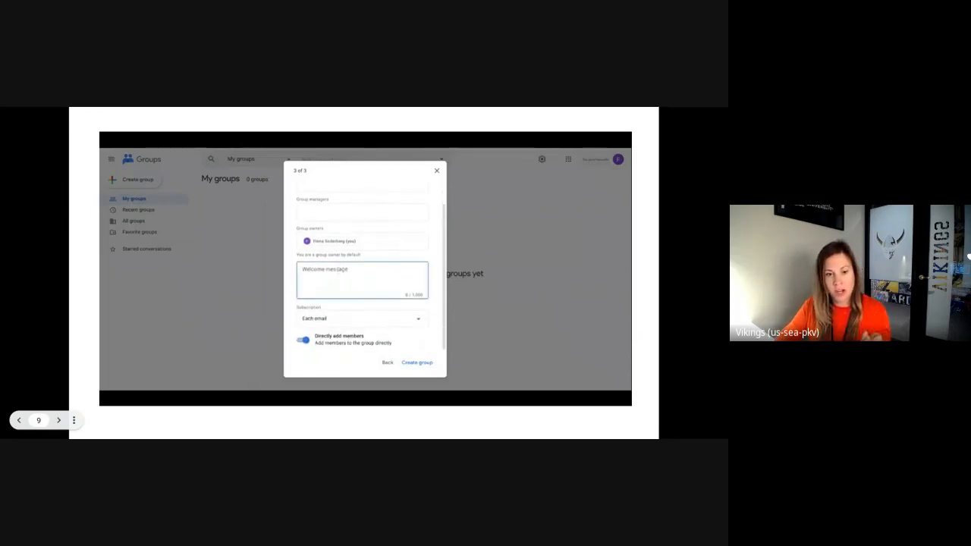
text(Thanks for joining our volunteering group)
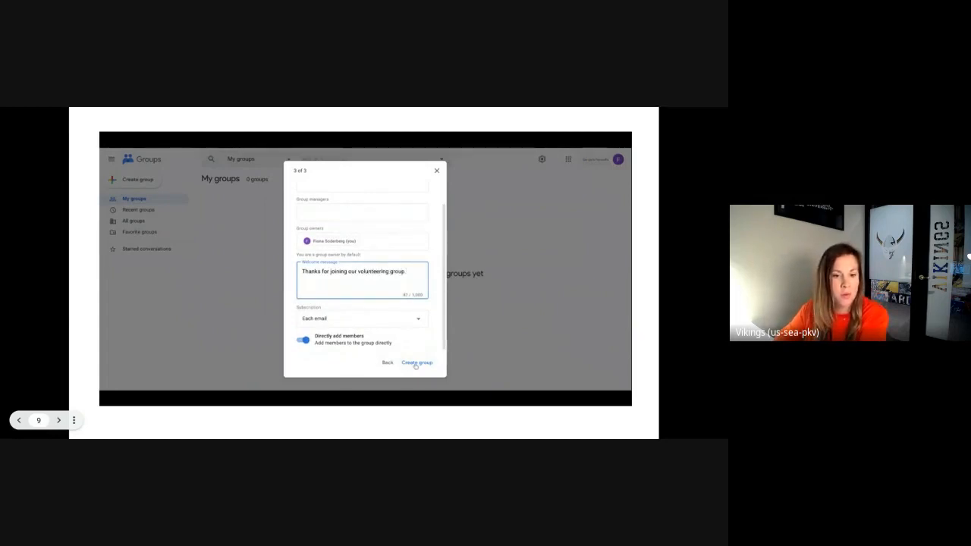
click(416, 361)
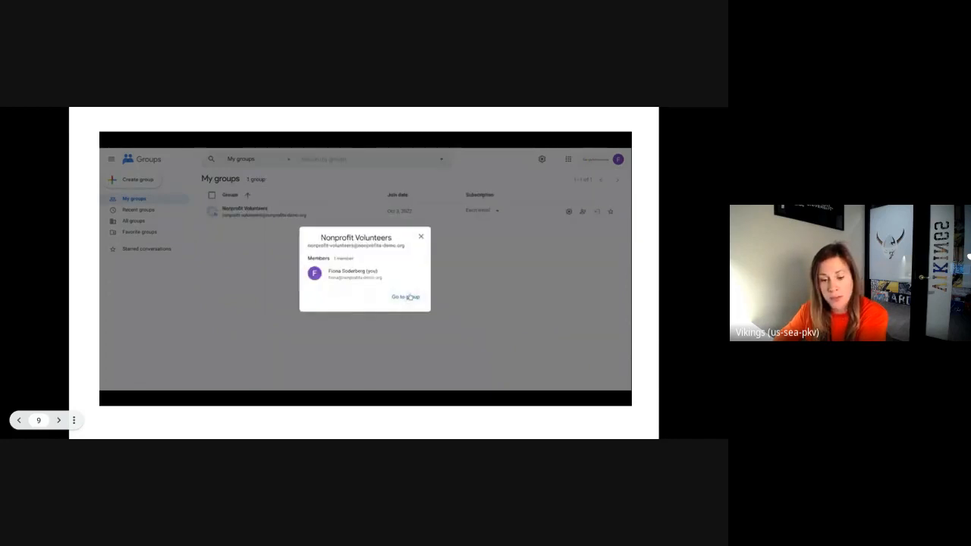
click(404, 296)
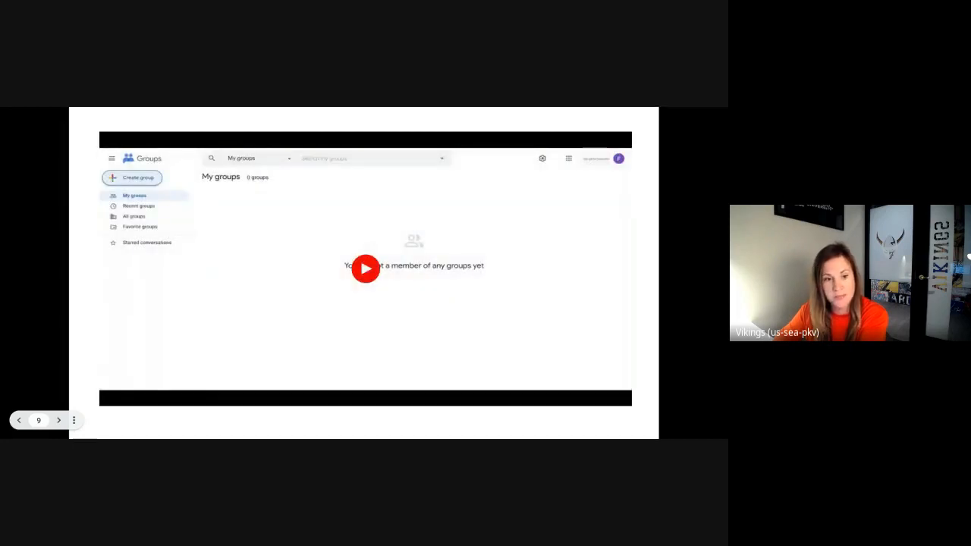
Step: Advance to the slide on requesting a Google for Nonprofits account
click(58, 420)
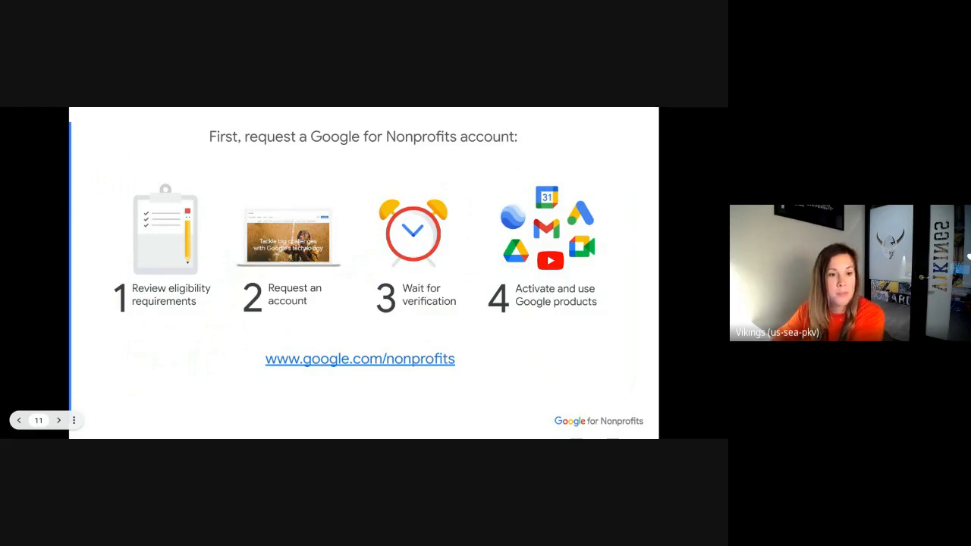
click(57, 420)
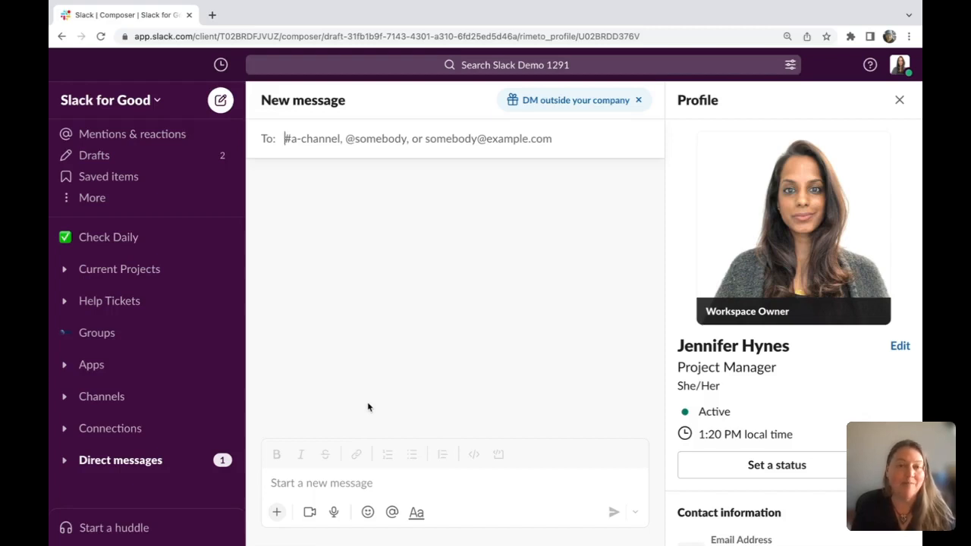
mouse_move(234, 423)
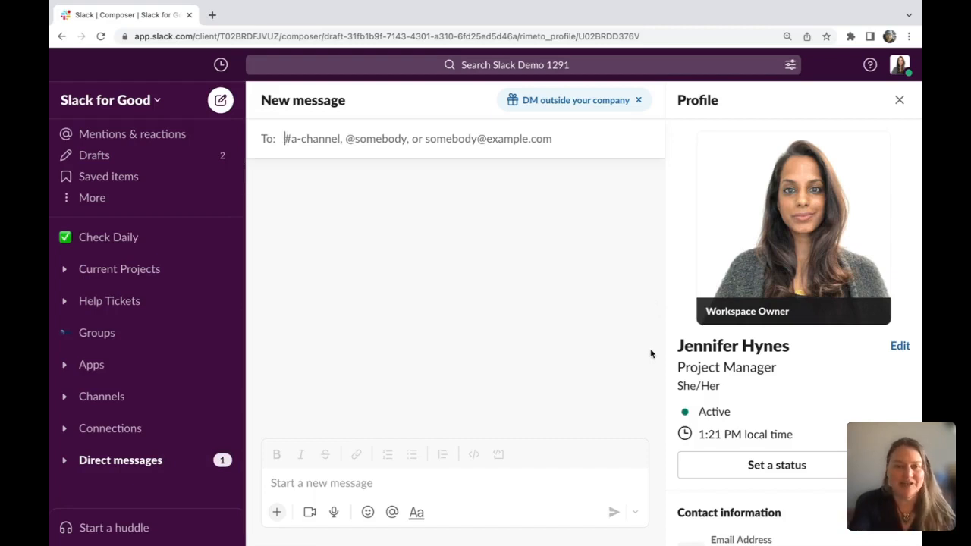
mouse_move(332, 273)
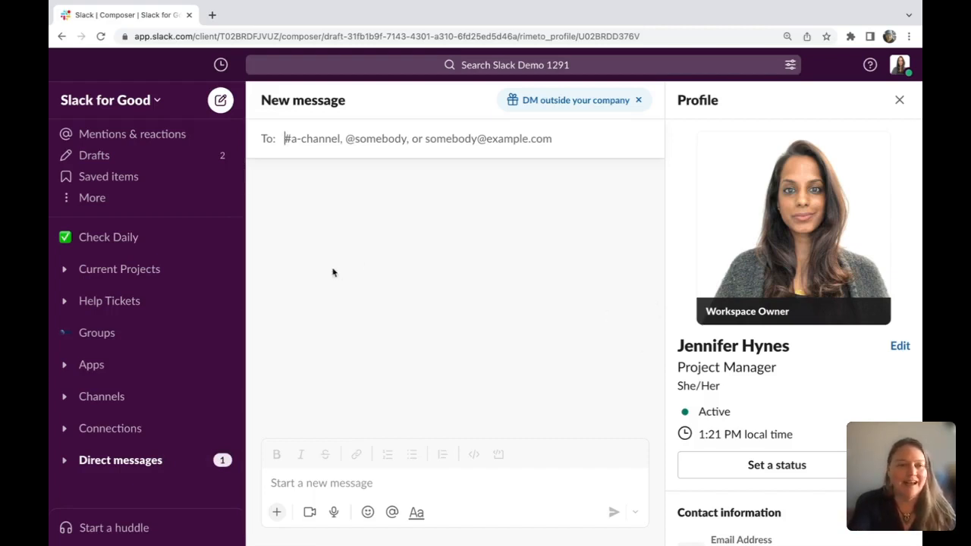
Step: Read the New Member Welcome message in the Slackbot direct messages and close the member profile
click(120, 460)
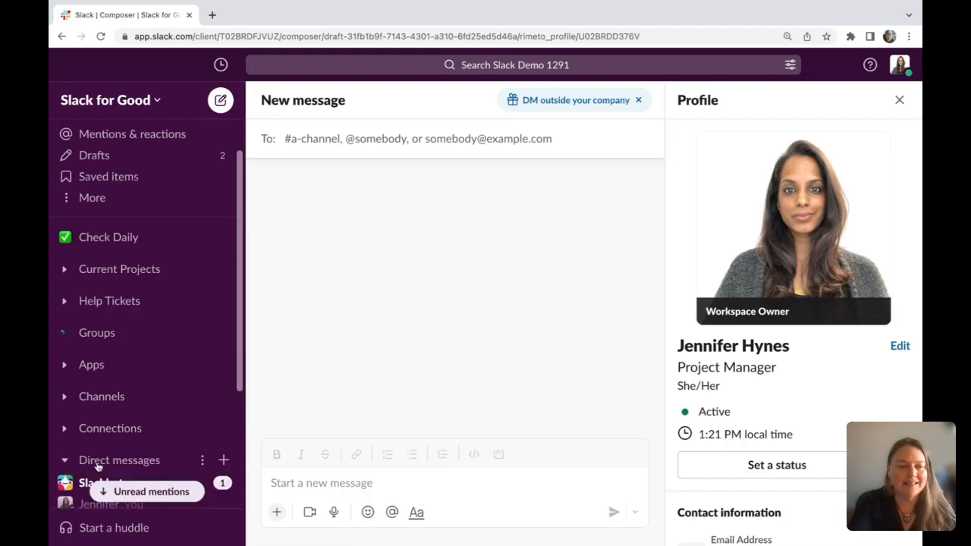
click(100, 479)
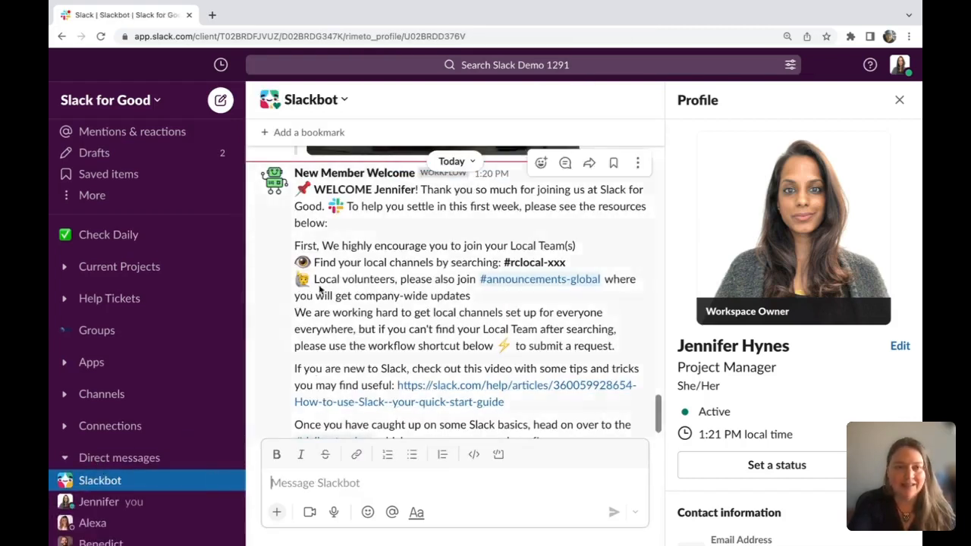
scroll(down, 3)
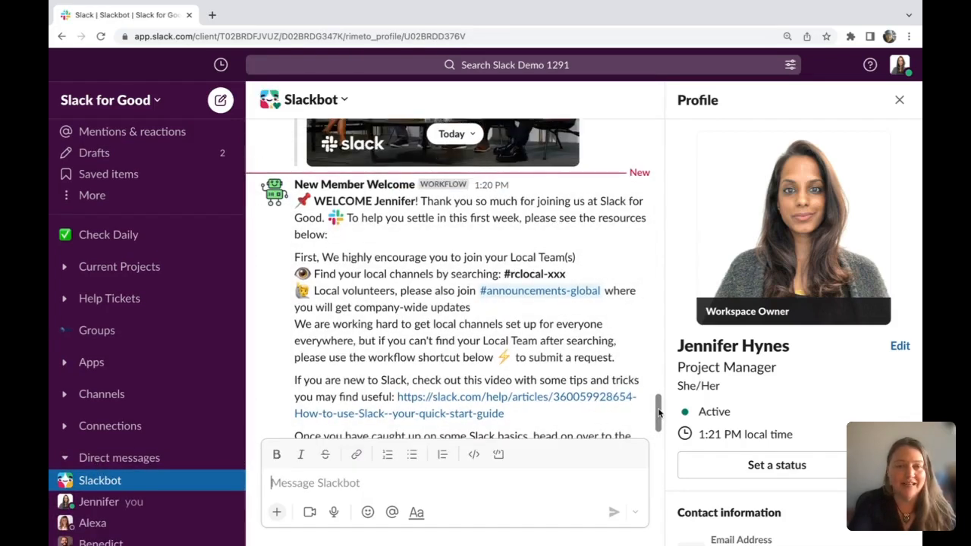
scroll(down, 3)
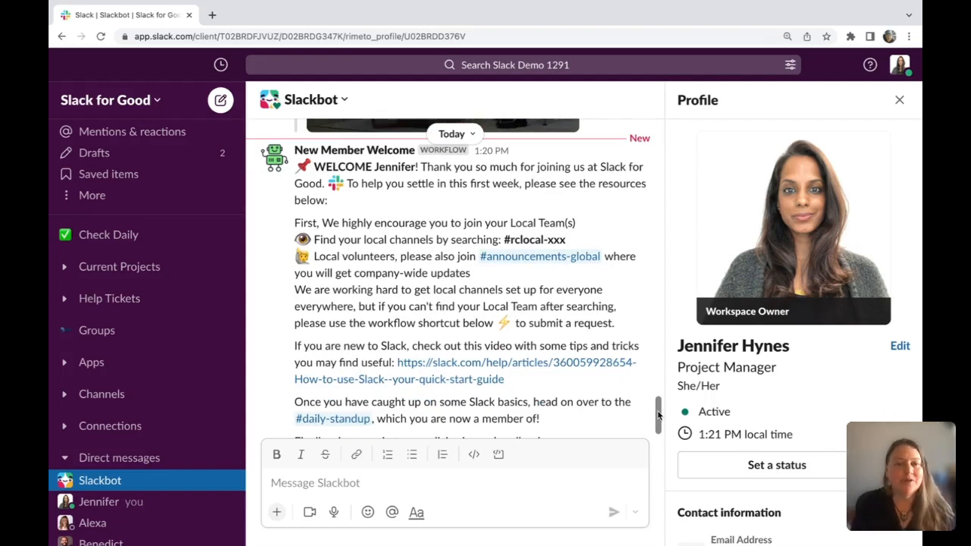
mouse_move(455, 235)
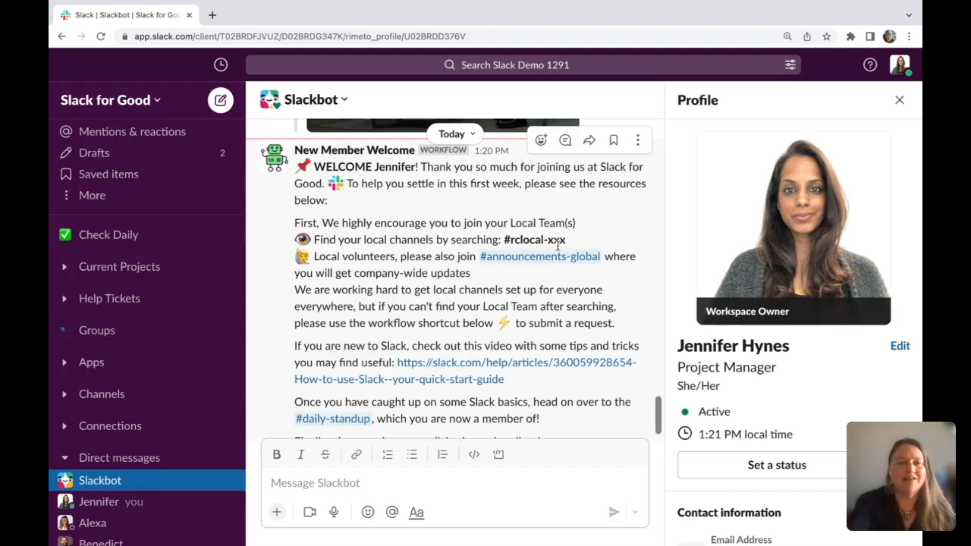
mouse_move(540, 256)
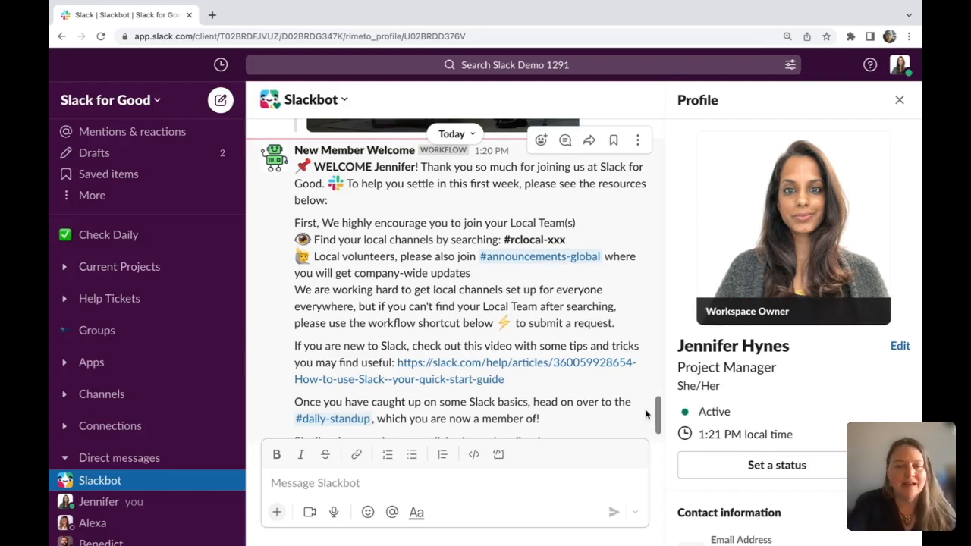
scroll(down, 3)
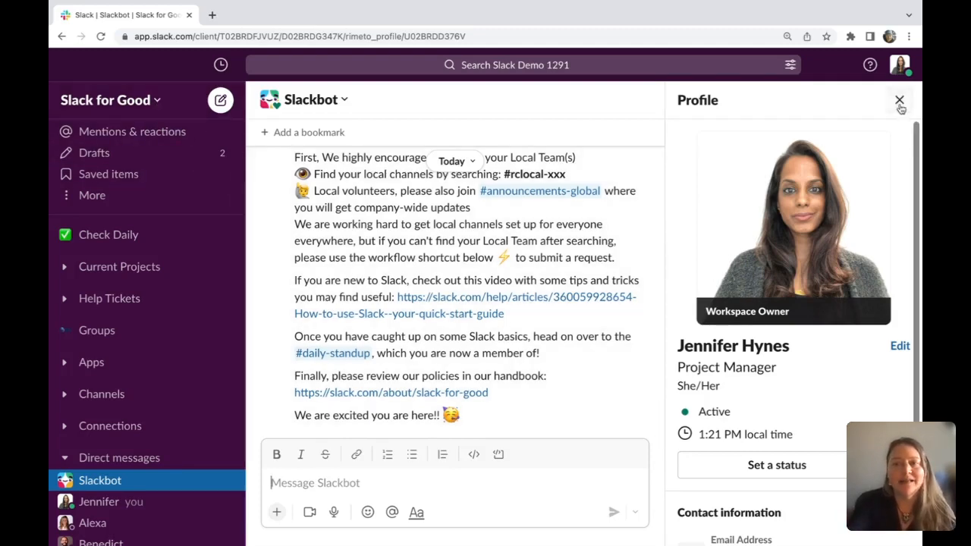
click(899, 100)
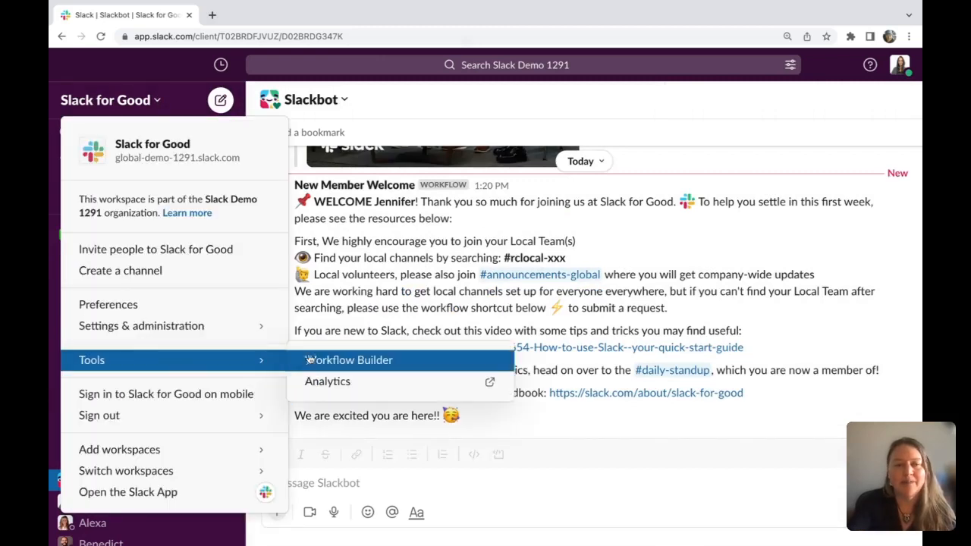
Step: Show the Workflow Builder's gallery of ready-made templates
click(349, 360)
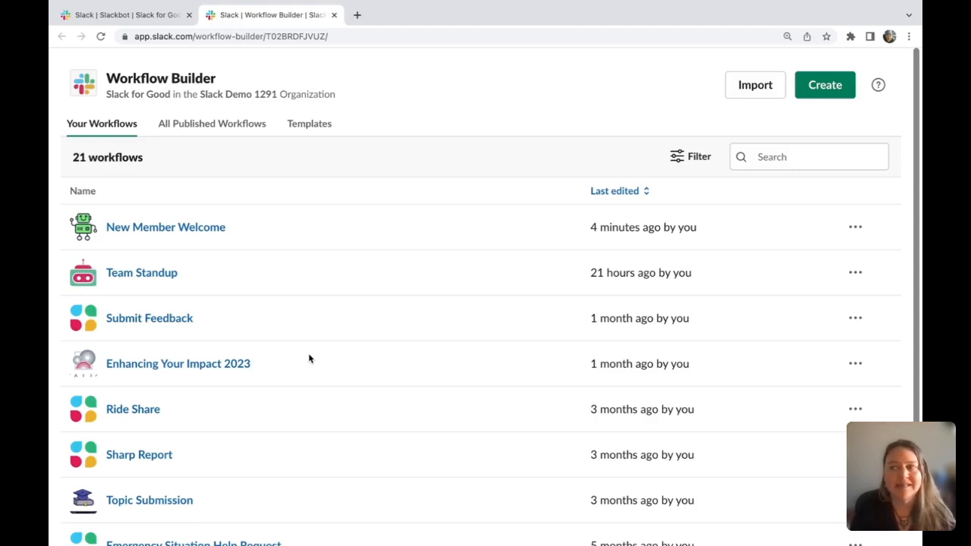
mouse_move(305, 150)
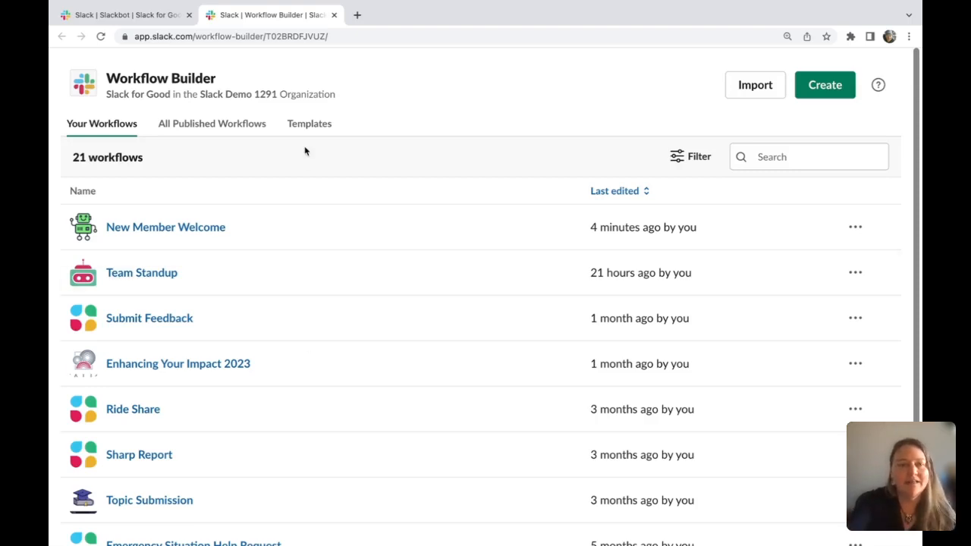
click(310, 123)
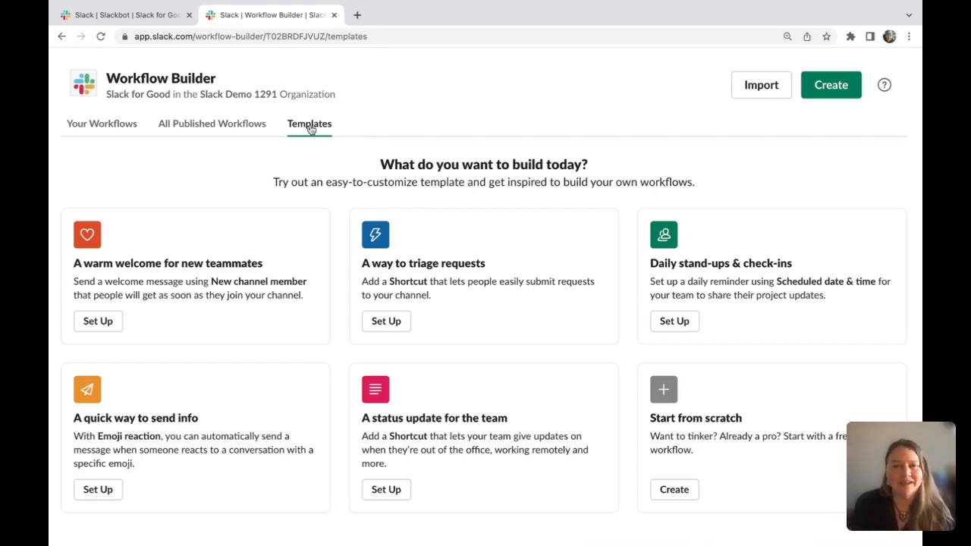
mouse_move(222, 279)
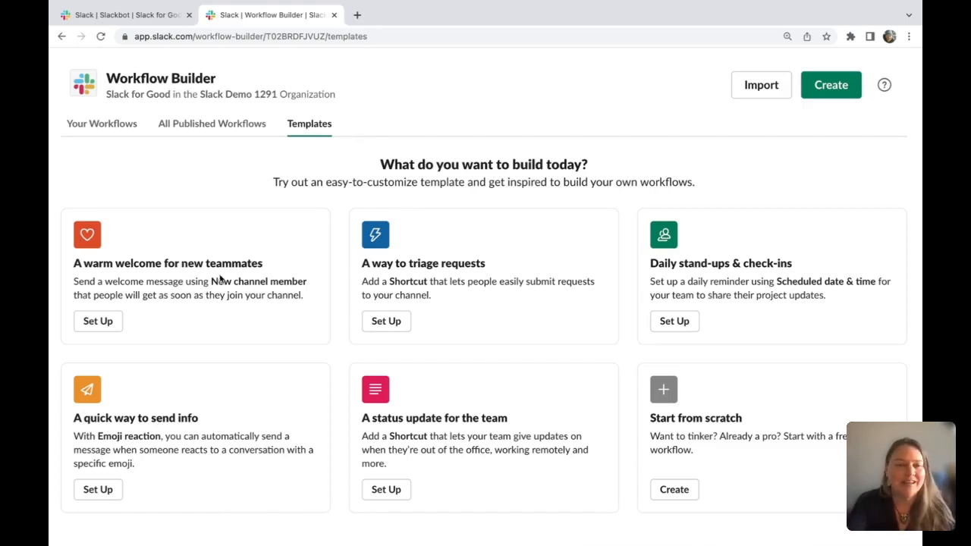
Step: Set up the warm welcome template with new-member-welcome as its trigger channel
click(97, 321)
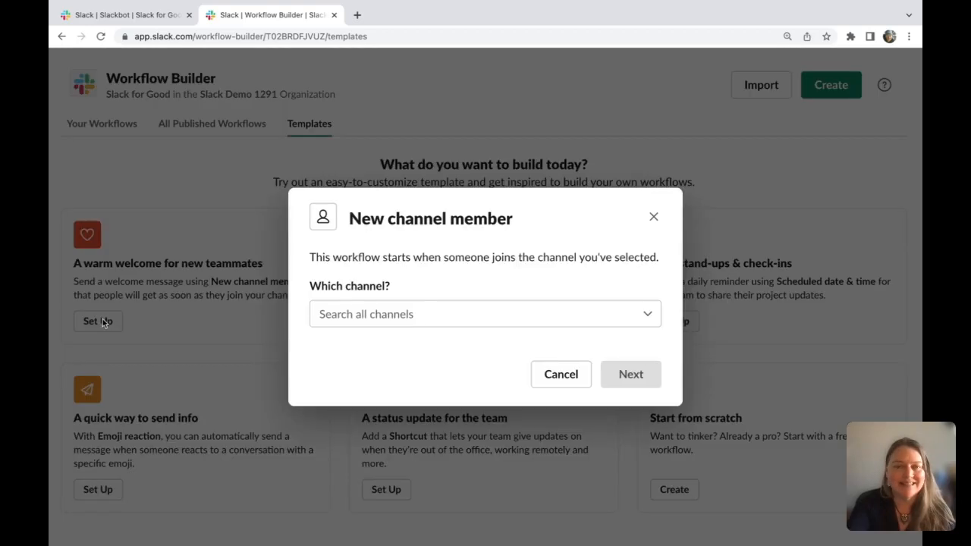
click(485, 312)
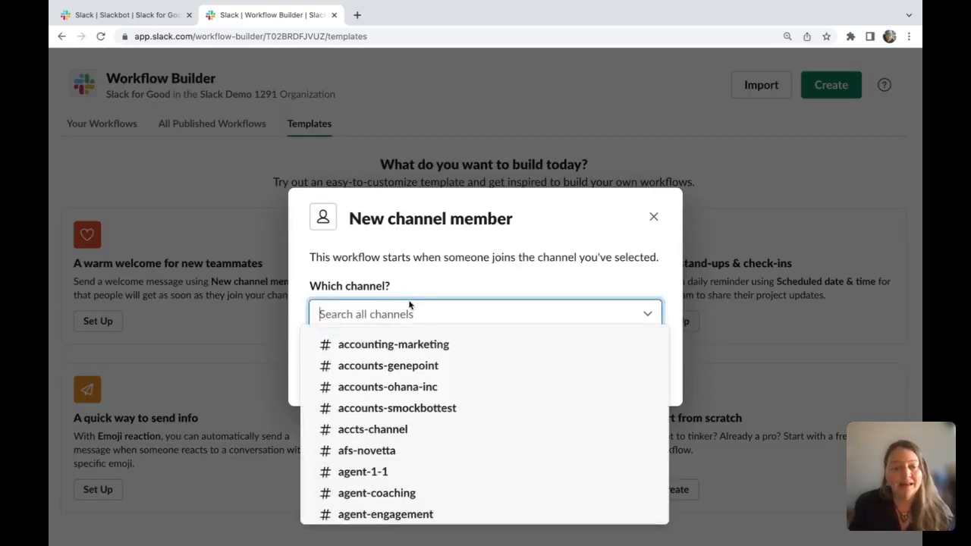
text(wel)
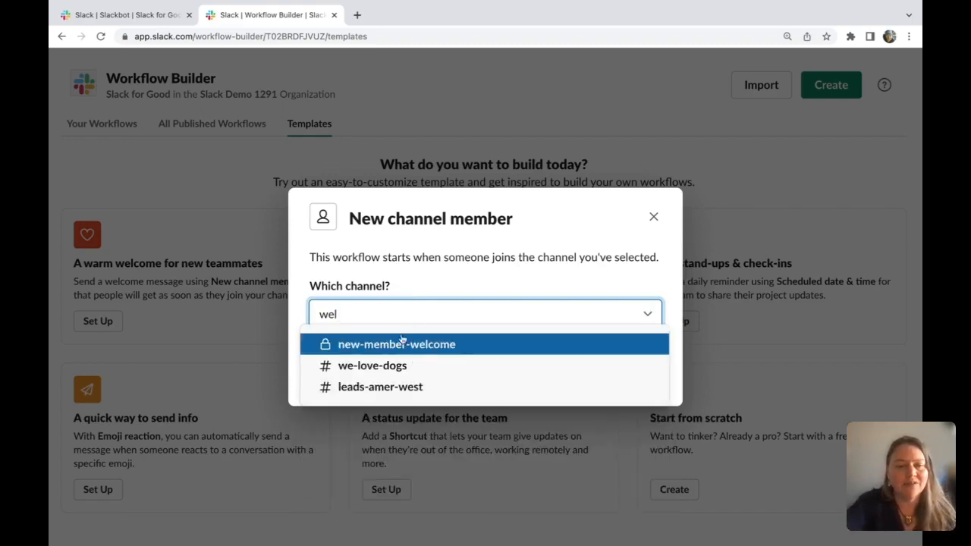
click(396, 342)
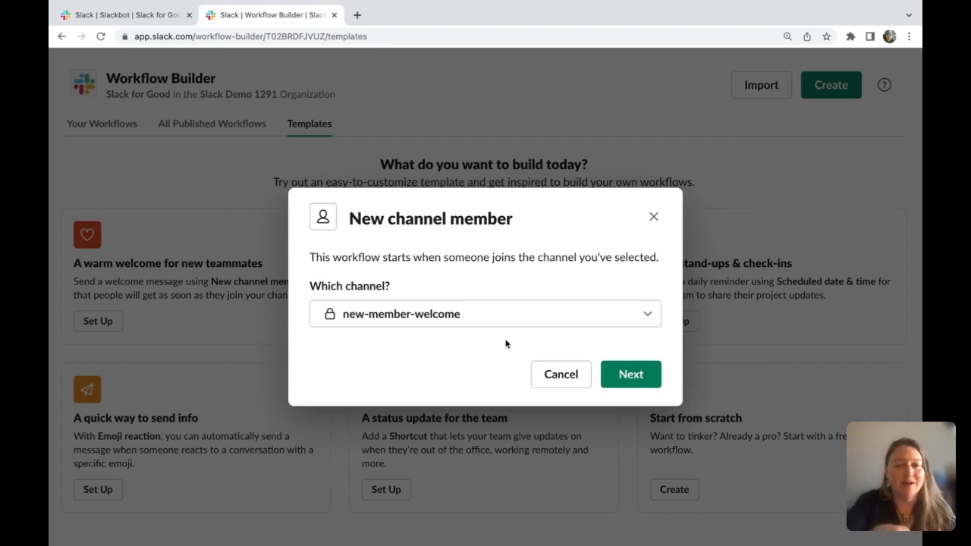
click(631, 373)
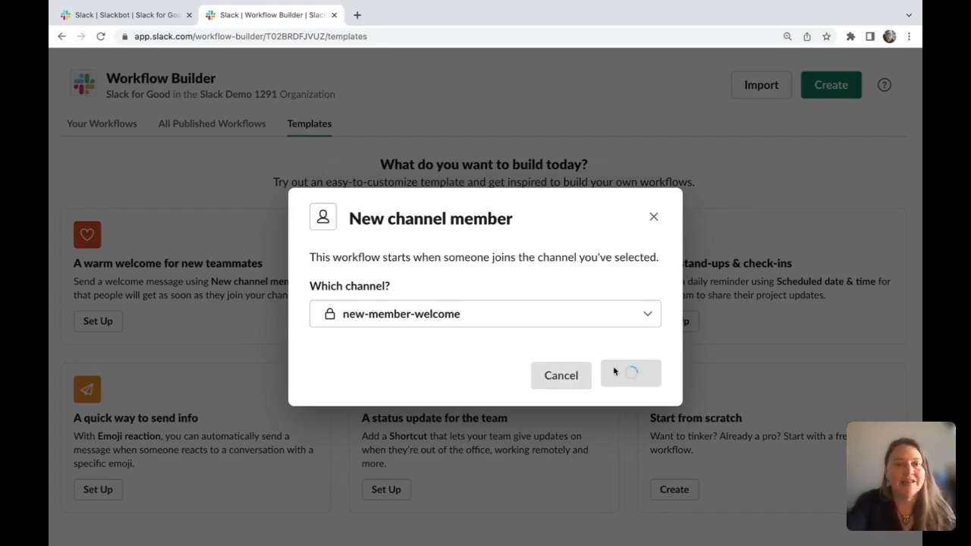
Step: Replace the message step's greeting with the full onboarding text about local teams and resource links
click(630, 375)
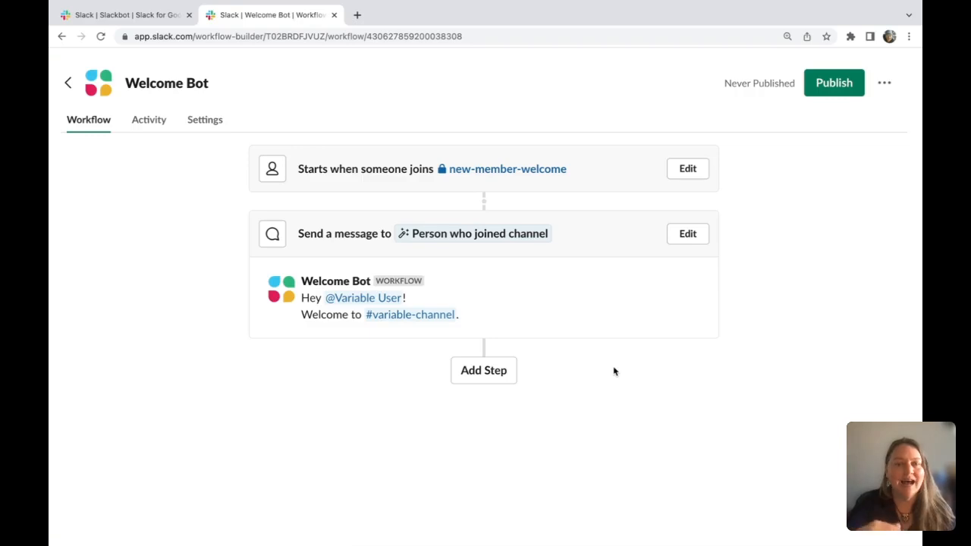
click(686, 233)
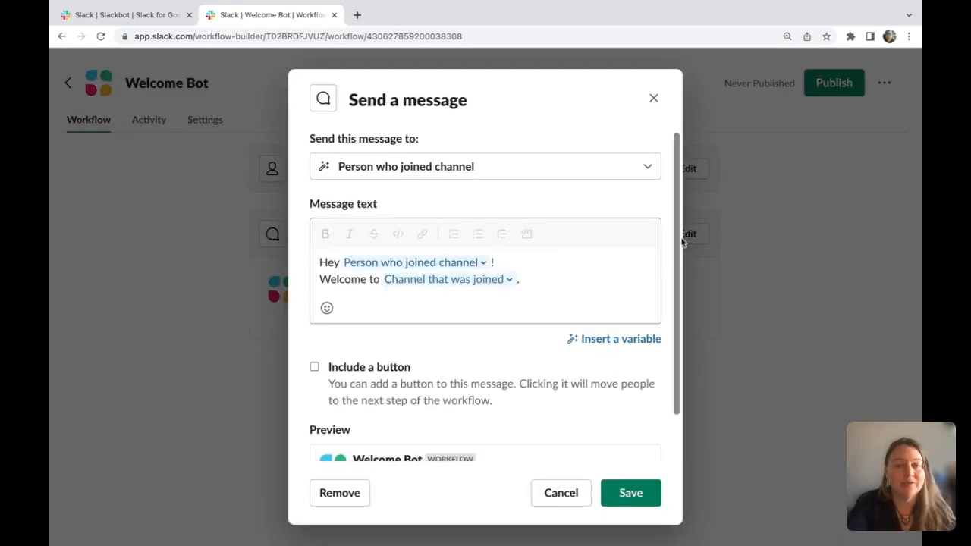
mouse_move(478, 194)
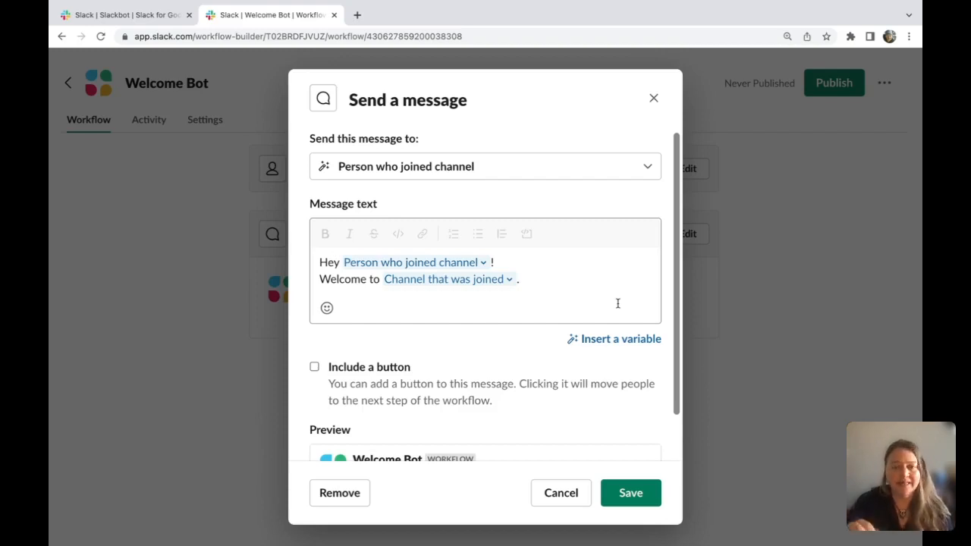
click(534, 283)
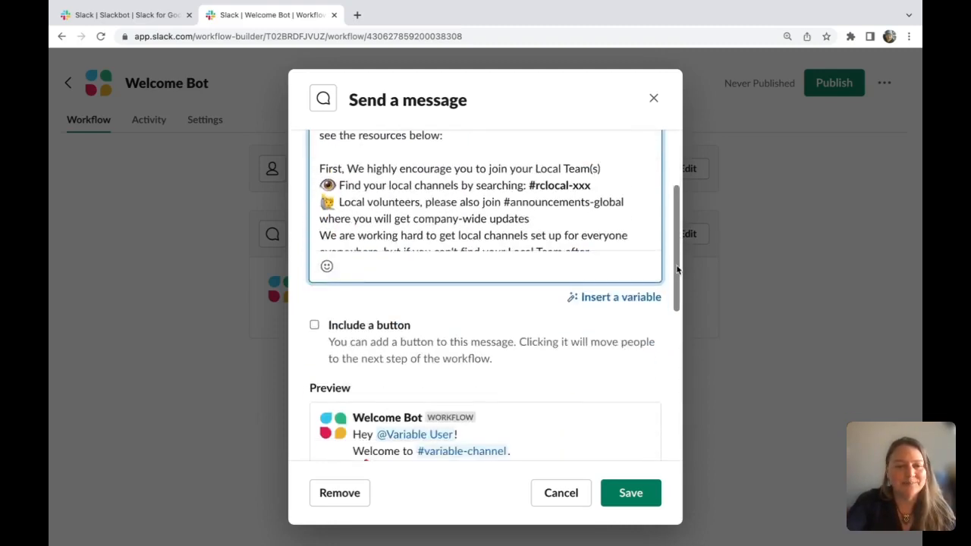
scroll(down, 3)
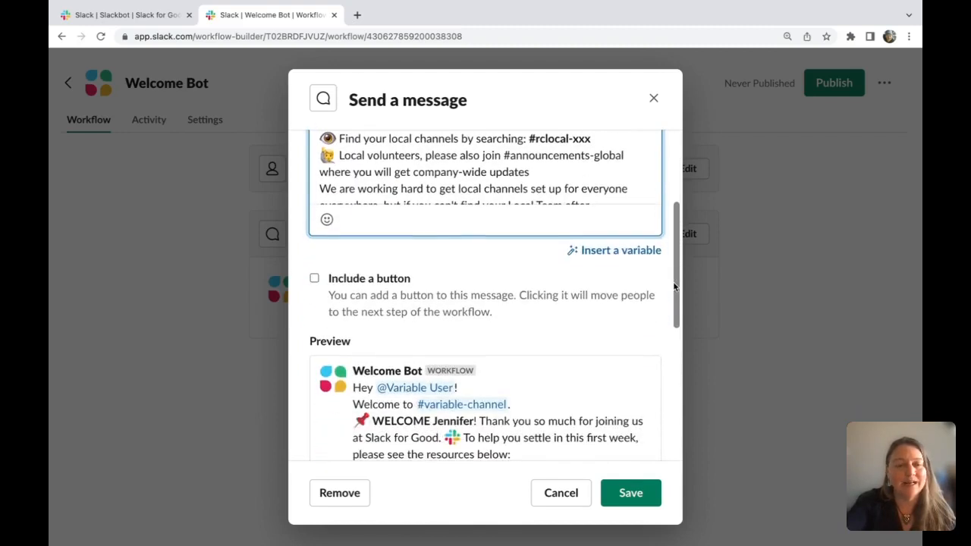
scroll(down, 3)
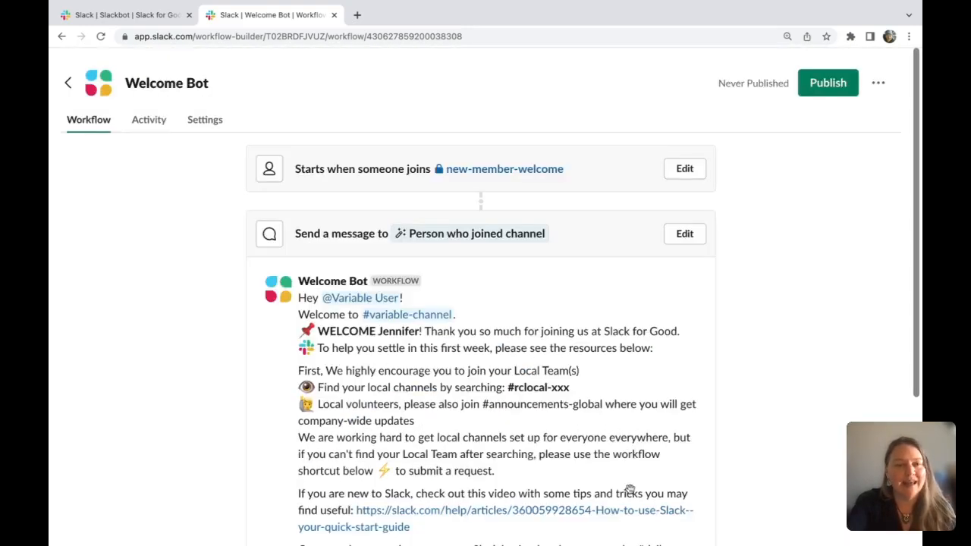
Step: Set a screenshot image as the Welcome Bot's icon and publish the workflow
click(97, 82)
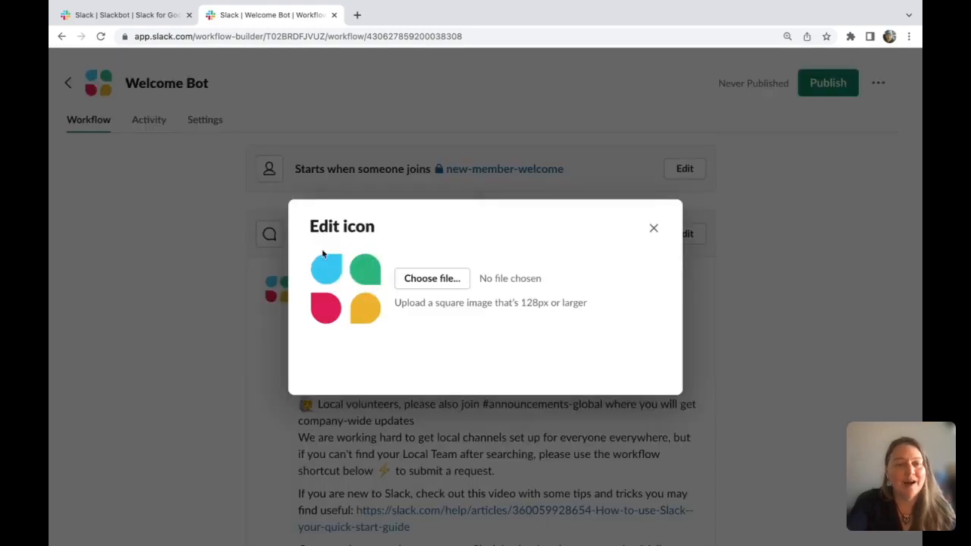
click(431, 278)
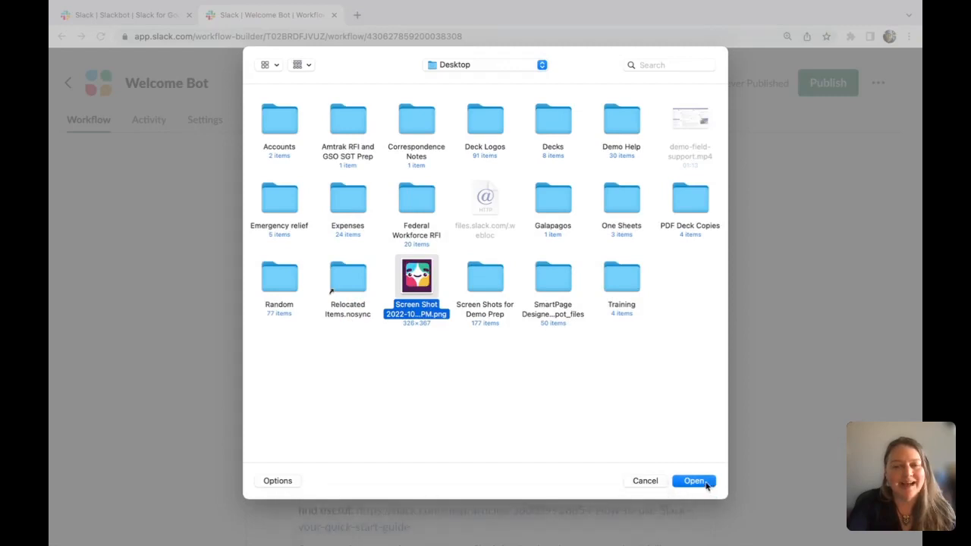
click(692, 479)
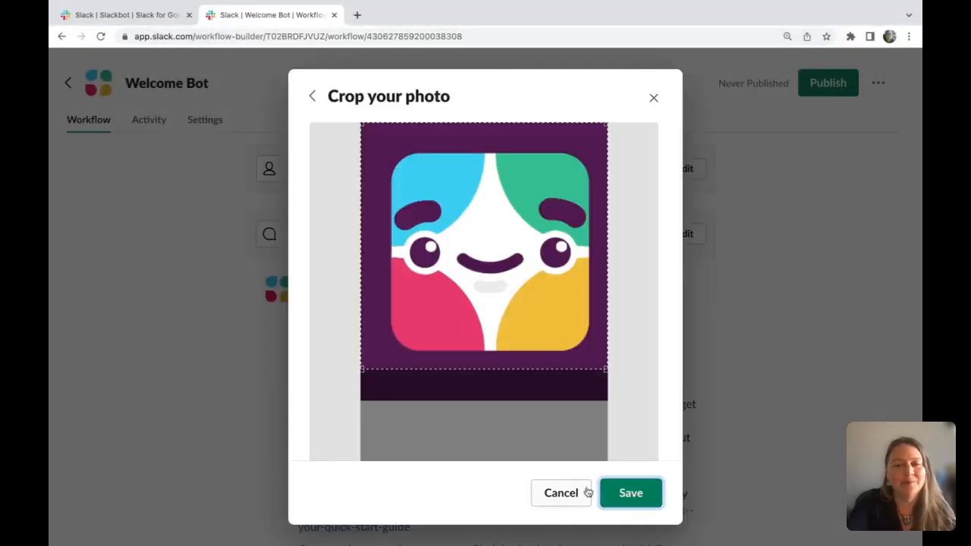
click(631, 492)
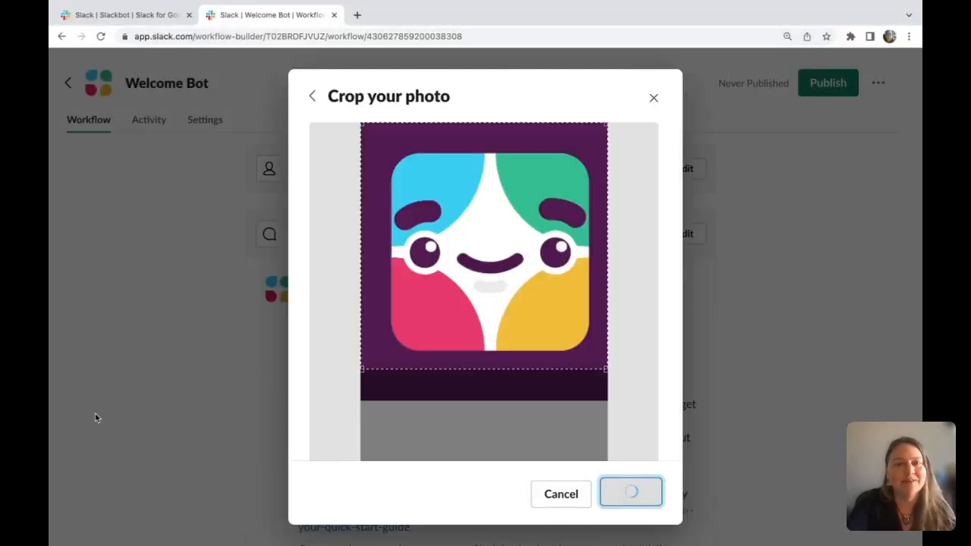
click(631, 491)
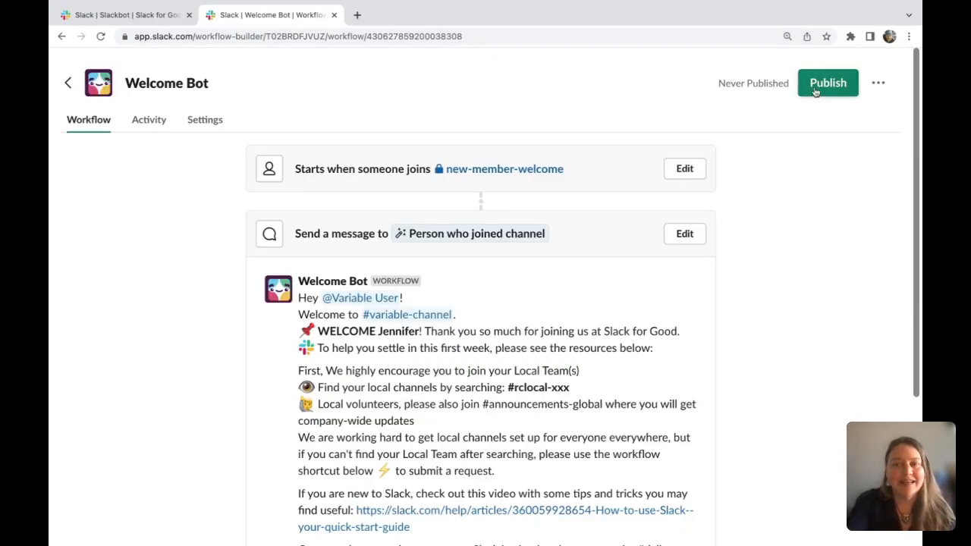
click(828, 82)
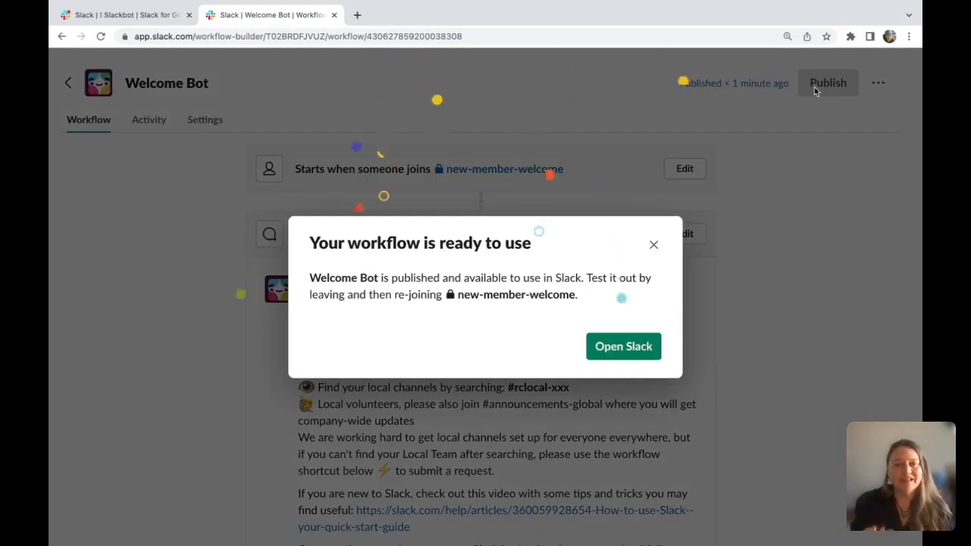